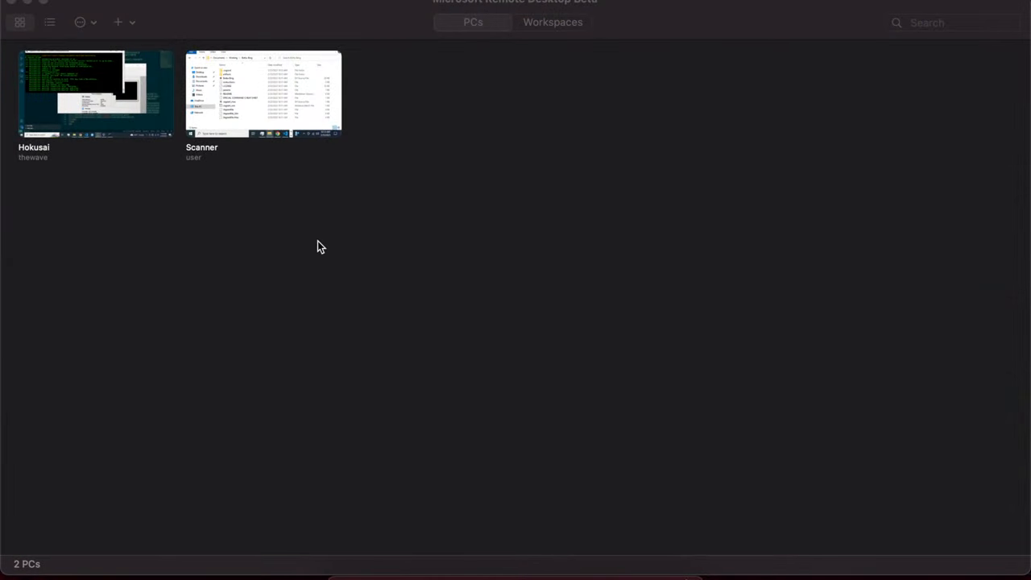
{"action": "mouse_move", "coordinate": [181, 208]}
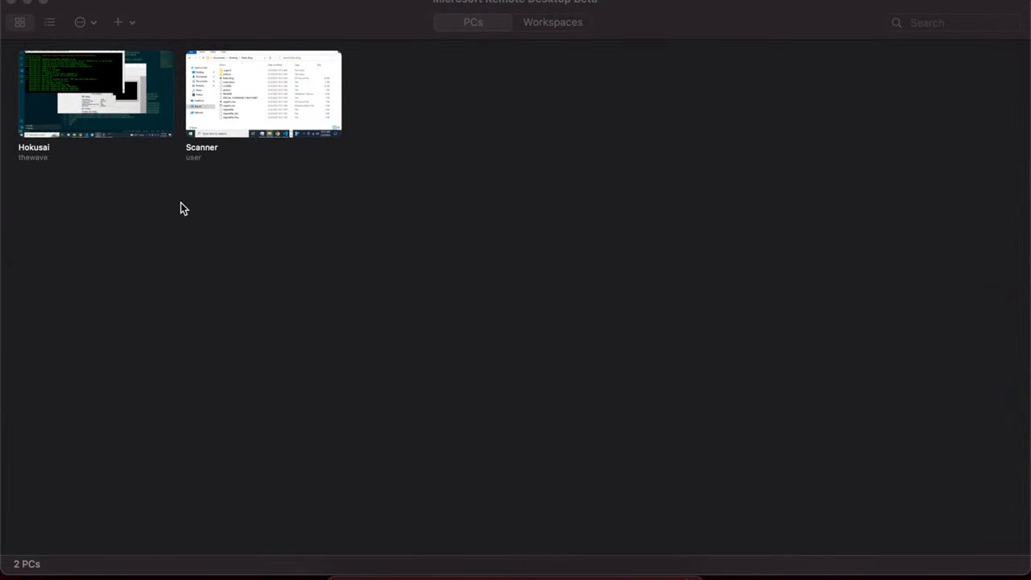
{"action": "mouse_move", "coordinate": [109, 105]}
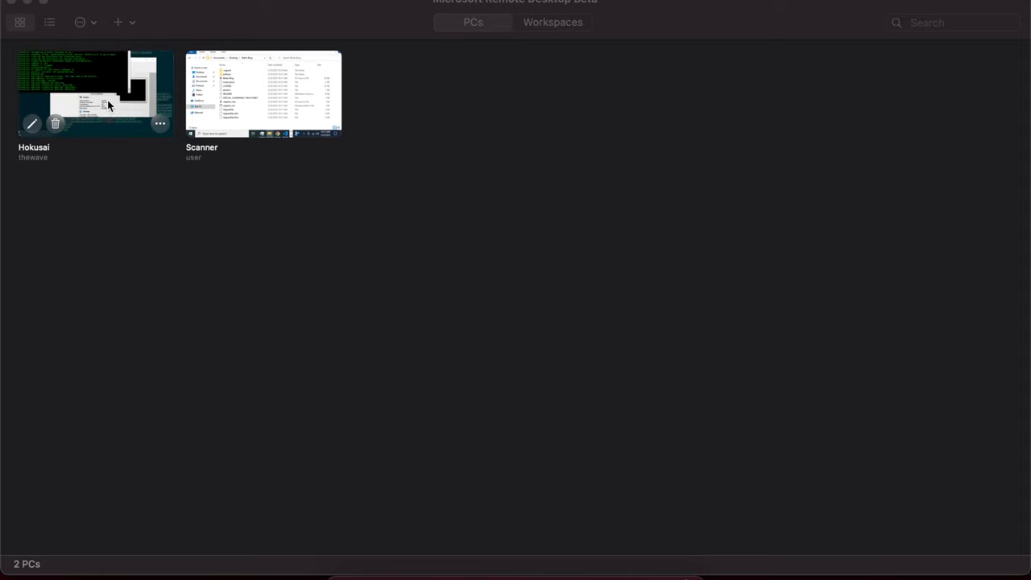
{"action": "mouse_move", "coordinate": [90, 146]}
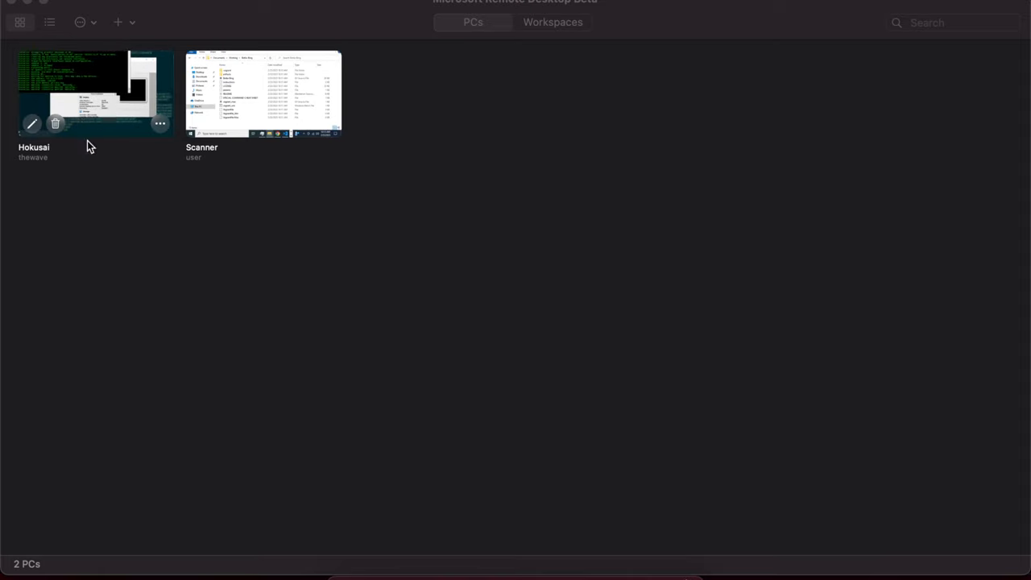
Connect to the Hokusai PC and continue past the unverified certificate warning.
{"action": "double_click", "coordinate": [95, 93]}
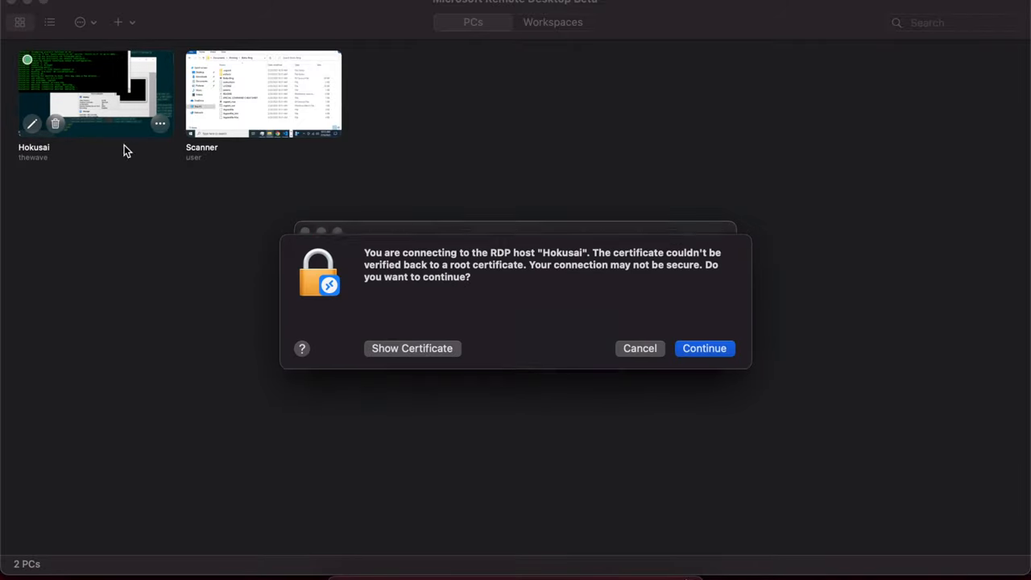
{"action": "left_click", "coordinate": [703, 348]}
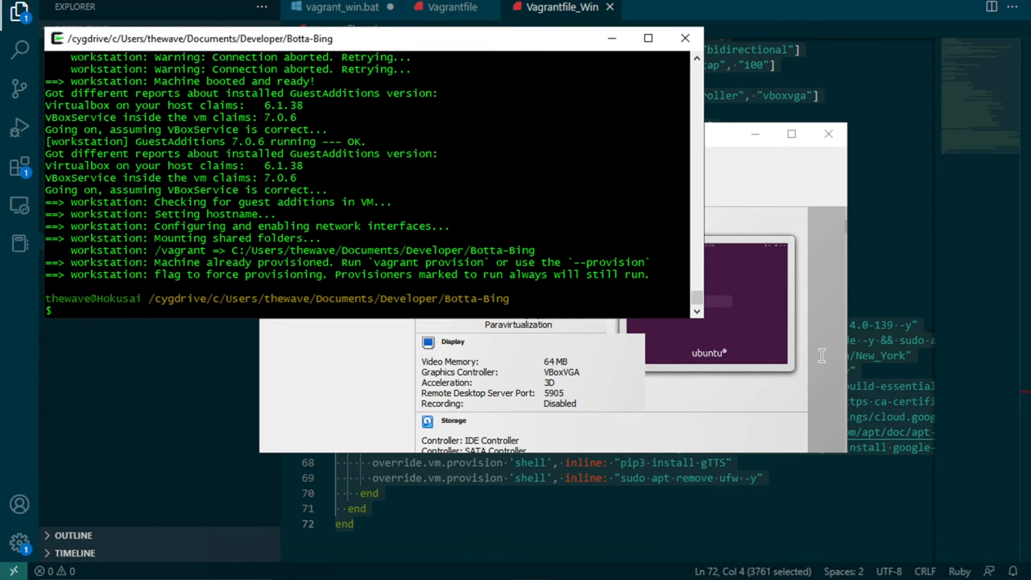
{"action": "mouse_move", "coordinate": [691, 309]}
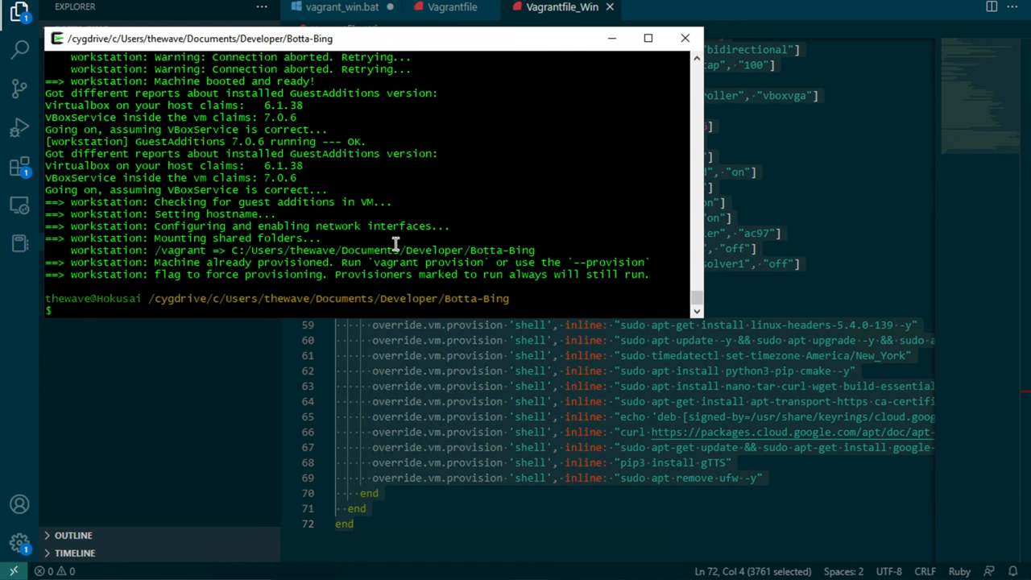
Enter 'vagrant reload' at the Cygwin prompt in the Botta-Bing folder without running it.
{"action": "type", "text": "vagrant reload"}
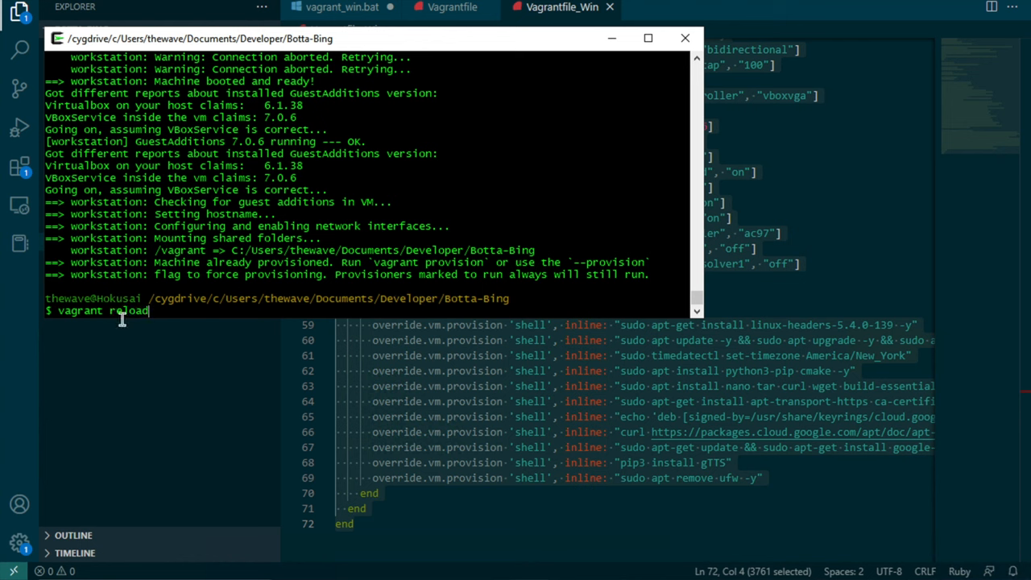
{"action": "mouse_move", "coordinate": [378, 322]}
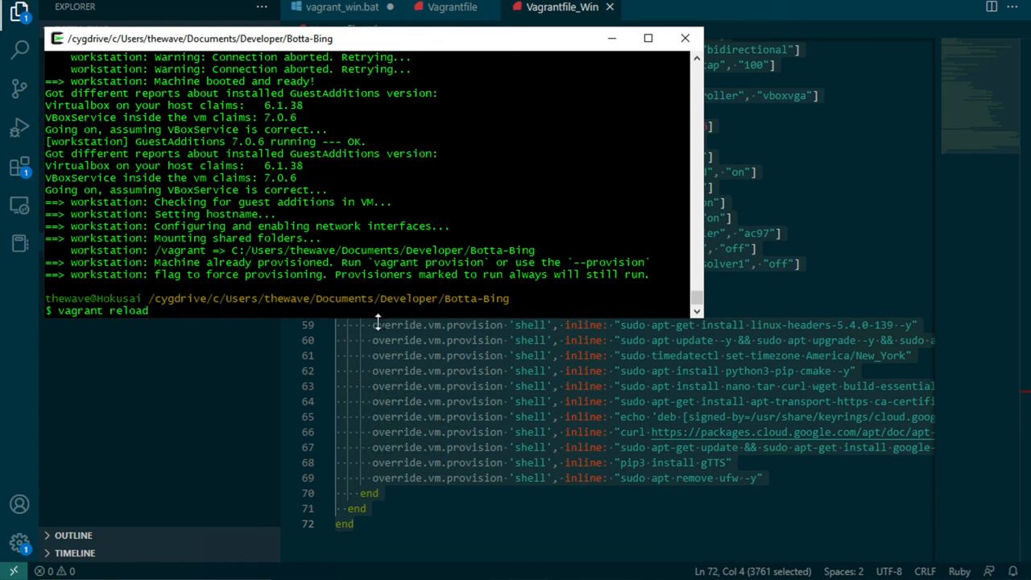
{"action": "mouse_move", "coordinate": [470, 254]}
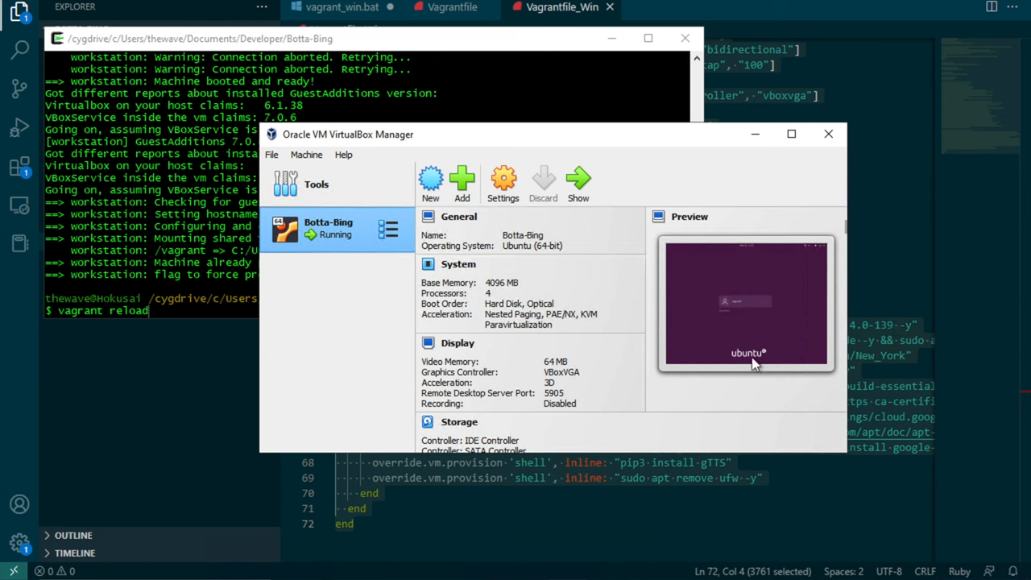
{"action": "mouse_move", "coordinate": [739, 337]}
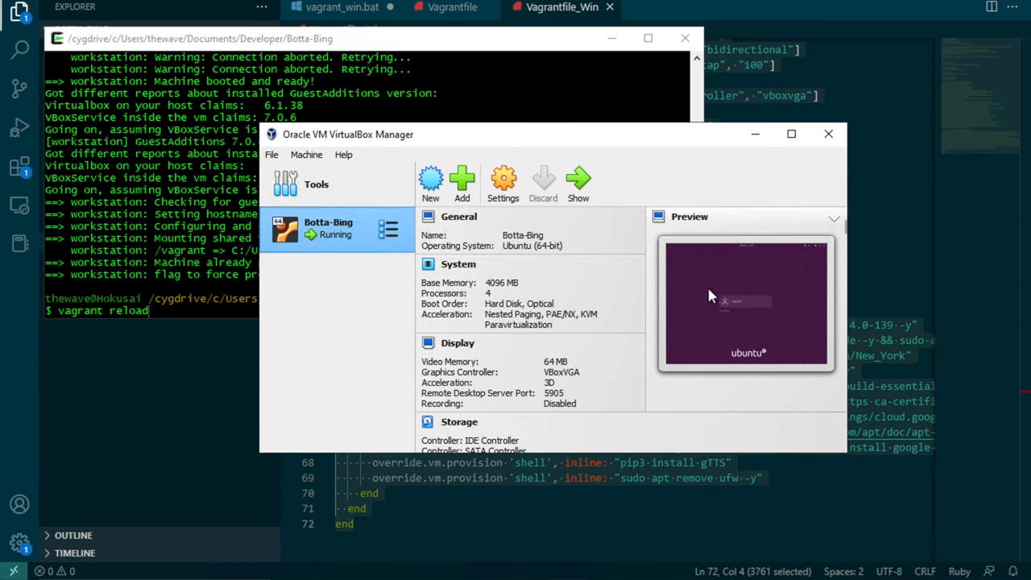
{"action": "mouse_move", "coordinate": [150, 270]}
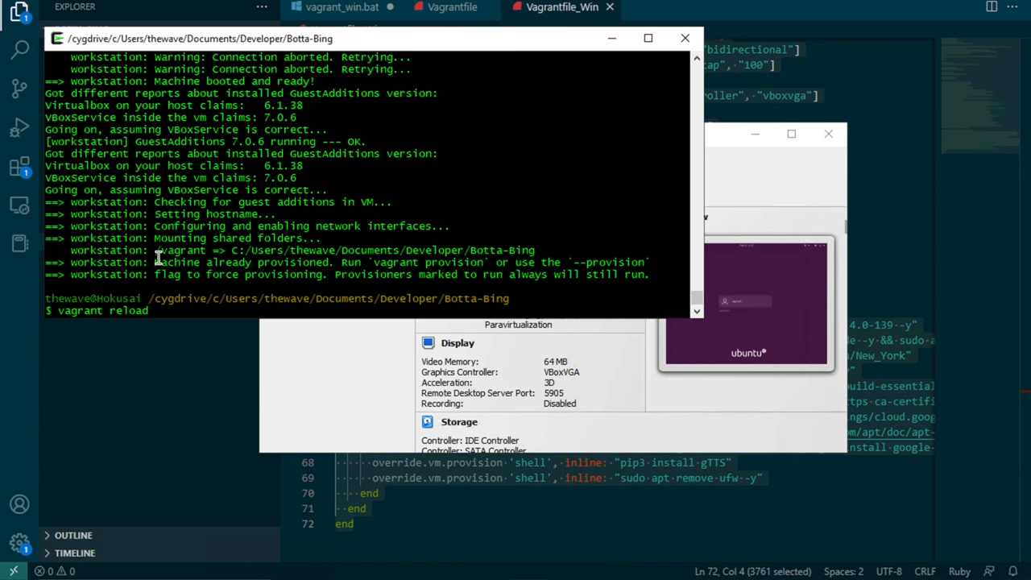
Replace 'reload' with 'ssh' so the command becomes 'vagrant ssh' and submit it.
{"action": "key", "text": "BackSpace"}
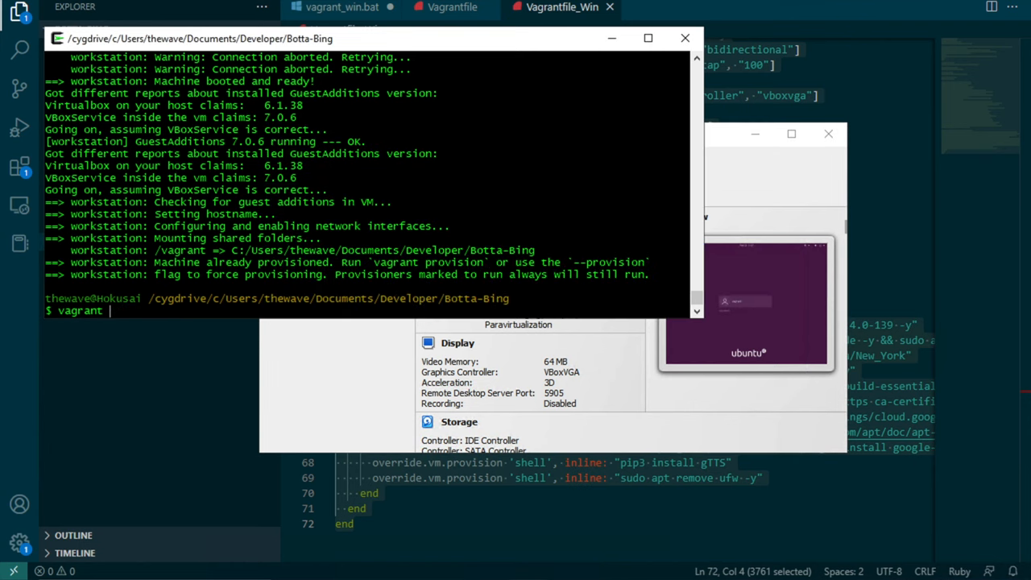
{"action": "type", "text": "ssh"}
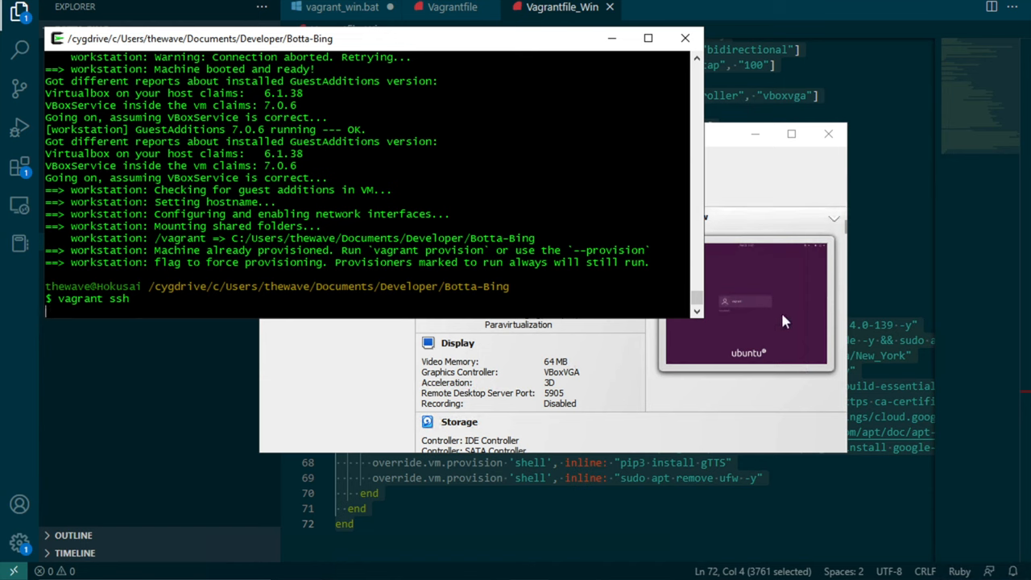
{"action": "mouse_move", "coordinate": [546, 388]}
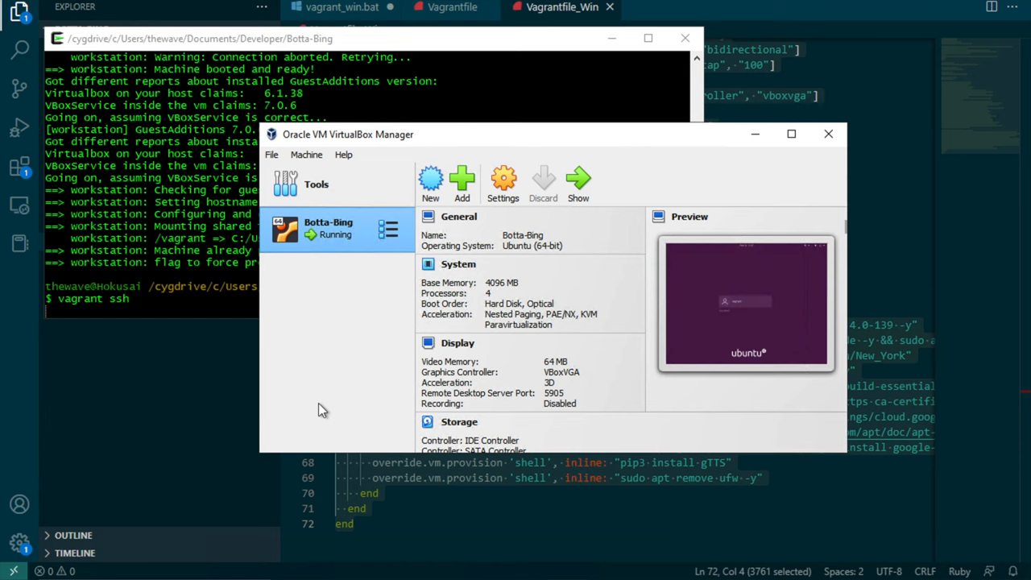
{"action": "mouse_move", "coordinate": [333, 235]}
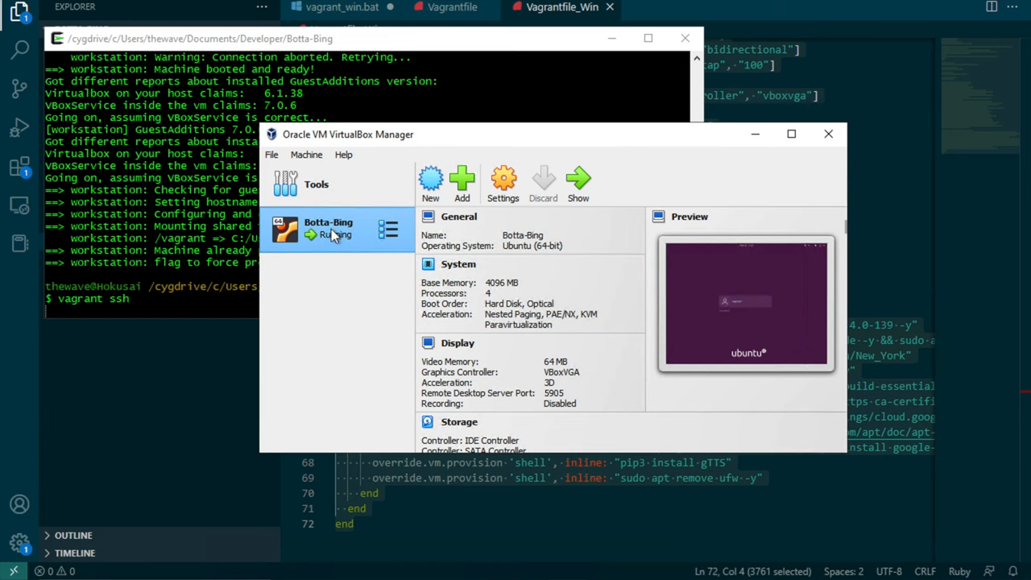
{"action": "mouse_move", "coordinate": [363, 359]}
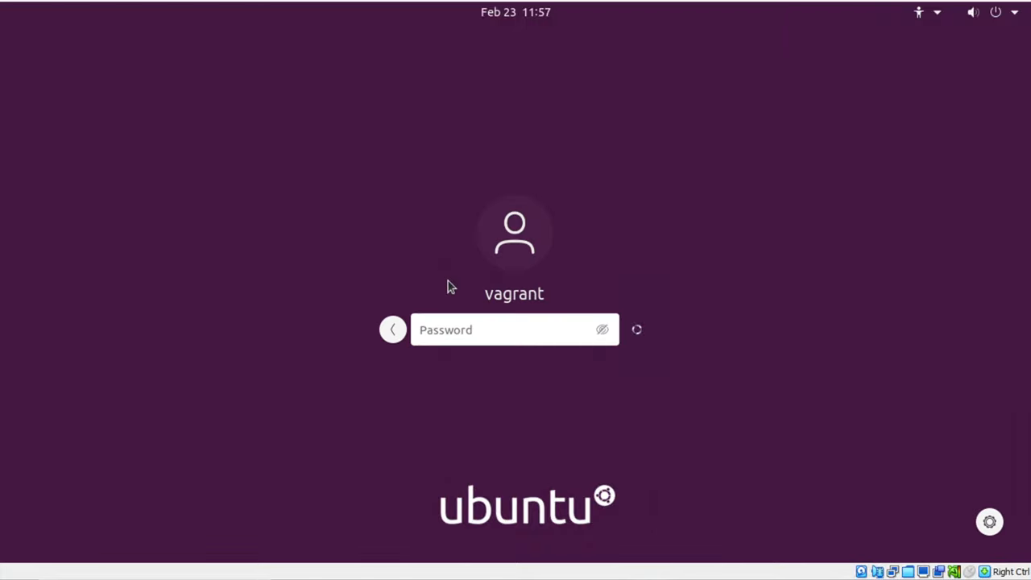
Enter the vagrant password at the Ubuntu login screen to reach the welcome setup.
{"action": "type", "text": "e"}
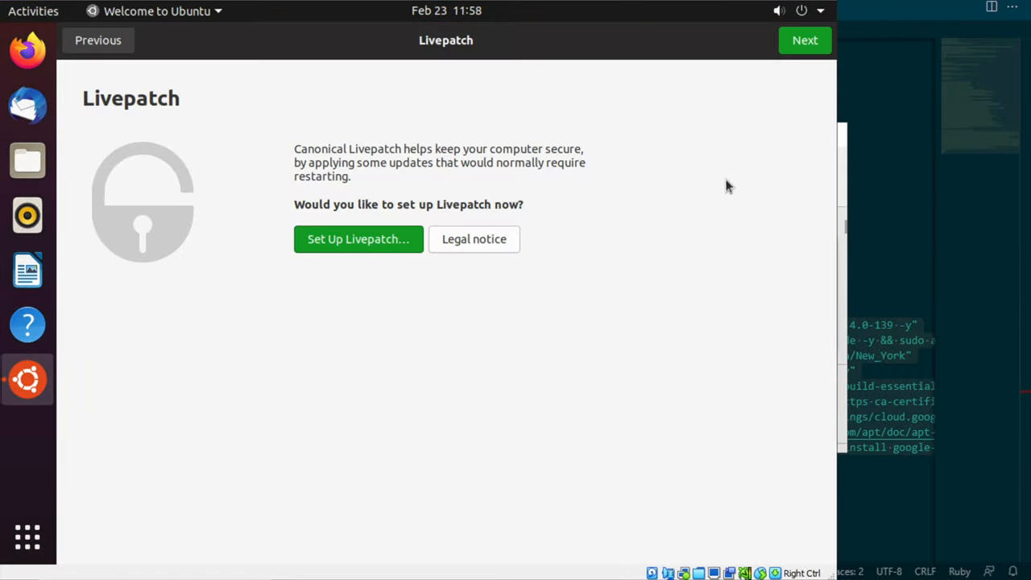
{"action": "mouse_move", "coordinate": [743, 153]}
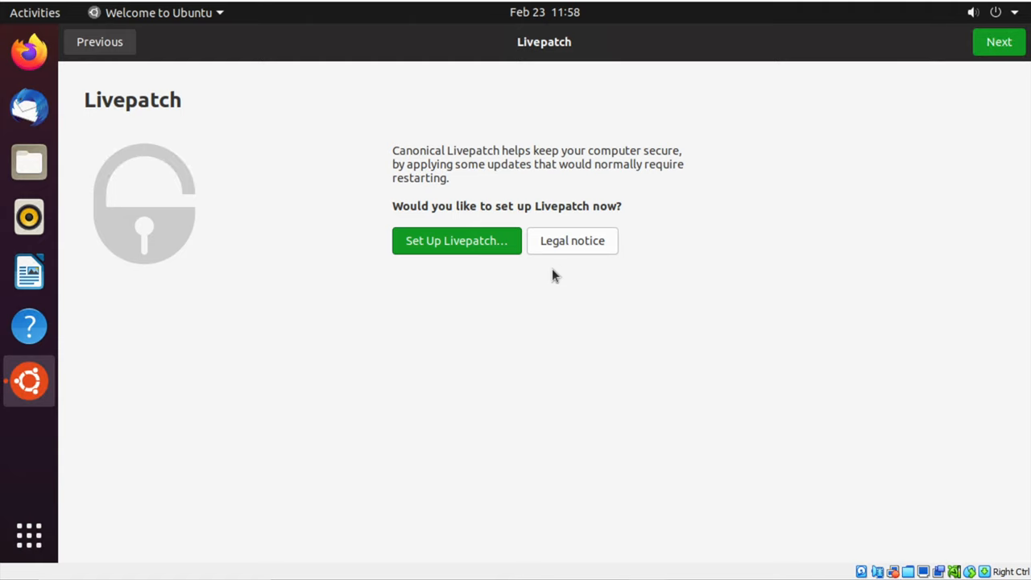
{"action": "mouse_move", "coordinate": [653, 323]}
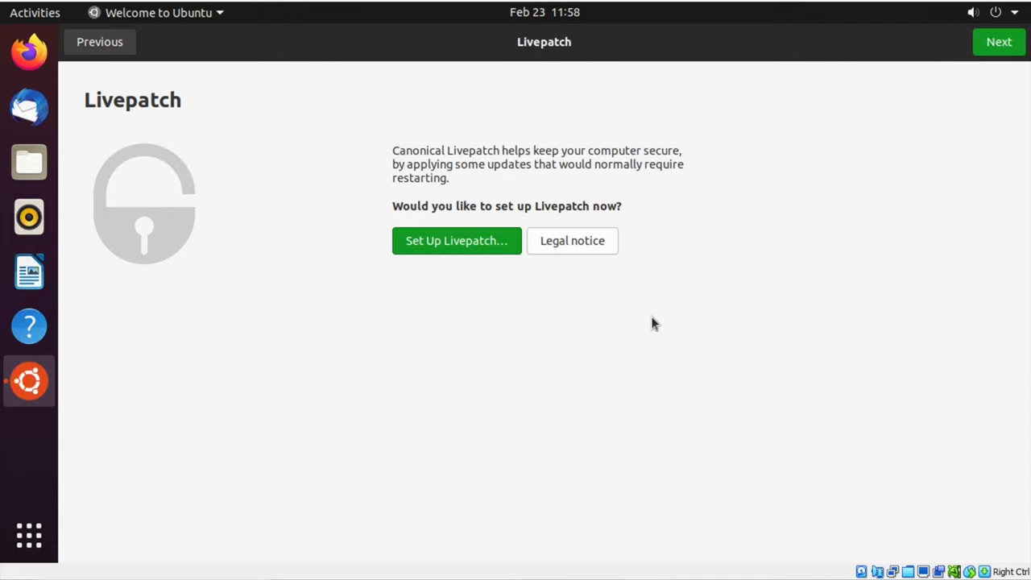
Skip through Livepatch, system info and privacy steps to finish the Ubuntu welcome setup.
{"action": "left_click", "coordinate": [999, 41]}
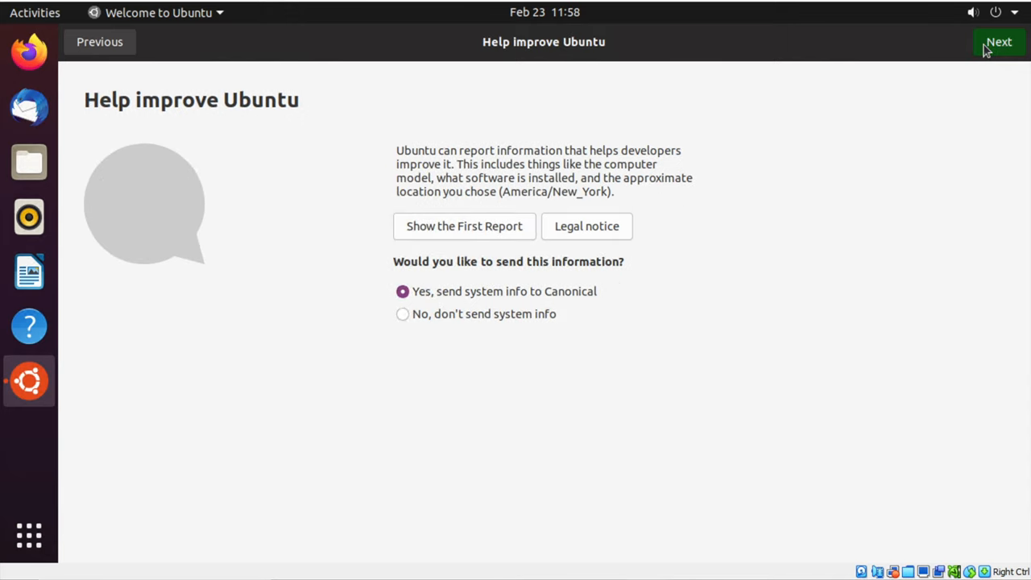
{"action": "left_click", "coordinate": [998, 41]}
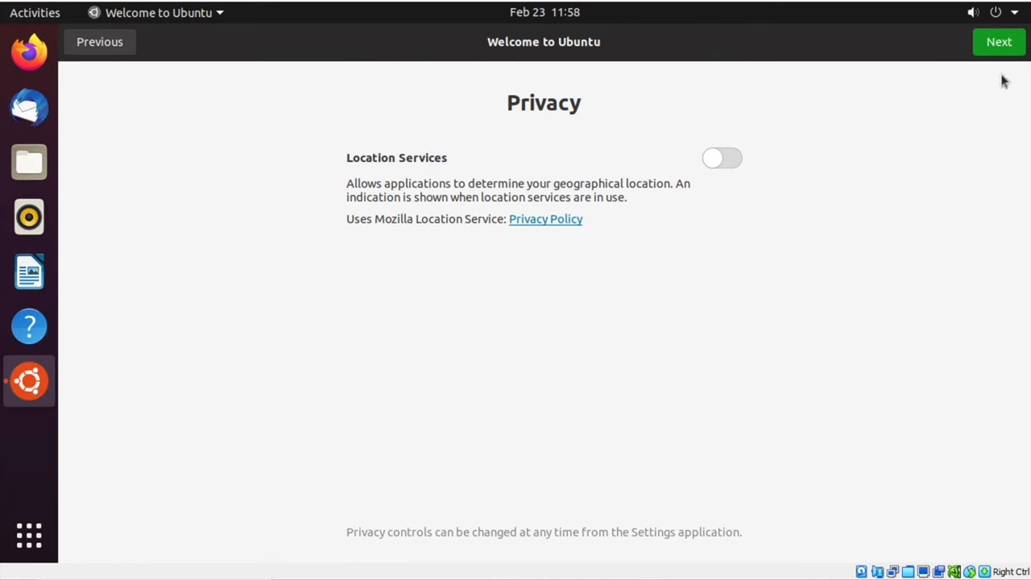
{"action": "left_click", "coordinate": [999, 41]}
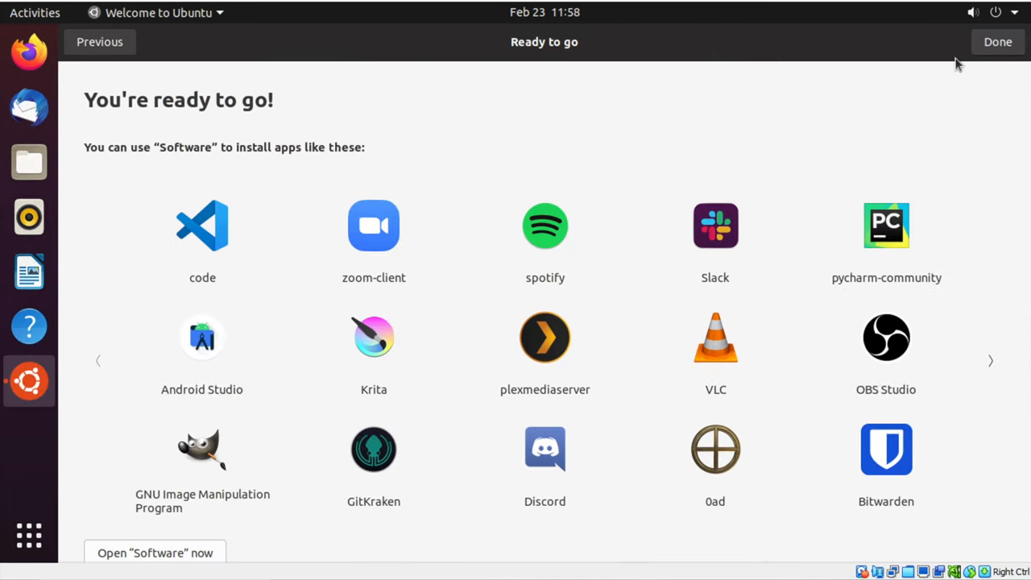
{"action": "mouse_move", "coordinate": [975, 46]}
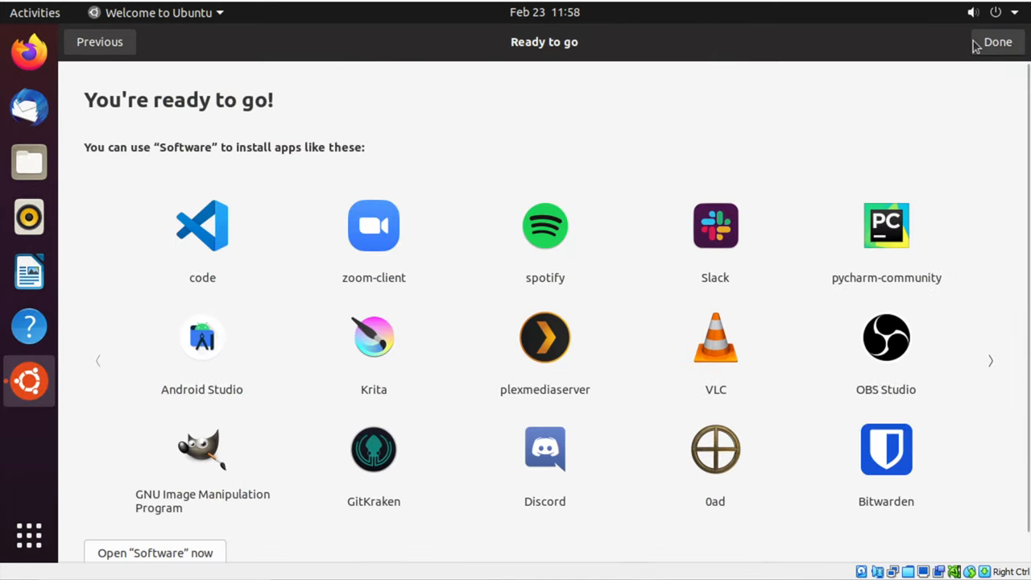
{"action": "mouse_move", "coordinate": [578, 407]}
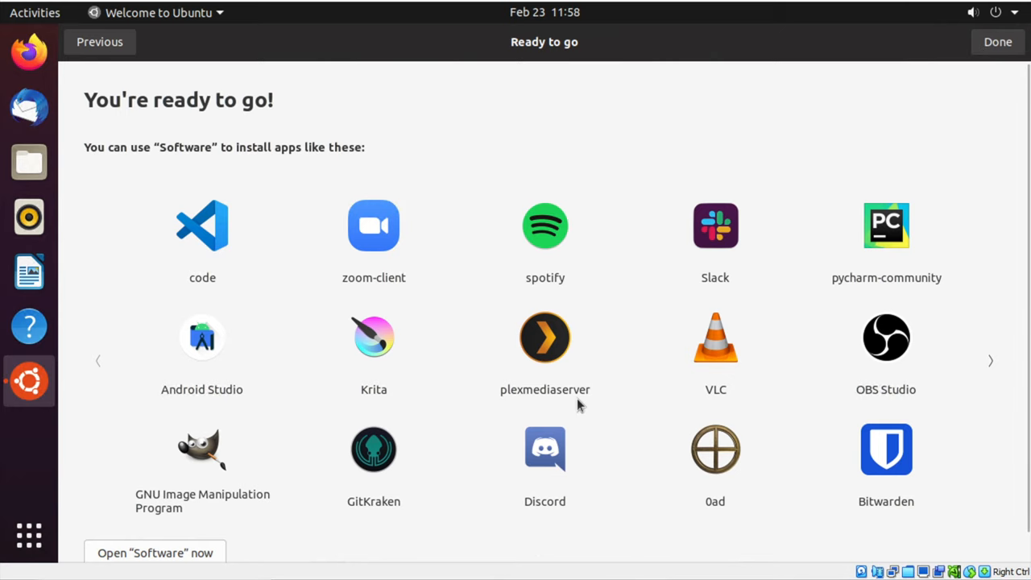
{"action": "mouse_move", "coordinate": [902, 420]}
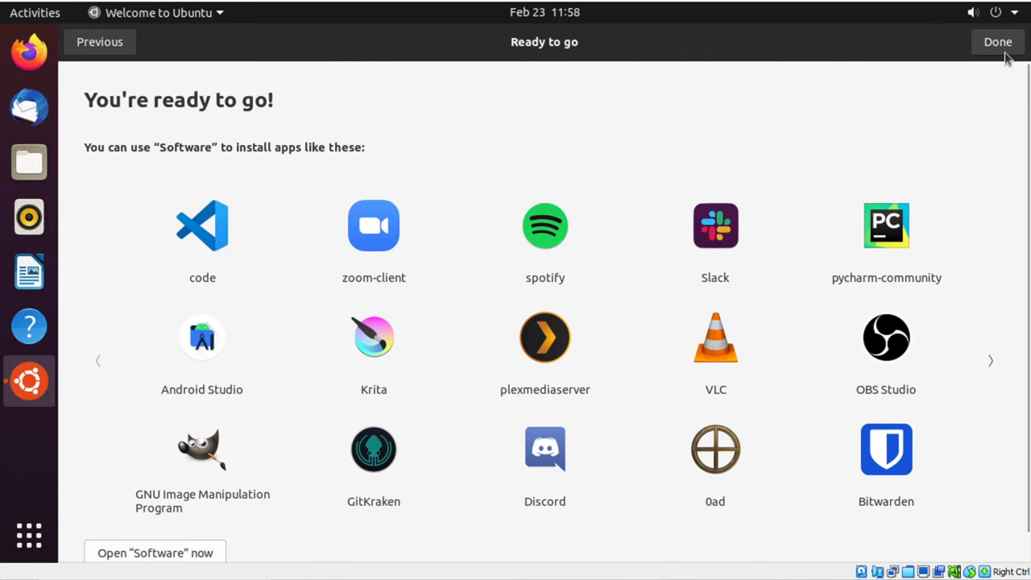
{"action": "left_click", "coordinate": [997, 41]}
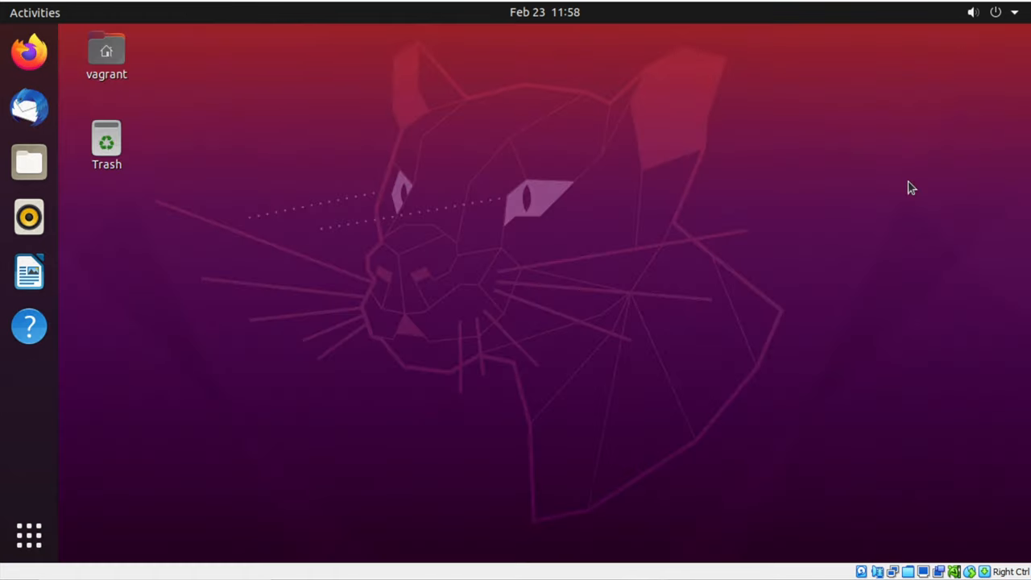
{"action": "mouse_move", "coordinate": [506, 248]}
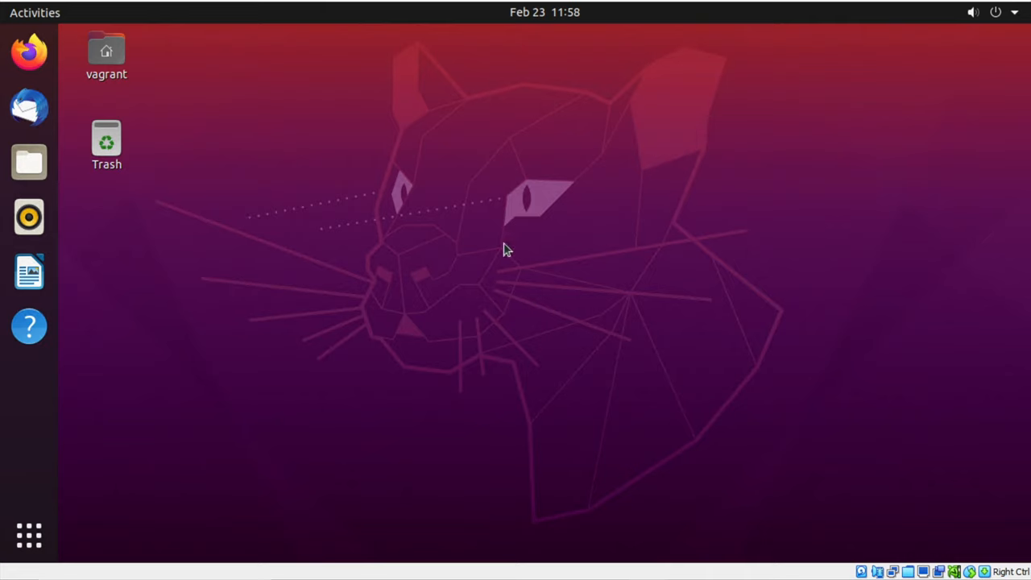
{"action": "mouse_move", "coordinate": [262, 184]}
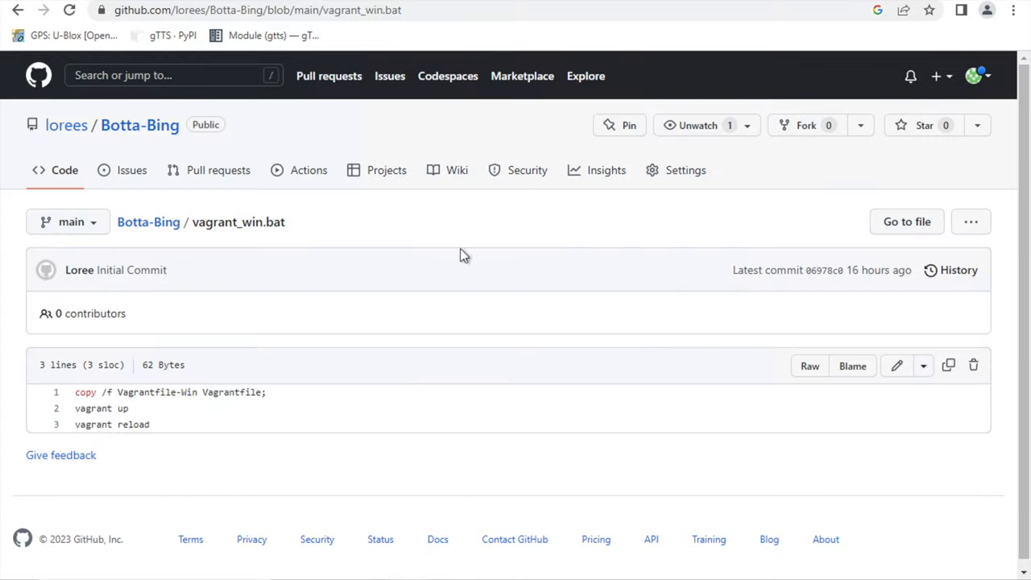
{"action": "mouse_move", "coordinate": [139, 125]}
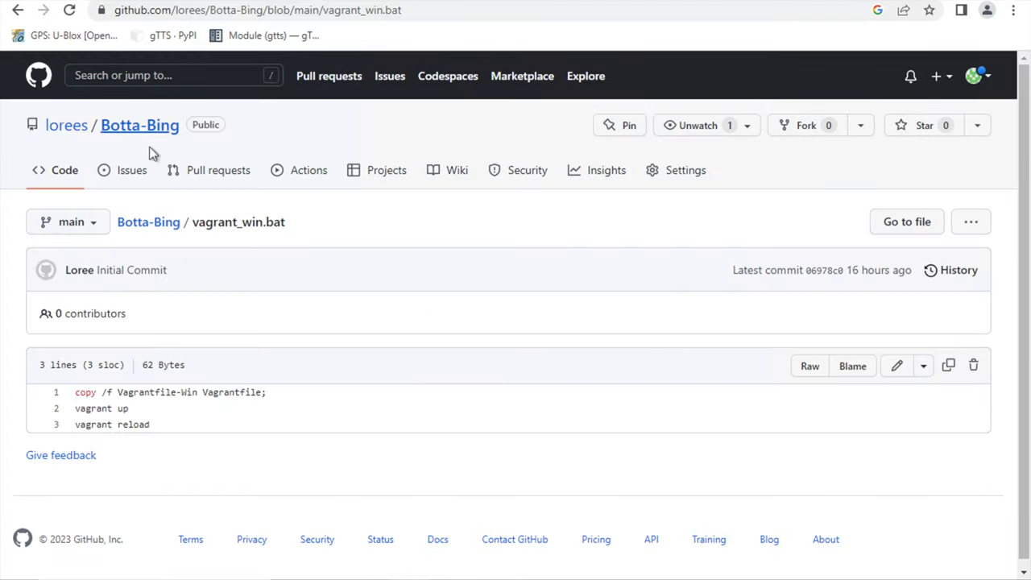
Return to the Botta-Bing repository home and scroll the README to Loading API Keys.
{"action": "left_click", "coordinate": [149, 222]}
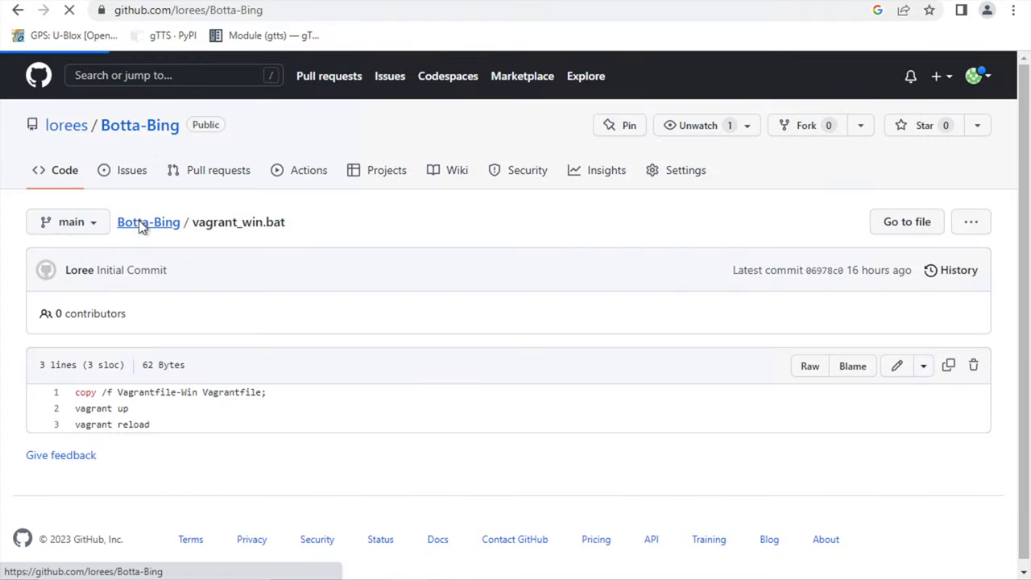
{"action": "left_click", "coordinate": [148, 221]}
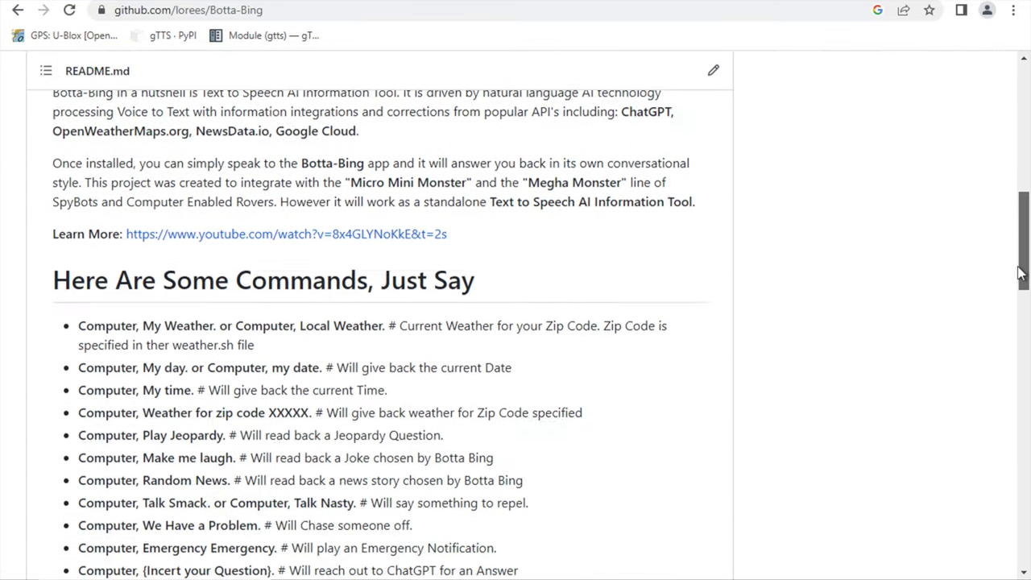
{"action": "scroll", "scroll_direction": "down", "scroll_amount": 3}
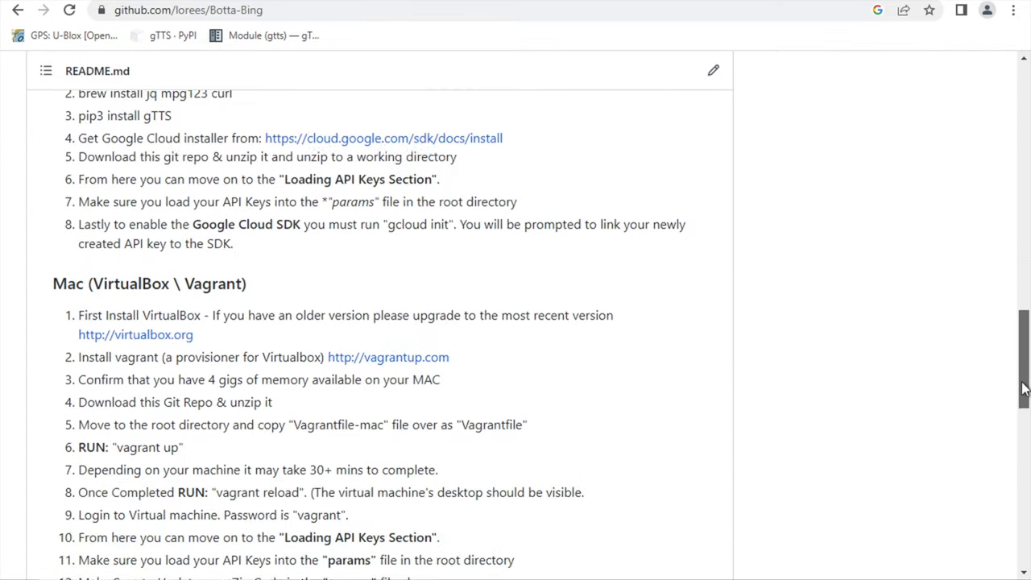
{"action": "scroll", "scroll_direction": "down", "scroll_amount": 3}
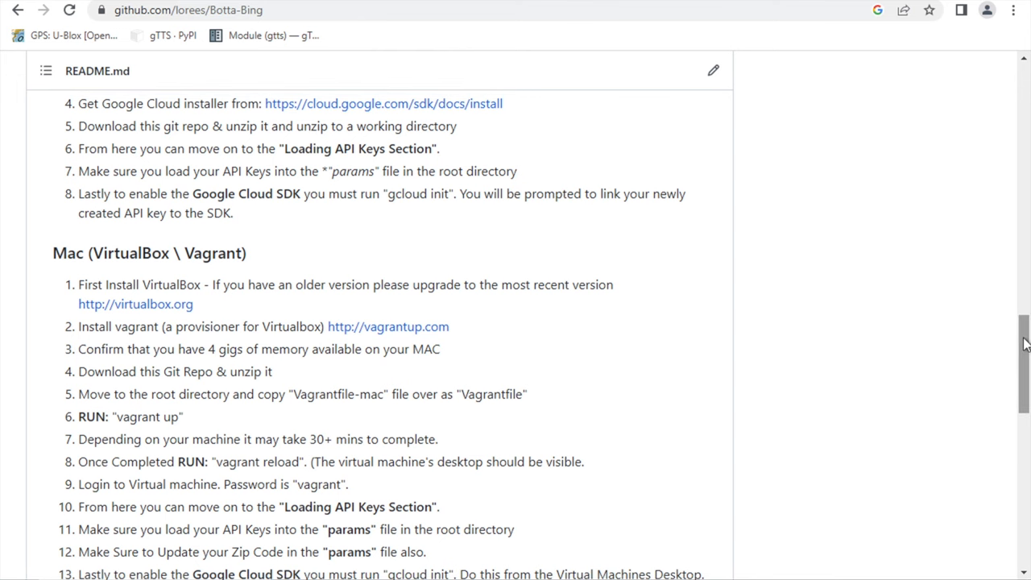
{"action": "scroll", "scroll_direction": "down", "scroll_amount": 3}
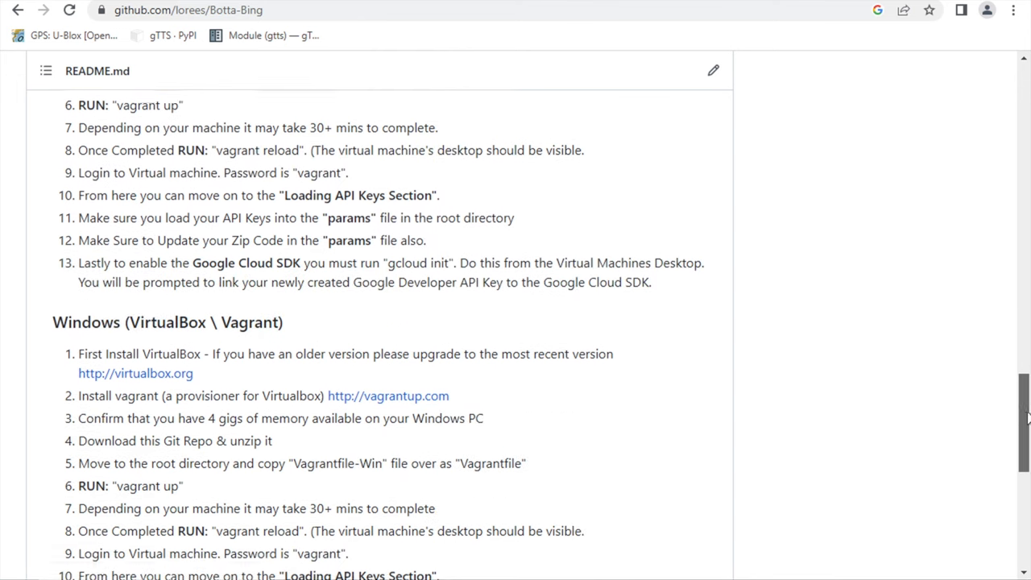
{"action": "scroll", "scroll_direction": "down", "scroll_amount": 3}
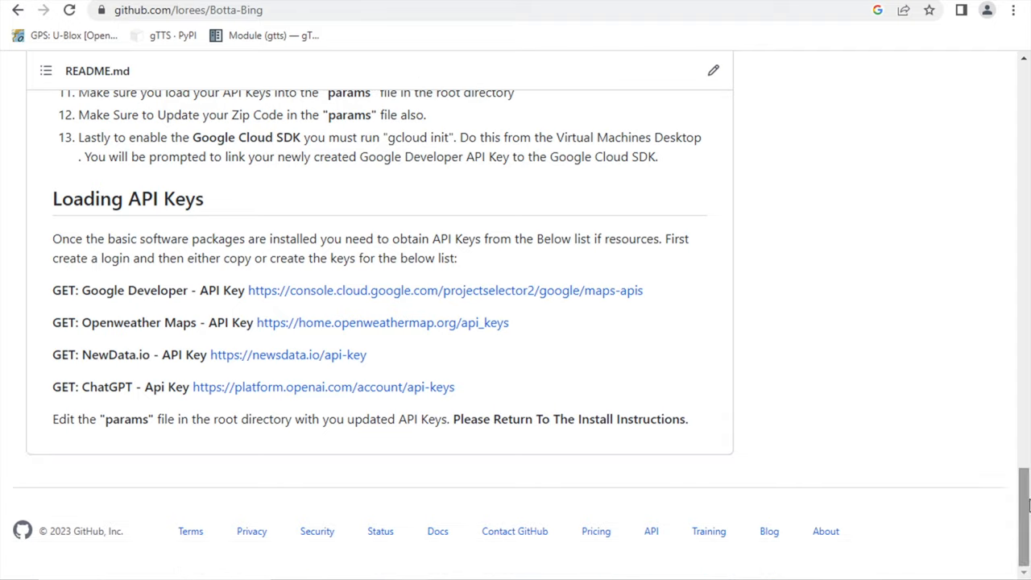
{"action": "mouse_move", "coordinate": [256, 180]}
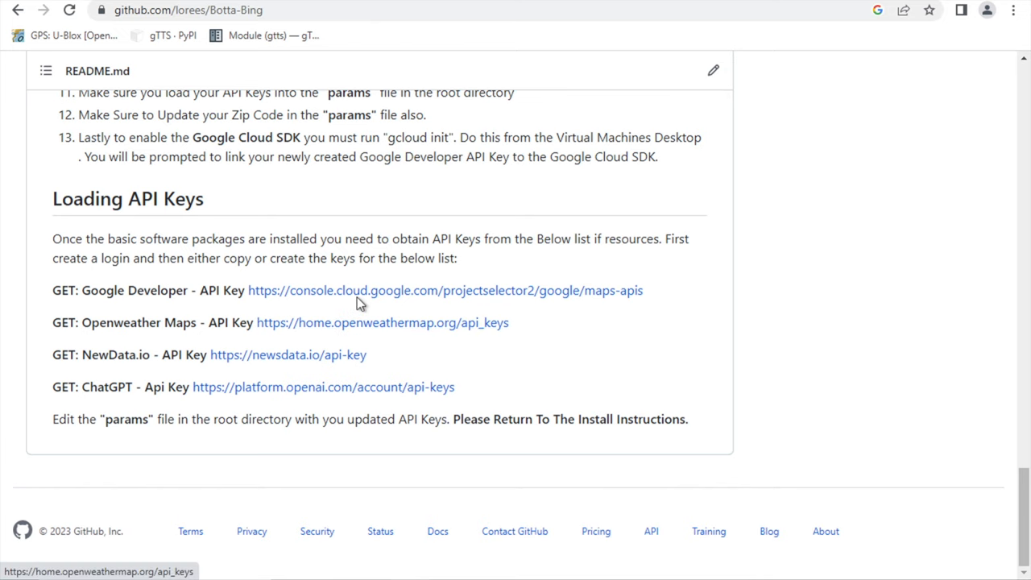
{"action": "mouse_move", "coordinate": [360, 296]}
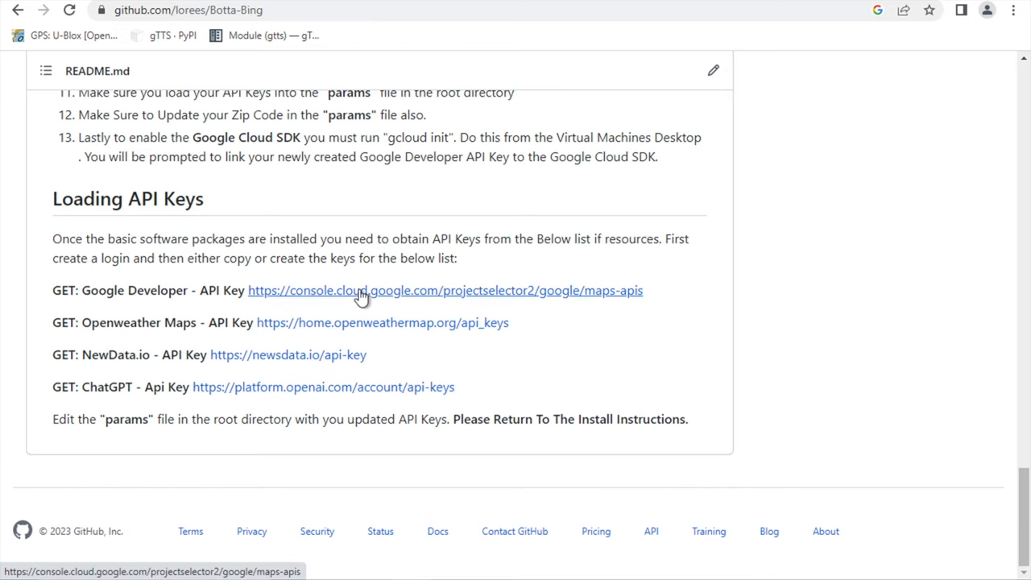
{"action": "mouse_move", "coordinate": [314, 395]}
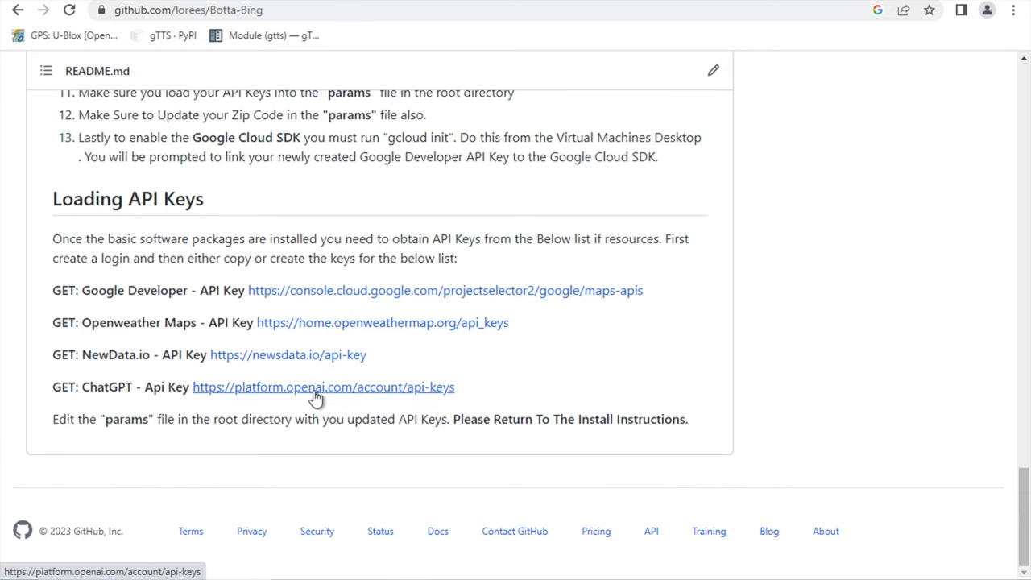
{"action": "mouse_move", "coordinate": [371, 307]}
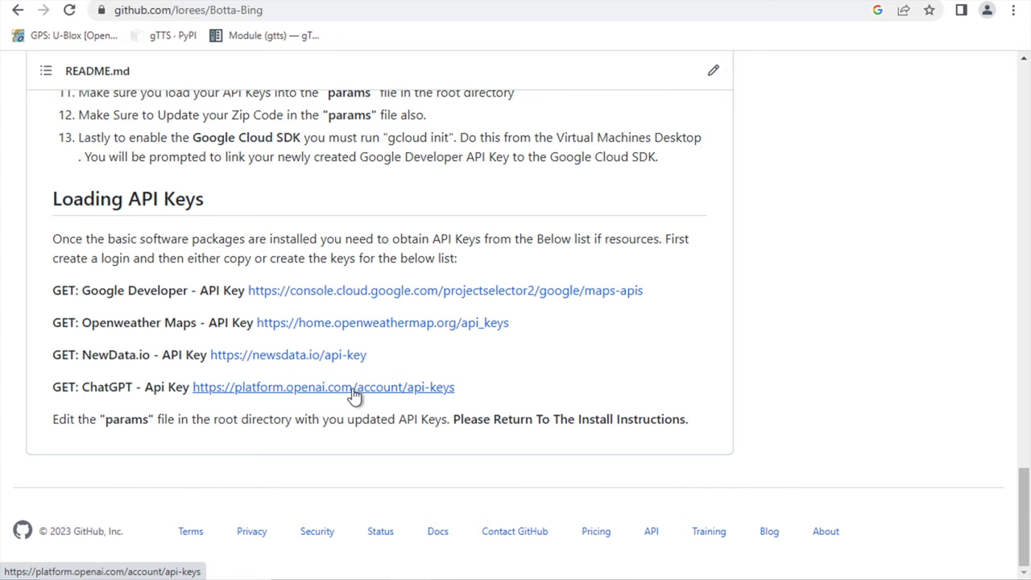
{"action": "mouse_move", "coordinate": [526, 375]}
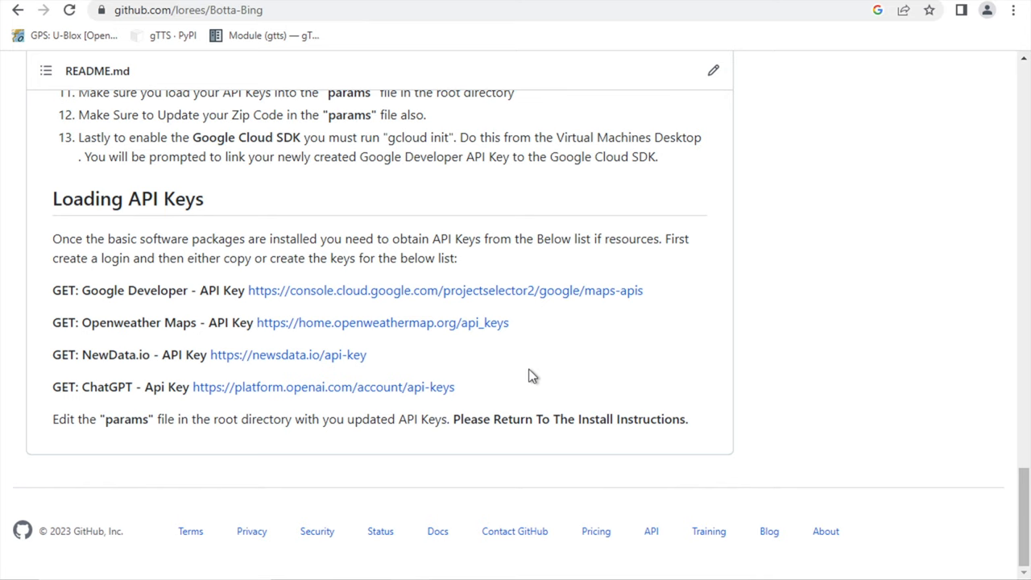
{"action": "mouse_move", "coordinate": [305, 308]}
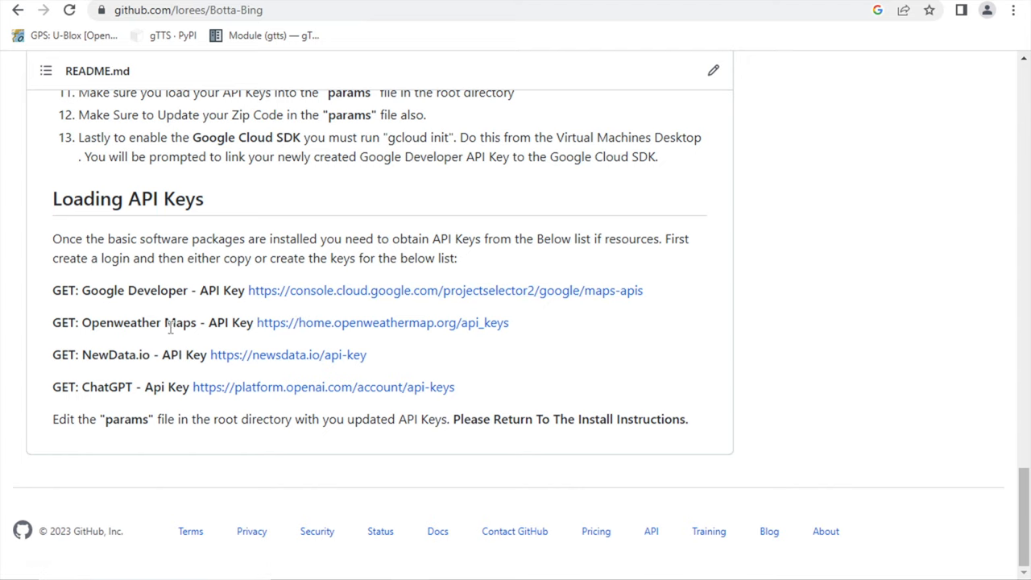
{"action": "mouse_move", "coordinate": [377, 338]}
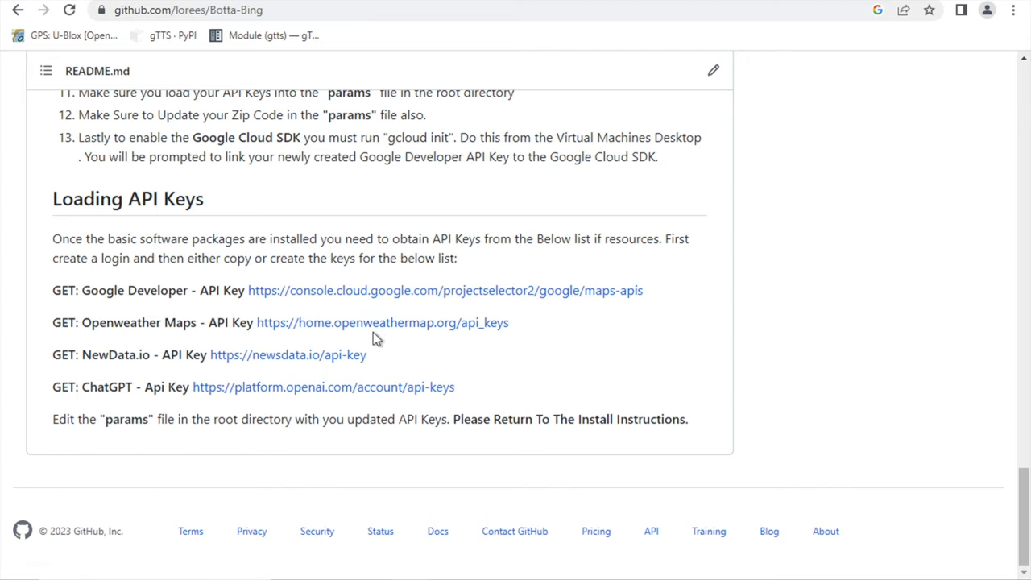
{"action": "mouse_move", "coordinate": [254, 348]}
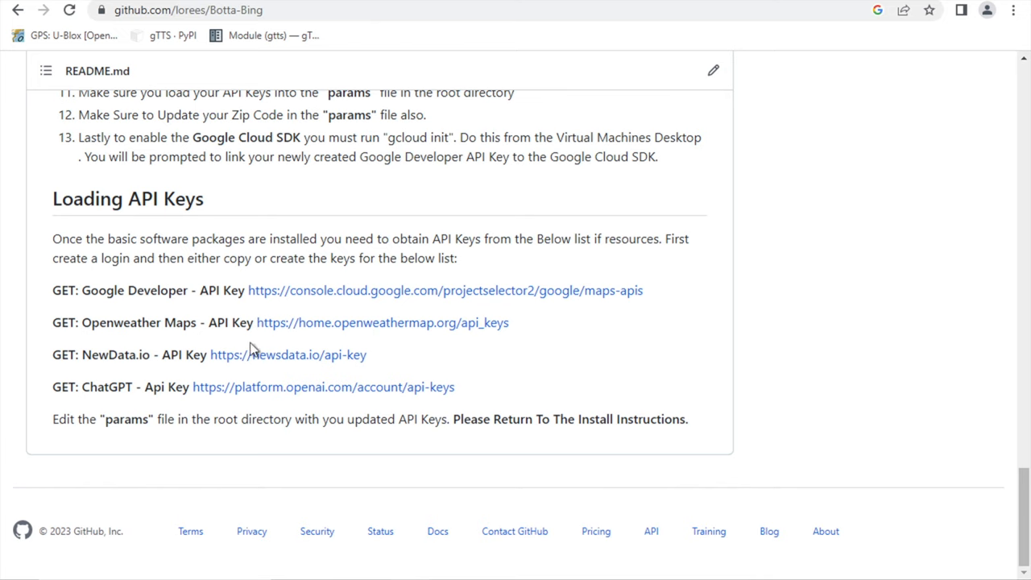
{"action": "mouse_move", "coordinate": [357, 337]}
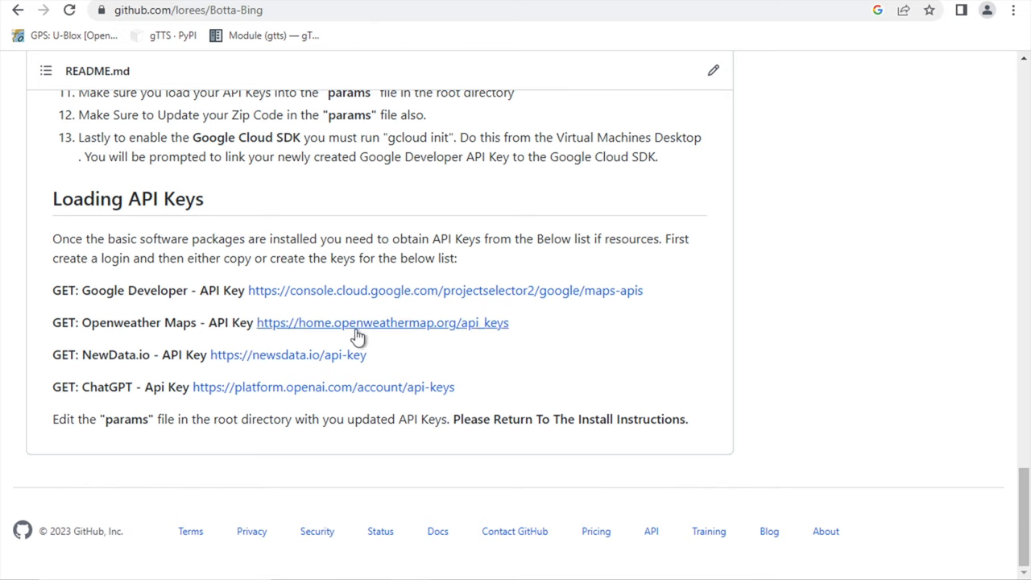
{"action": "mouse_move", "coordinate": [249, 348]}
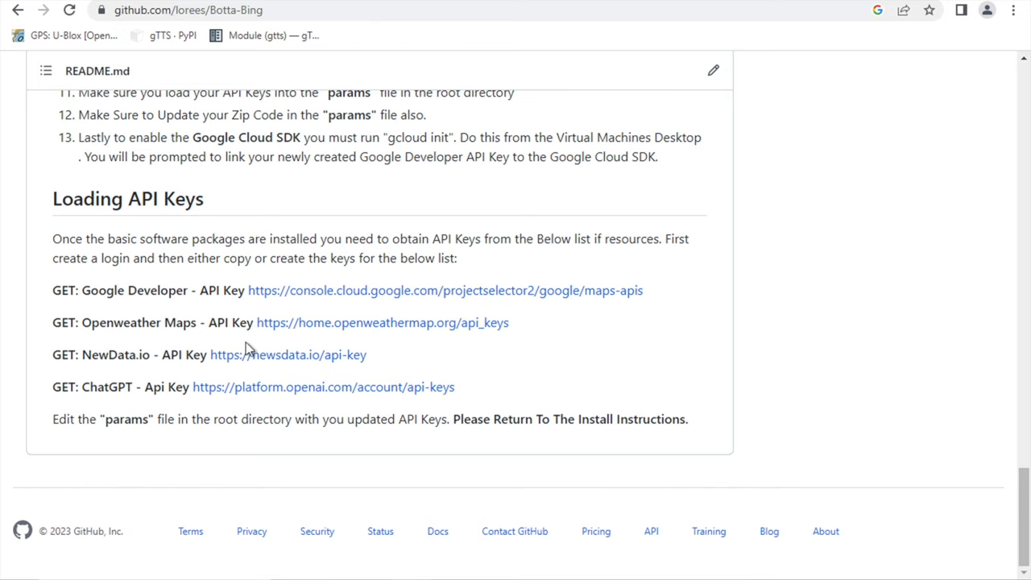
{"action": "mouse_move", "coordinate": [521, 341]}
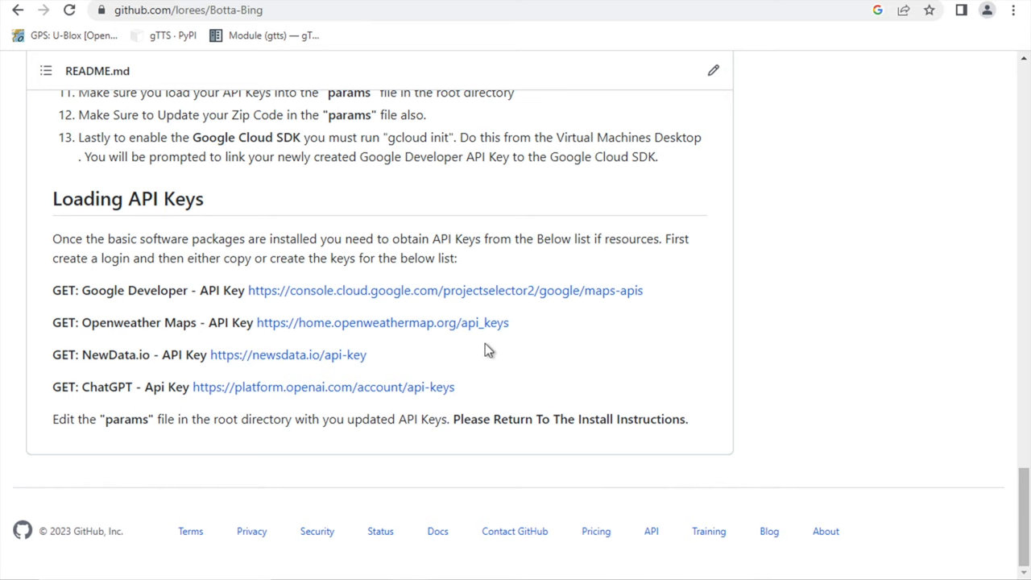
{"action": "mouse_move", "coordinate": [137, 369]}
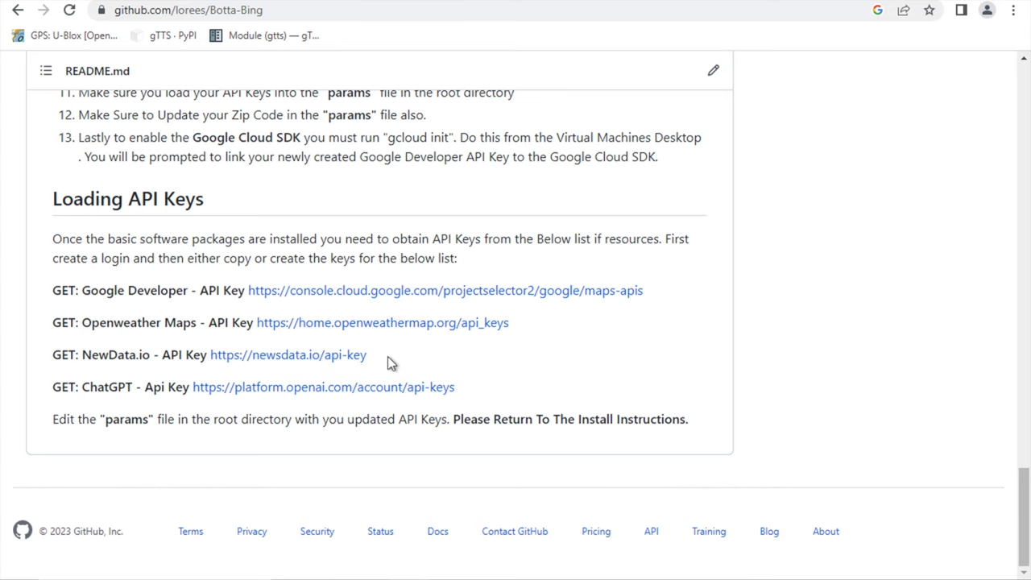
{"action": "mouse_move", "coordinate": [403, 365]}
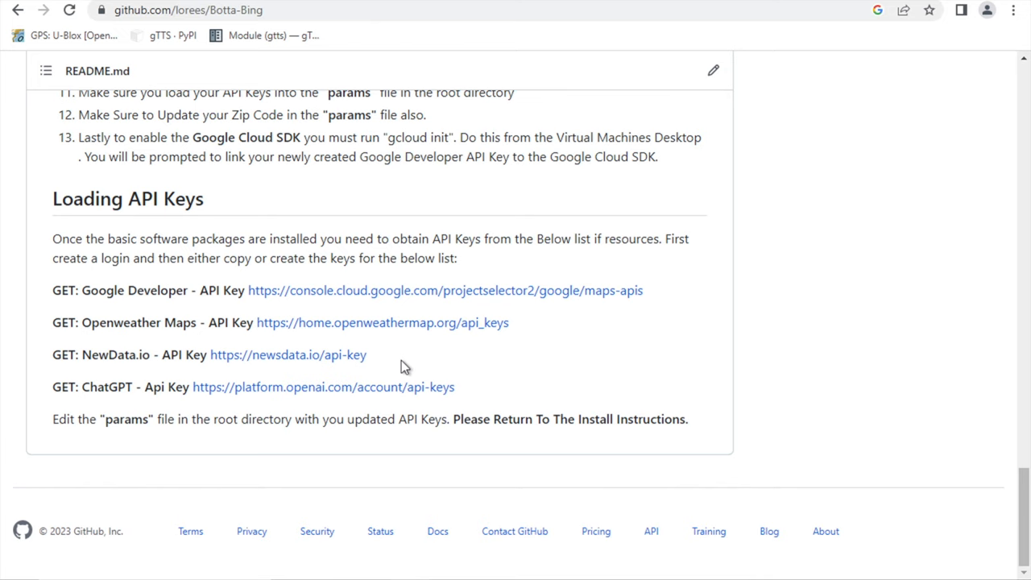
{"action": "mouse_move", "coordinate": [407, 369]}
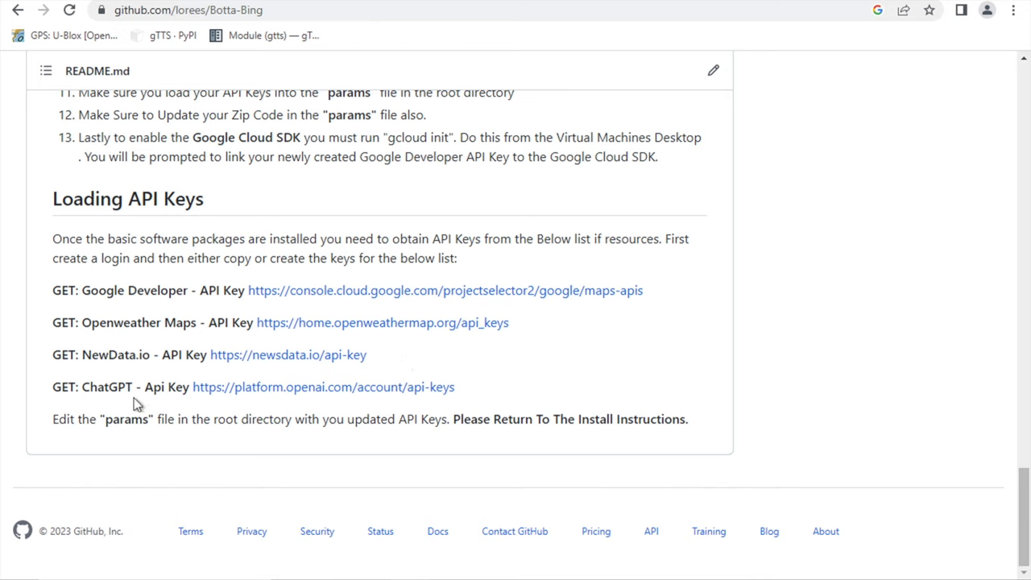
{"action": "mouse_move", "coordinate": [600, 394]}
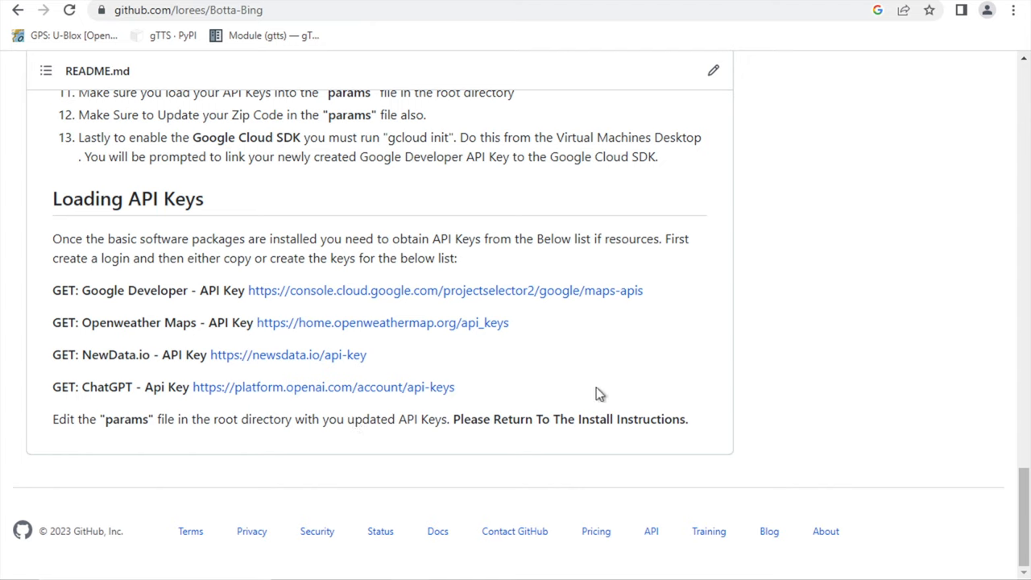
{"action": "mouse_move", "coordinate": [384, 409]}
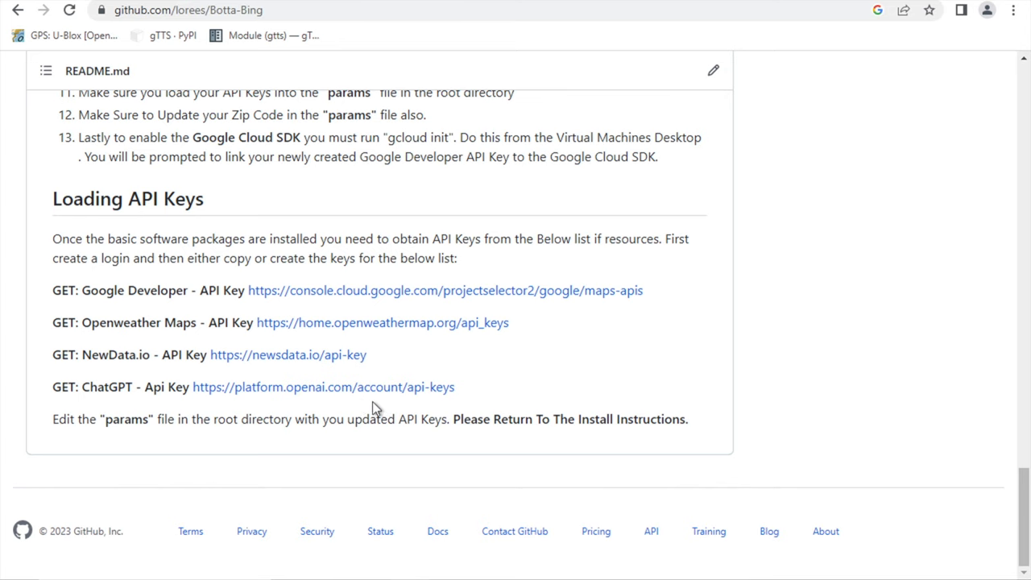
{"action": "mouse_move", "coordinate": [169, 402]}
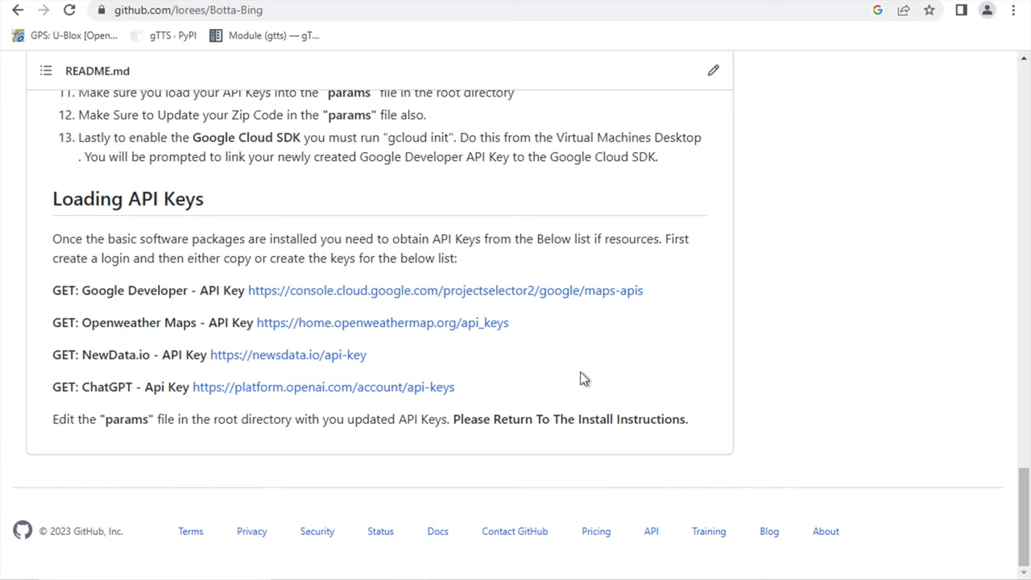
{"action": "mouse_move", "coordinate": [489, 359]}
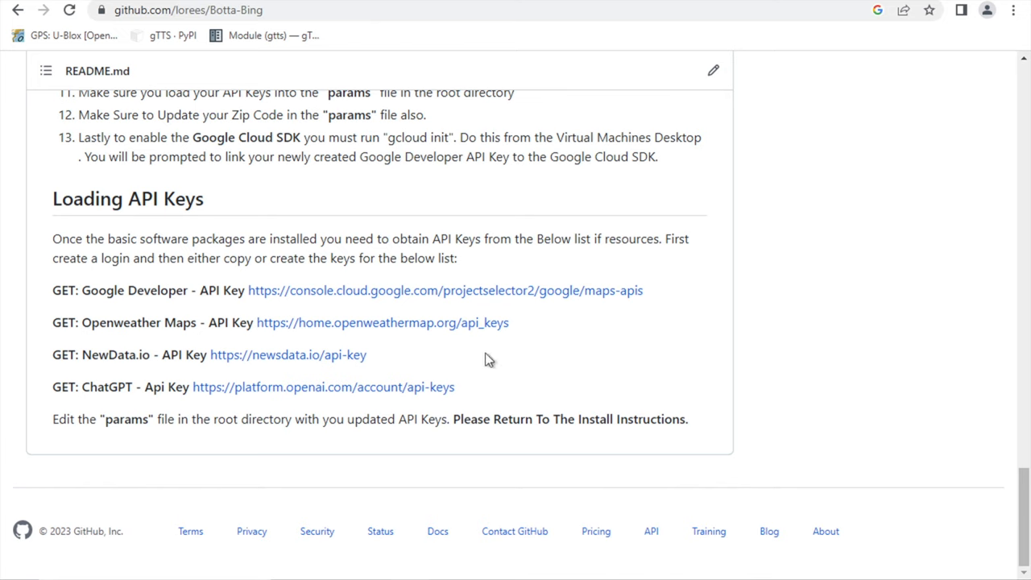
{"action": "mouse_move", "coordinate": [615, 413]}
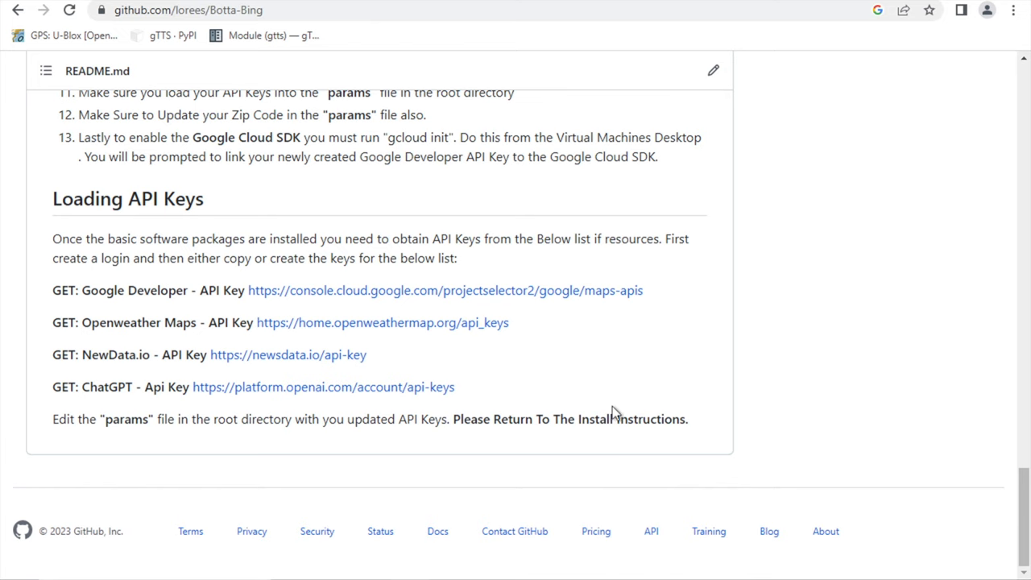
{"action": "mouse_move", "coordinate": [679, 427]}
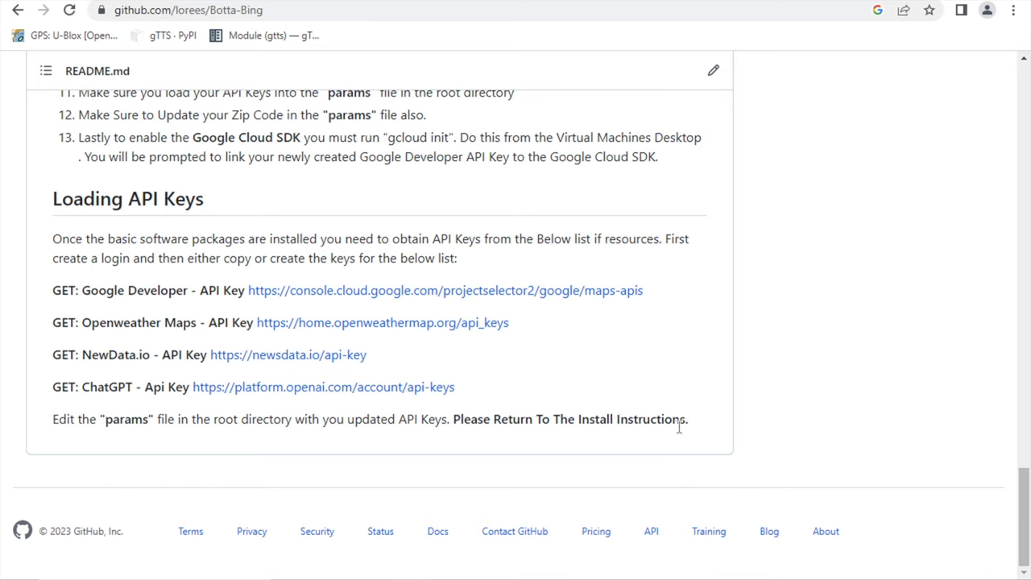
{"action": "mouse_move", "coordinate": [685, 427]}
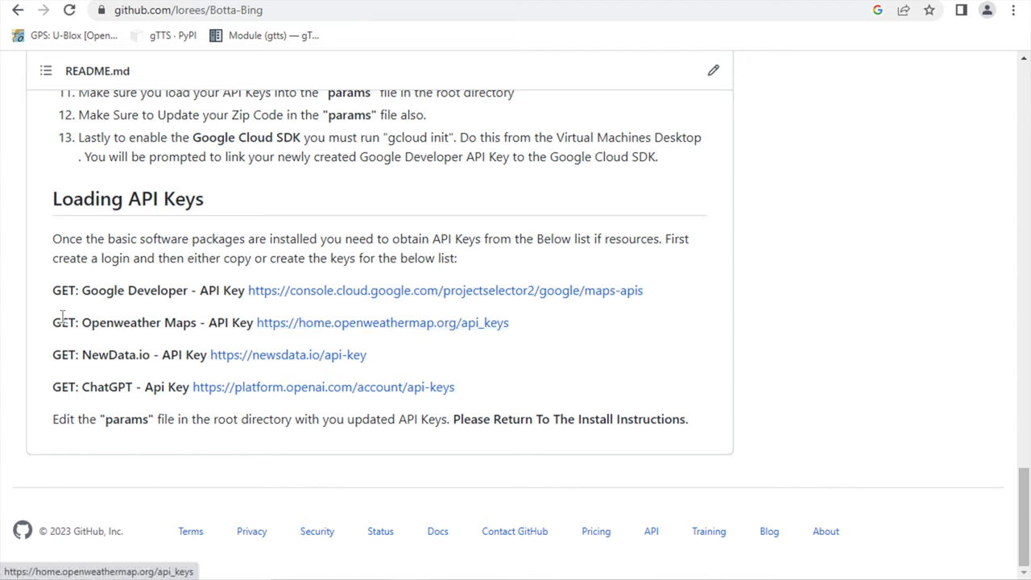
{"action": "mouse_move", "coordinate": [357, 305]}
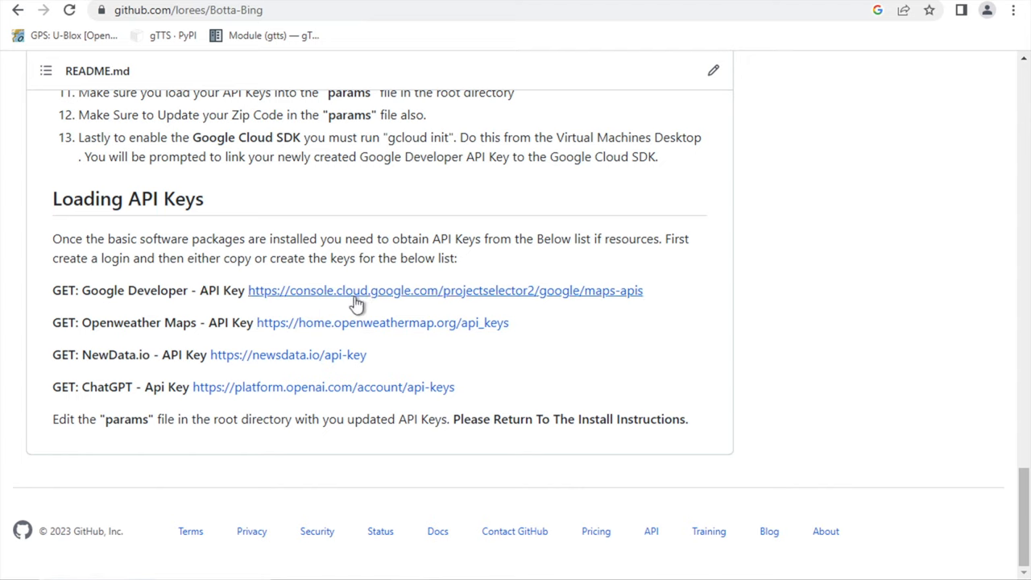
{"action": "mouse_move", "coordinate": [706, 319]}
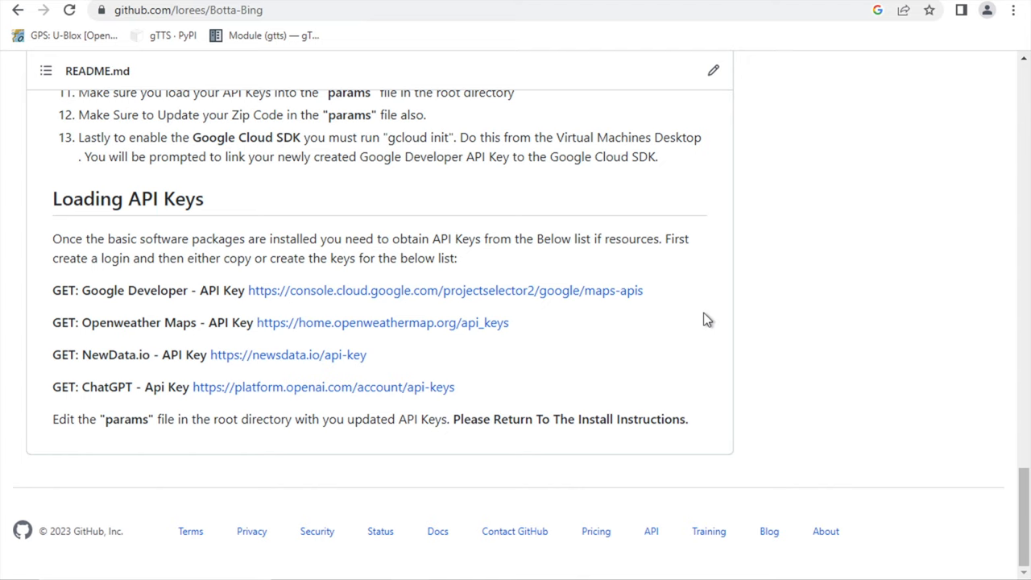
{"action": "mouse_move", "coordinate": [655, 298]}
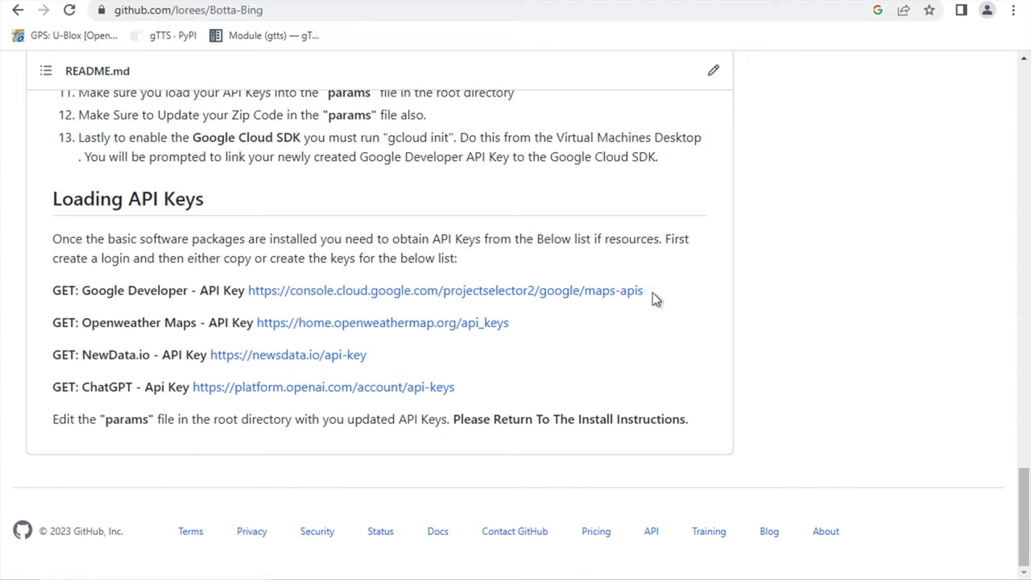
{"action": "mouse_move", "coordinate": [556, 290]}
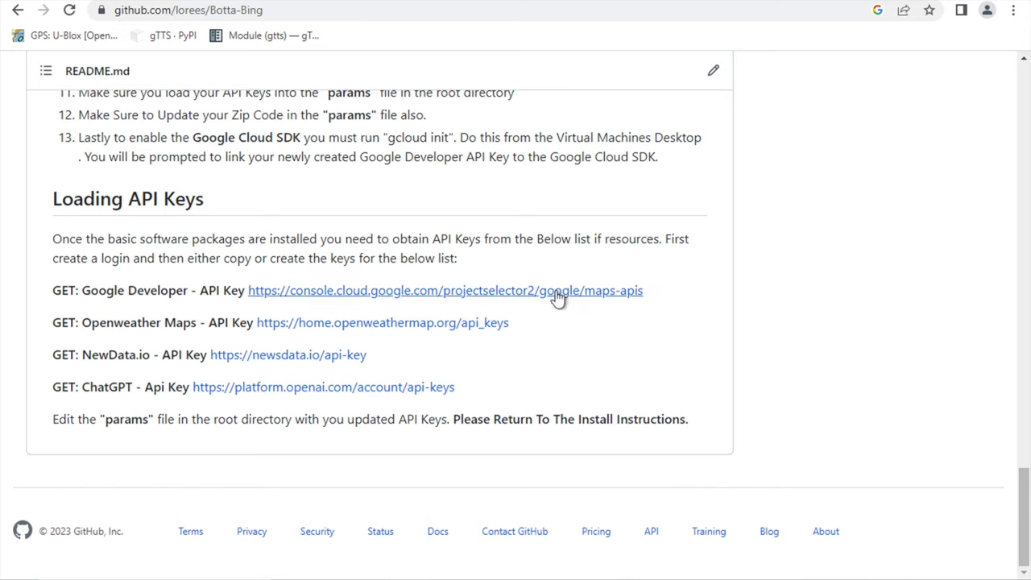
{"action": "mouse_move", "coordinate": [558, 291]}
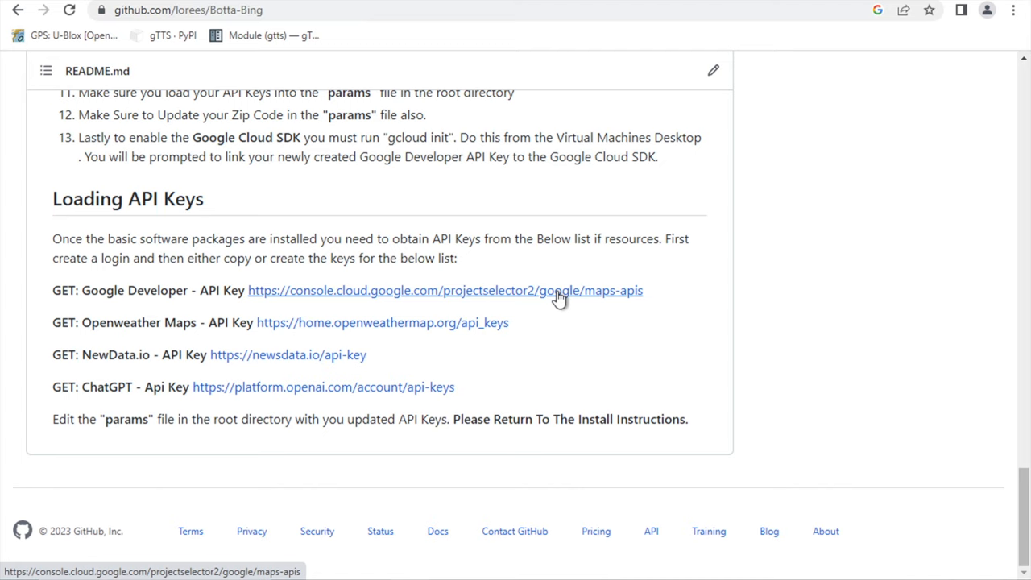
{"action": "mouse_move", "coordinate": [469, 310]}
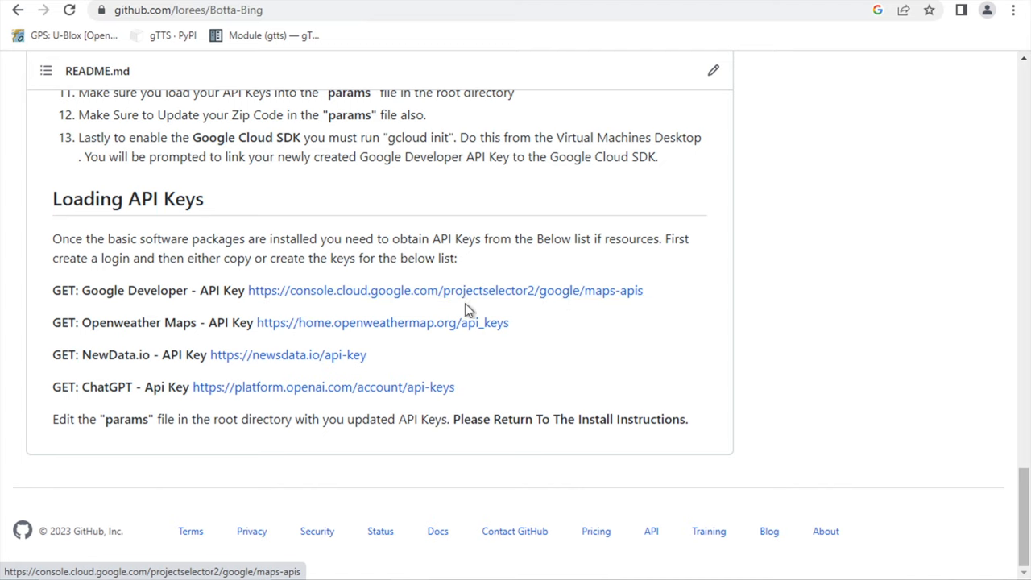
{"action": "mouse_move", "coordinate": [564, 291]}
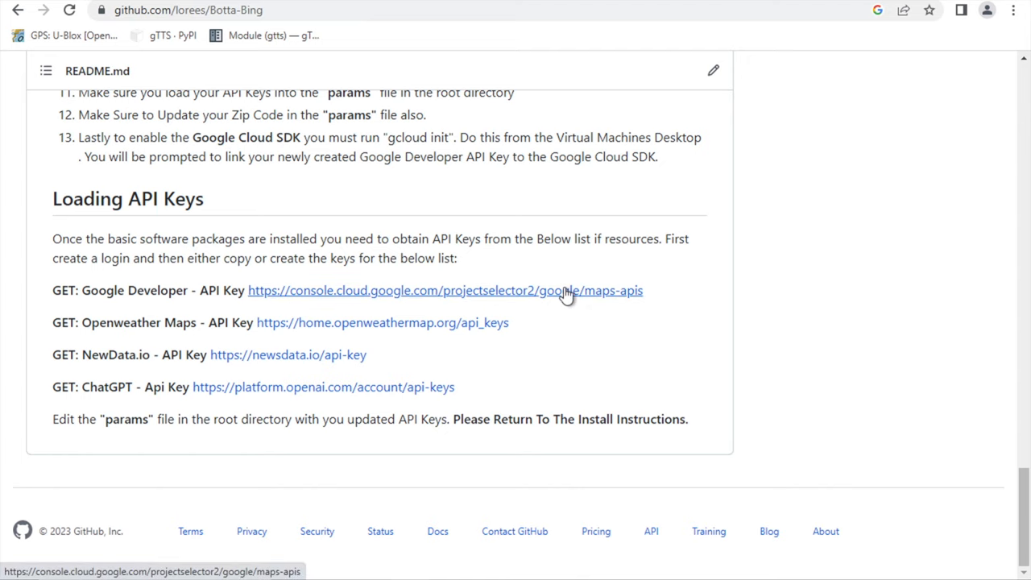
{"action": "mouse_move", "coordinate": [643, 290]}
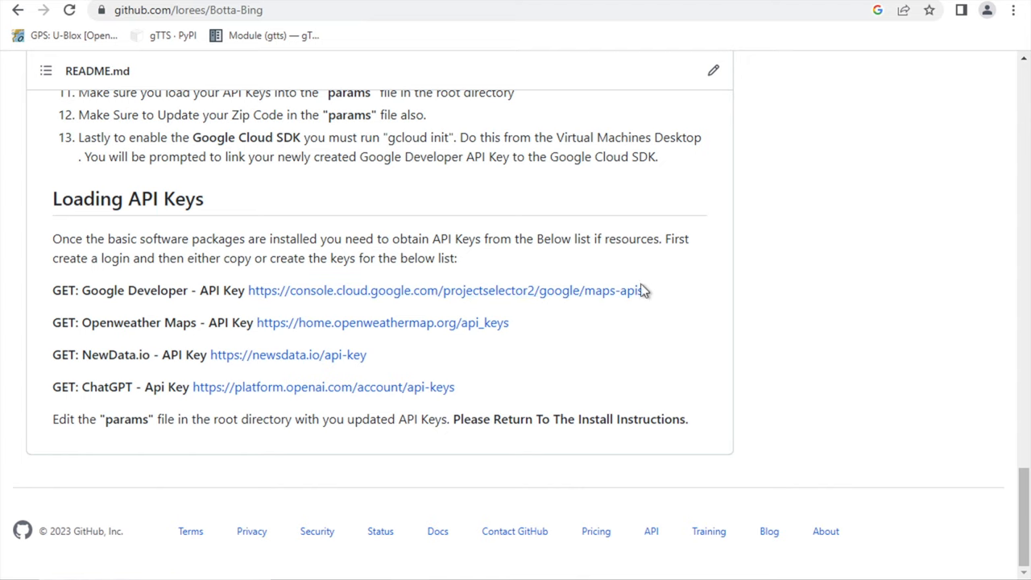
{"action": "mouse_move", "coordinate": [441, 346]}
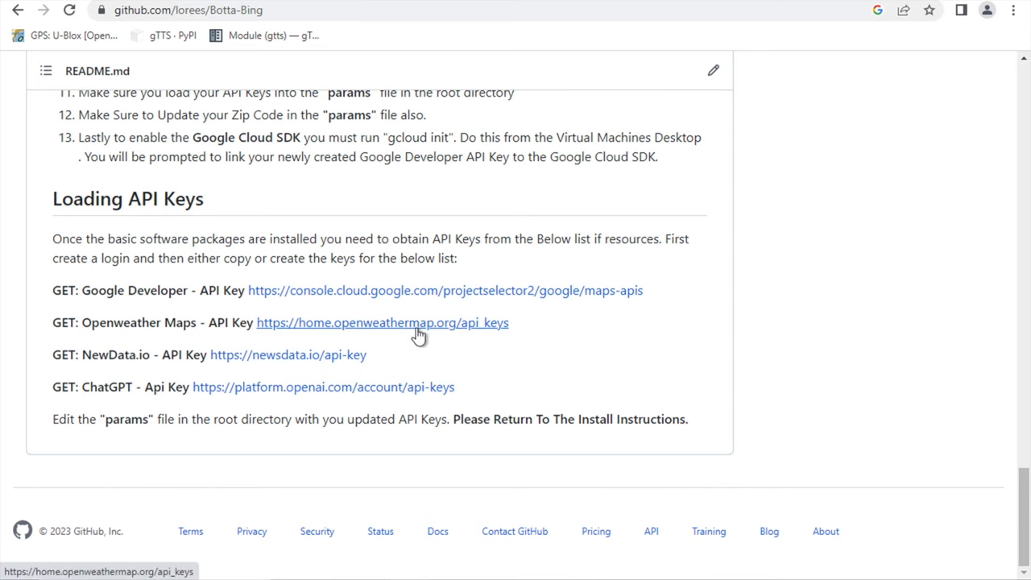
{"action": "mouse_move", "coordinate": [287, 354]}
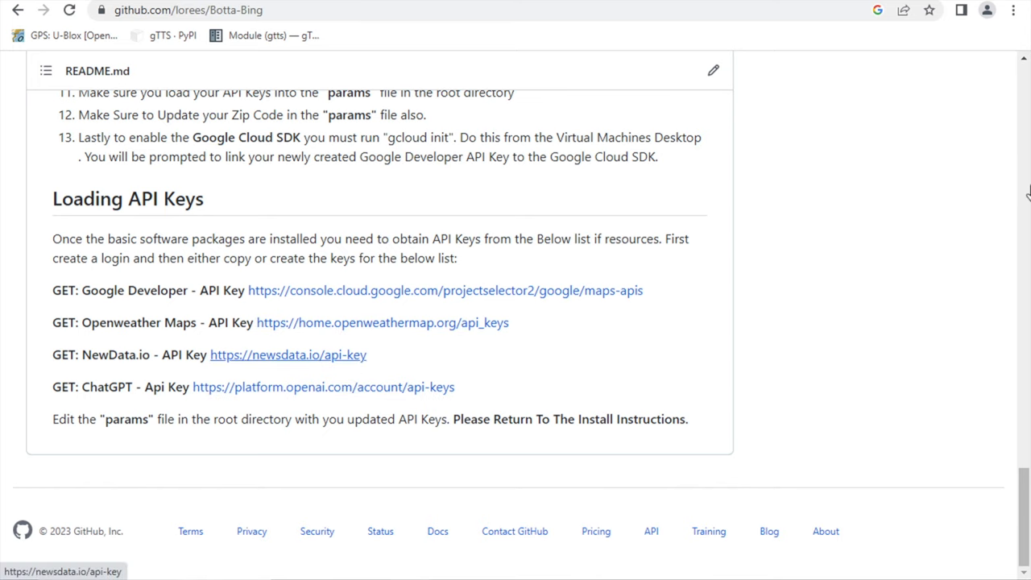
Go back to the top of the repository and show the params file.
{"action": "scroll", "scroll_direction": "up", "scroll_amount": 3}
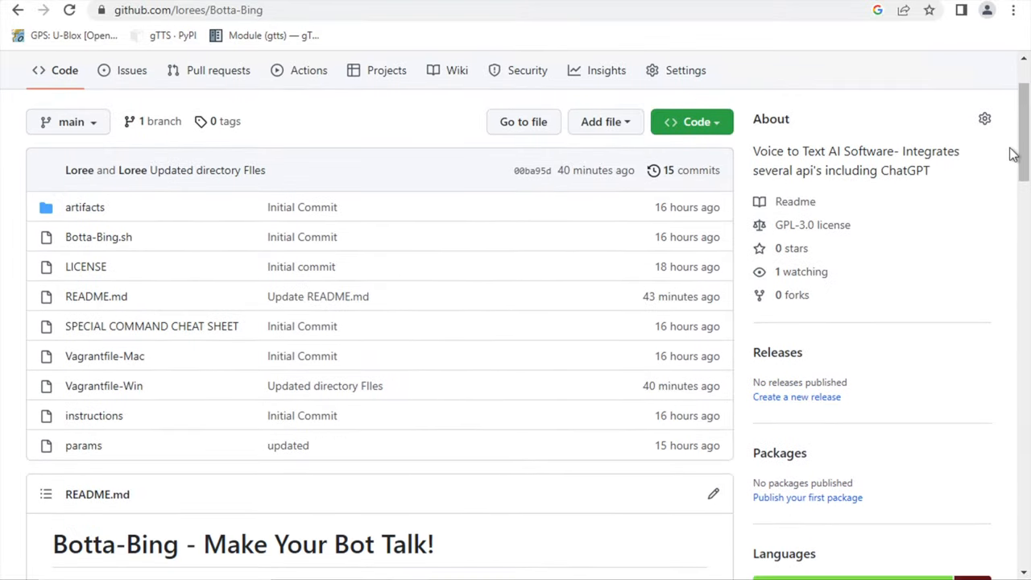
{"action": "mouse_move", "coordinate": [83, 446]}
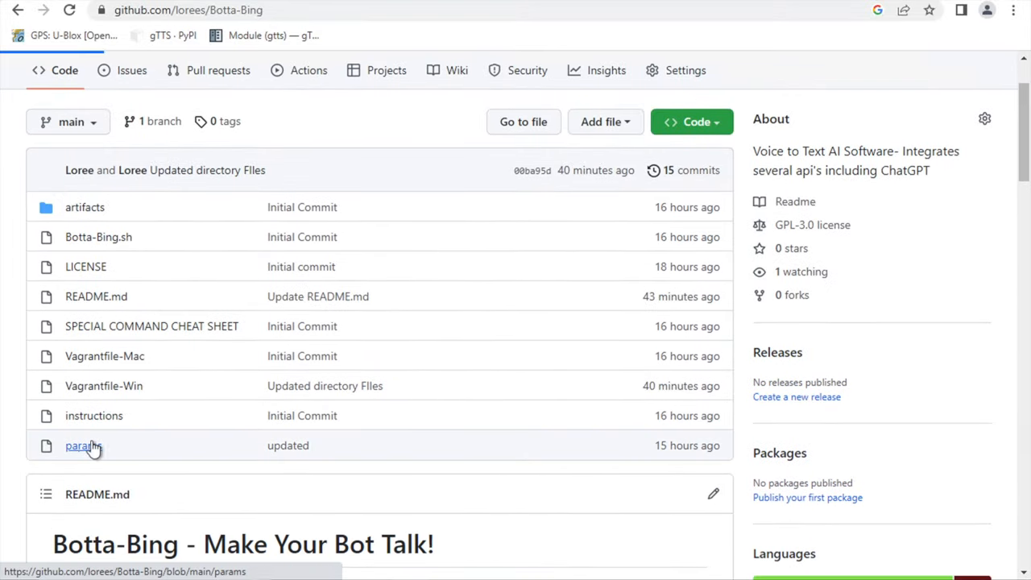
{"action": "left_click", "coordinate": [78, 446]}
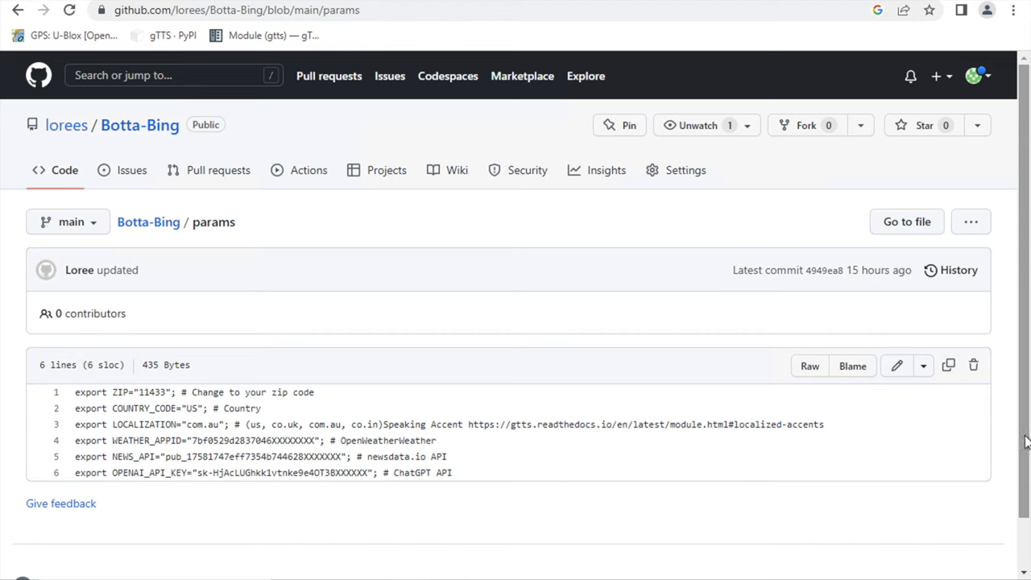
{"action": "scroll", "scroll_direction": "down", "scroll_amount": 3}
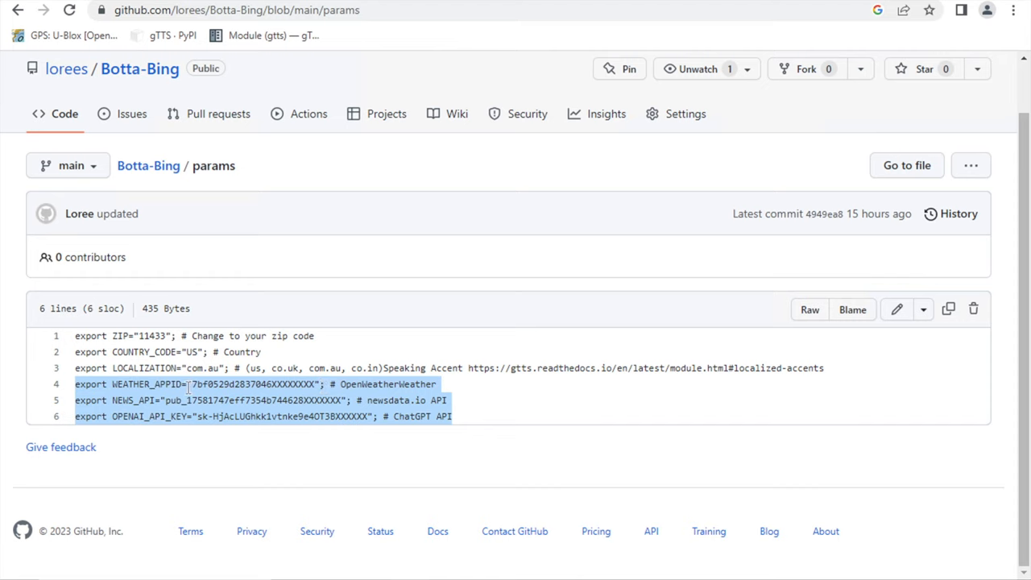
{"action": "mouse_move", "coordinate": [143, 404]}
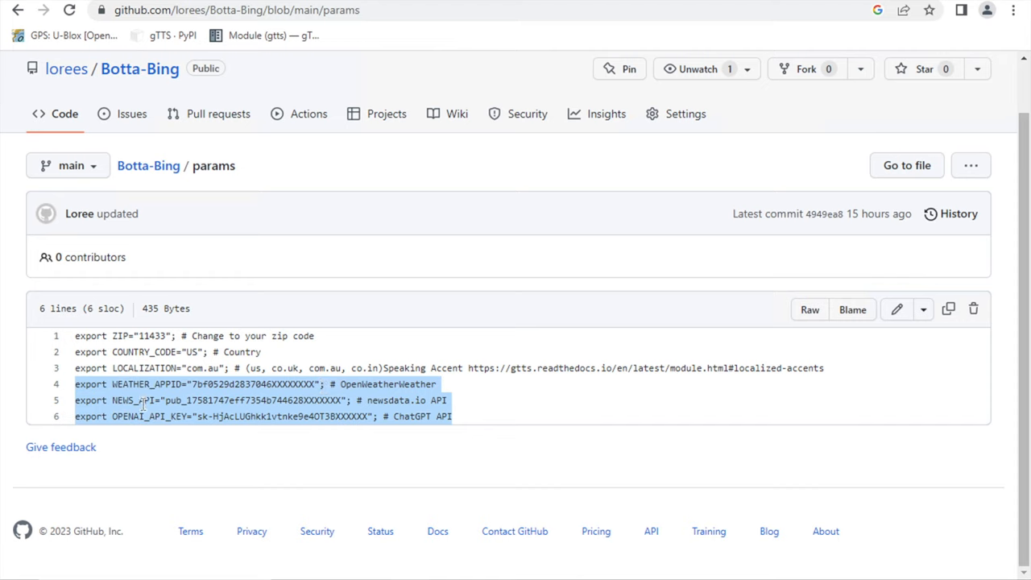
{"action": "mouse_move", "coordinate": [330, 414]}
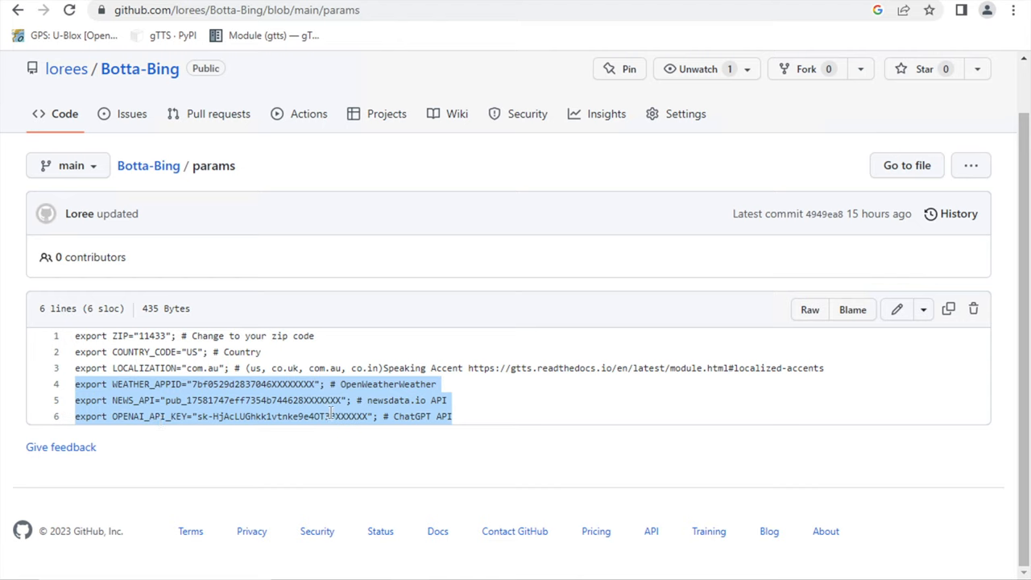
{"action": "mouse_move", "coordinate": [332, 414]}
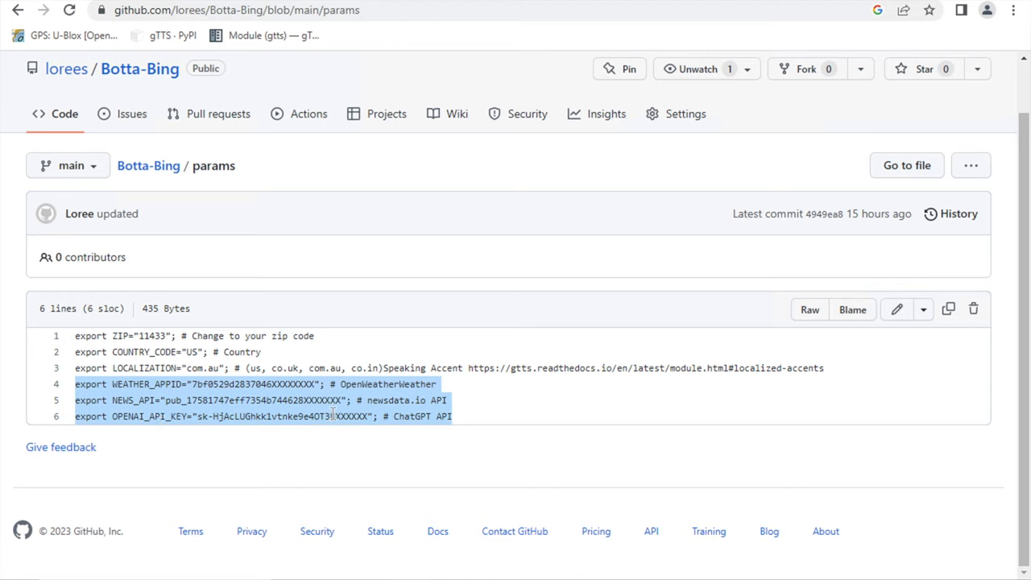
{"action": "mouse_move", "coordinate": [399, 384]}
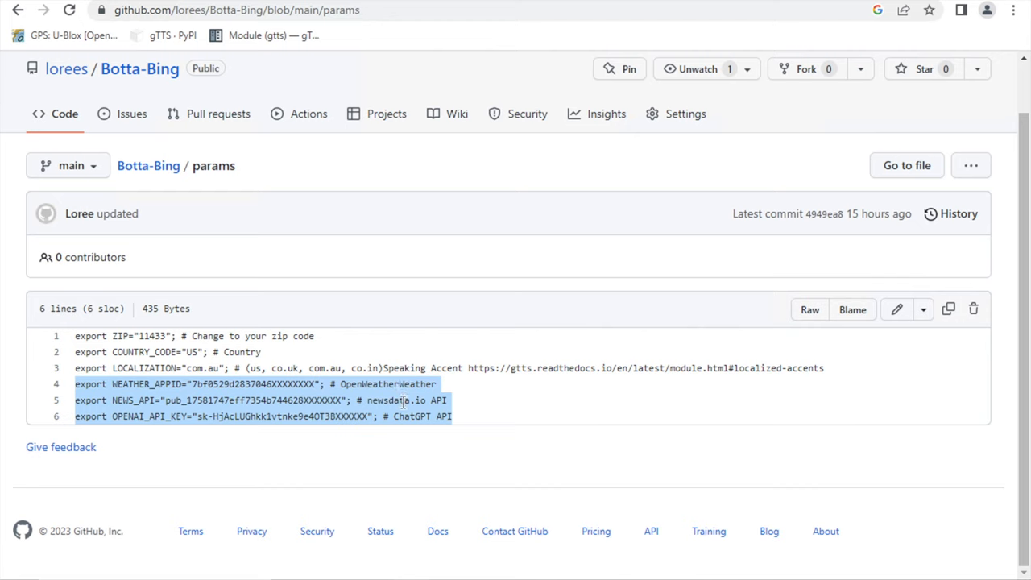
{"action": "mouse_move", "coordinate": [339, 432]}
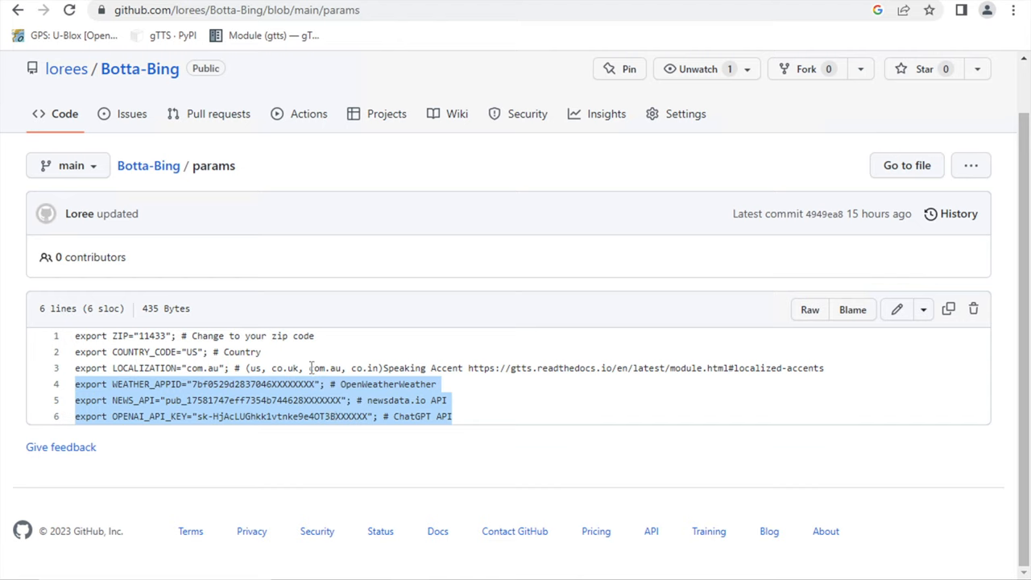
{"action": "mouse_move", "coordinate": [280, 363]}
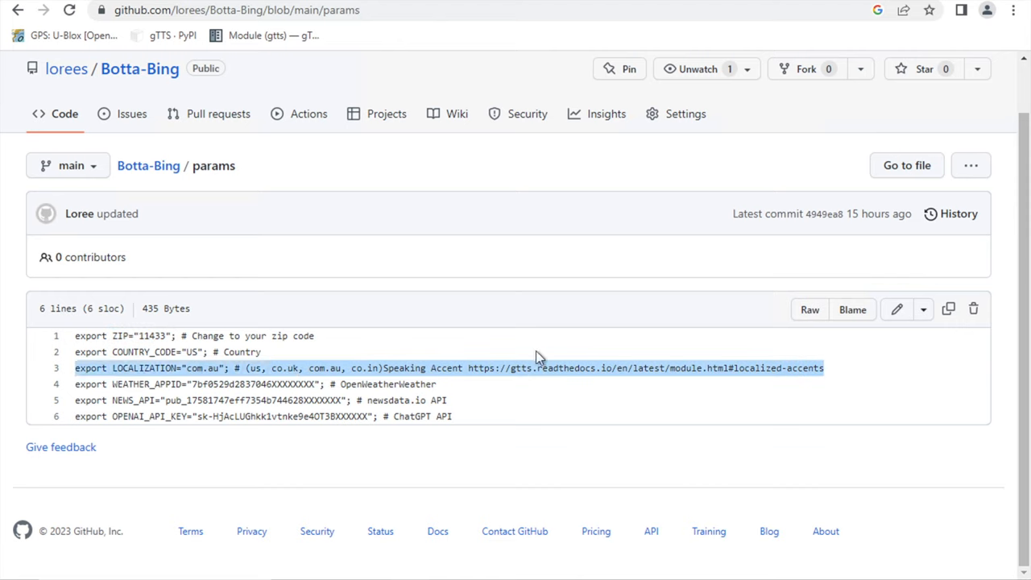
{"action": "mouse_move", "coordinate": [69, 374]}
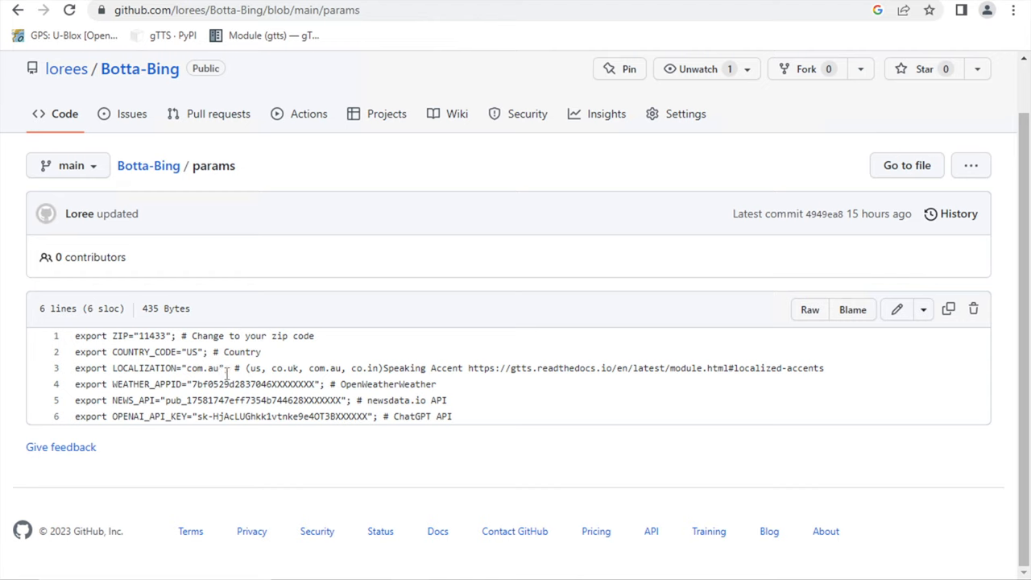
{"action": "mouse_move", "coordinate": [268, 373]}
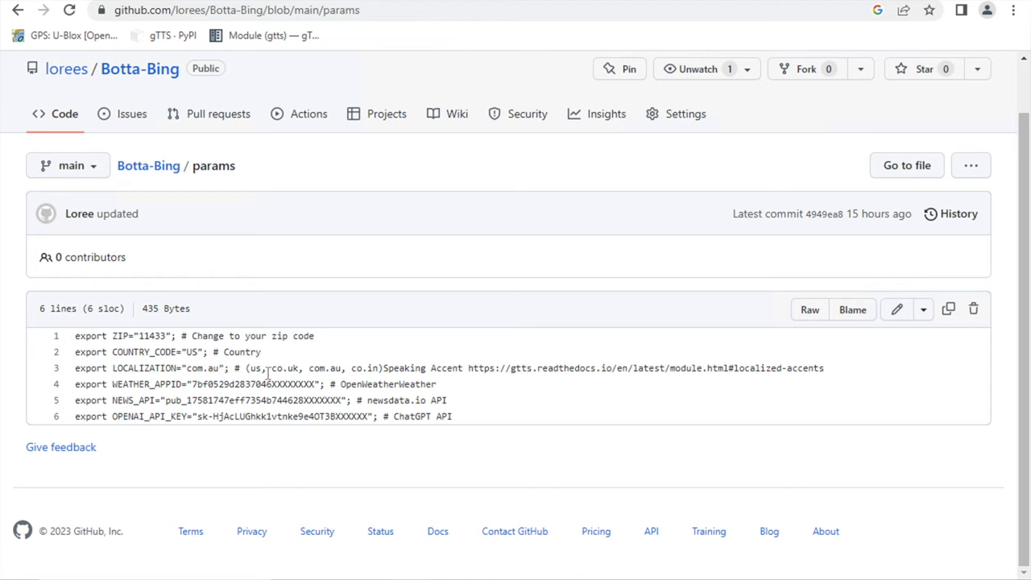
{"action": "mouse_move", "coordinate": [225, 373]}
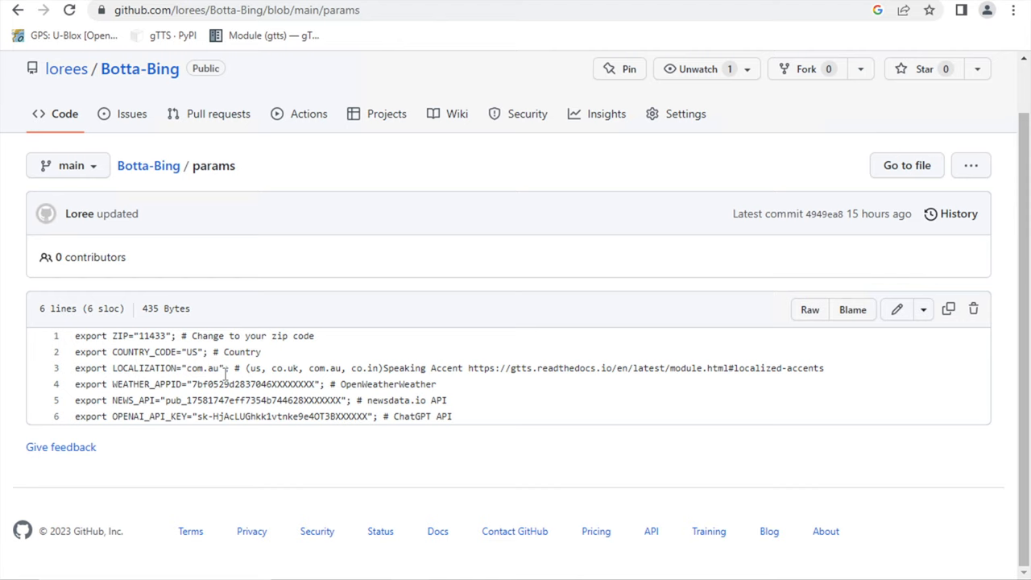
{"action": "mouse_move", "coordinate": [305, 365]}
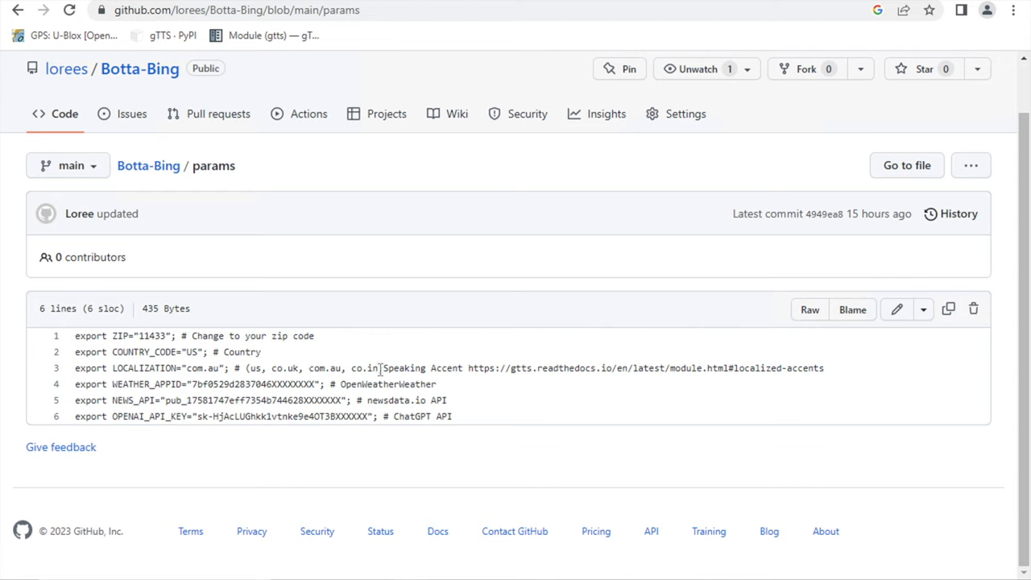
{"action": "double_click", "coordinate": [363, 368]}
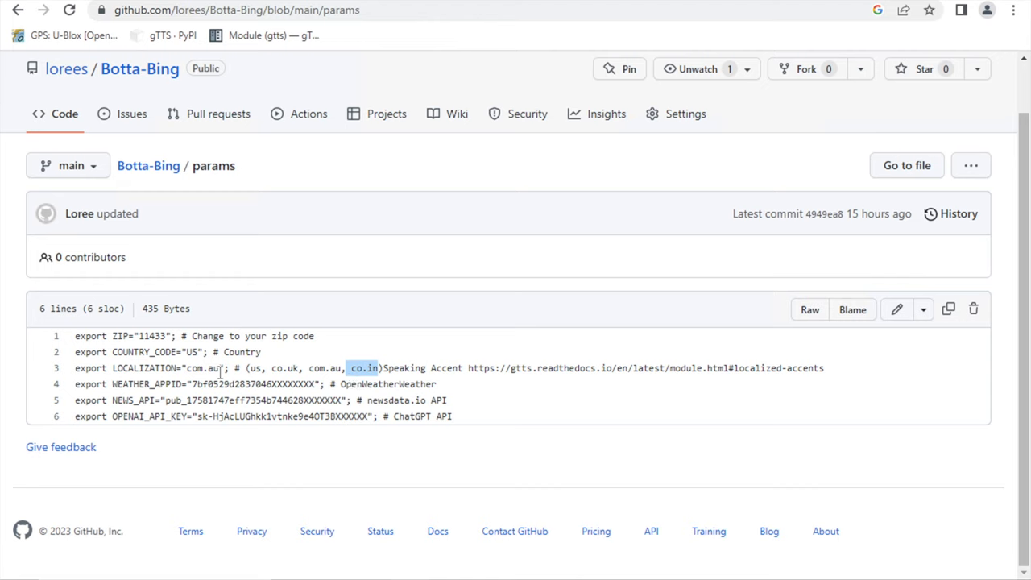
{"action": "mouse_move", "coordinate": [268, 382]}
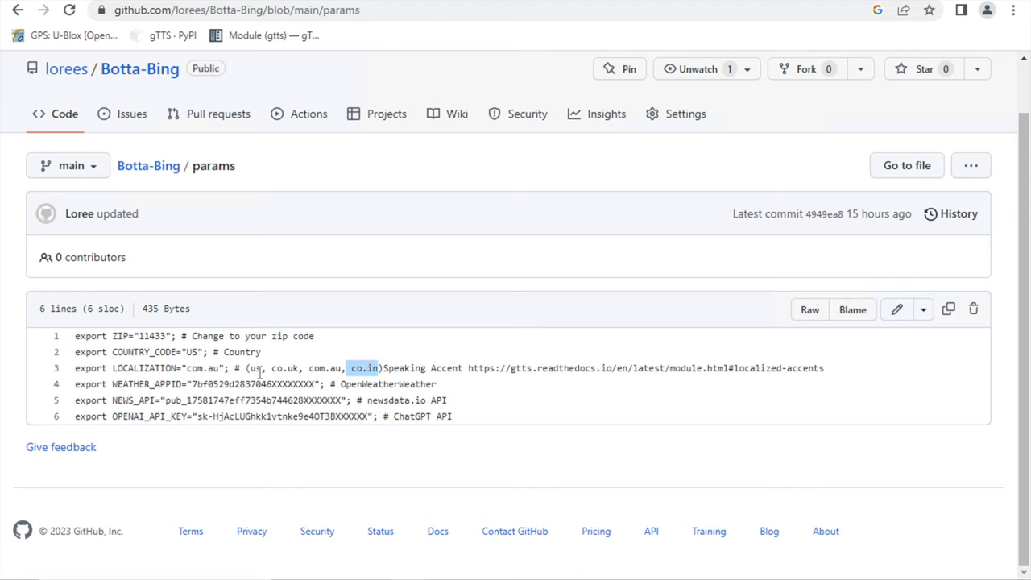
{"action": "mouse_move", "coordinate": [337, 367]}
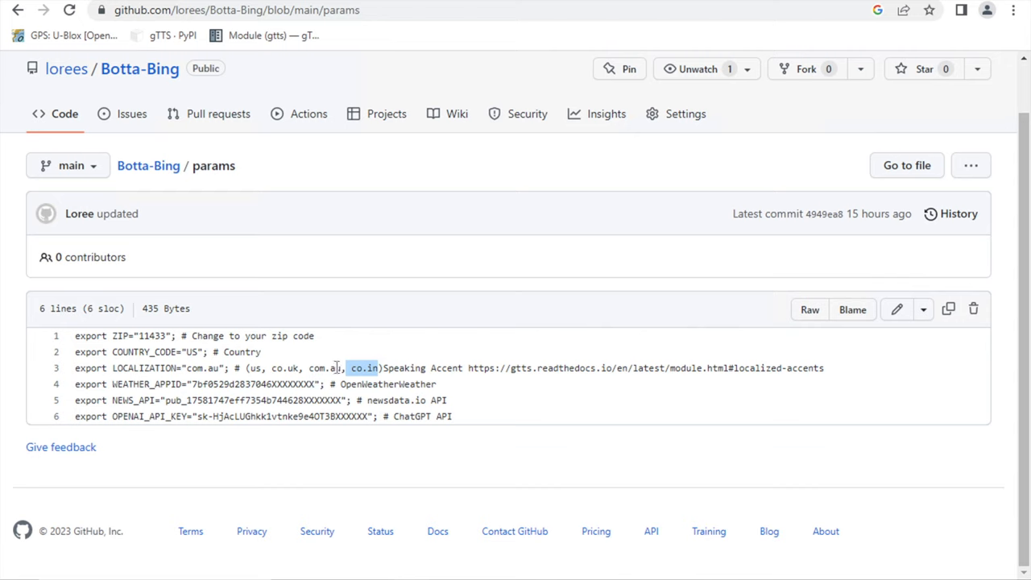
{"action": "mouse_move", "coordinate": [628, 318]}
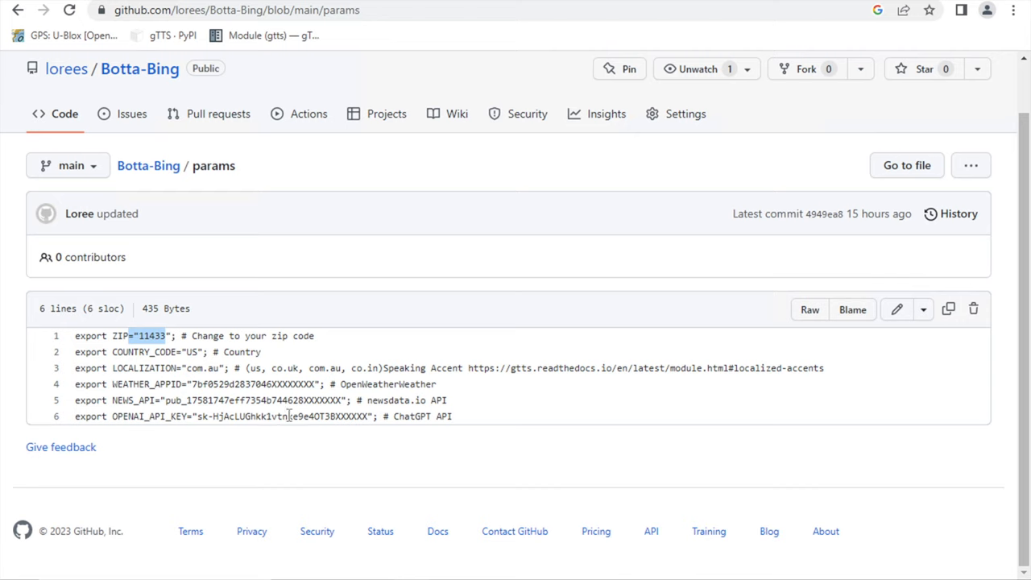
{"action": "mouse_move", "coordinate": [327, 368]}
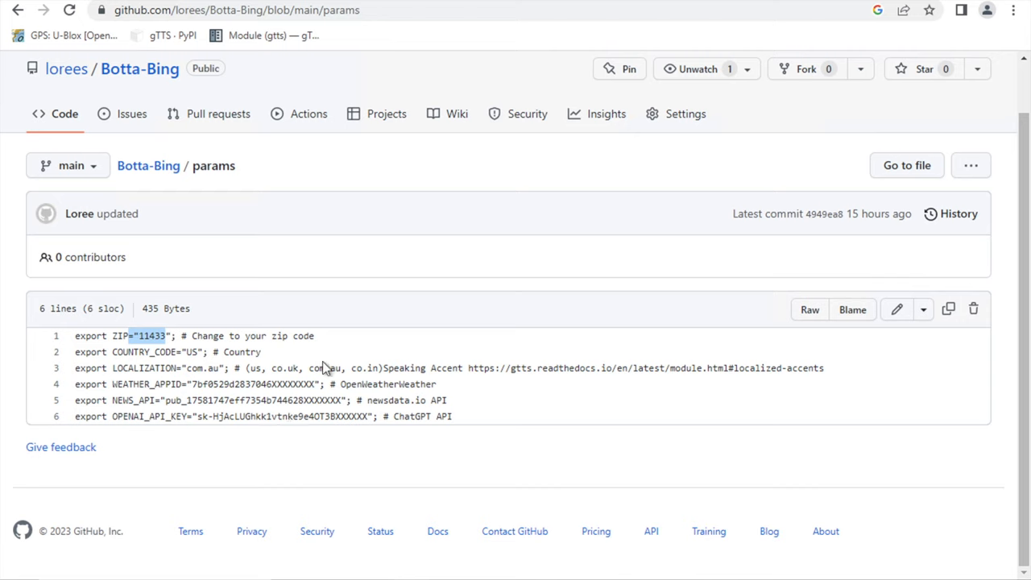
{"action": "mouse_move", "coordinate": [738, 373]}
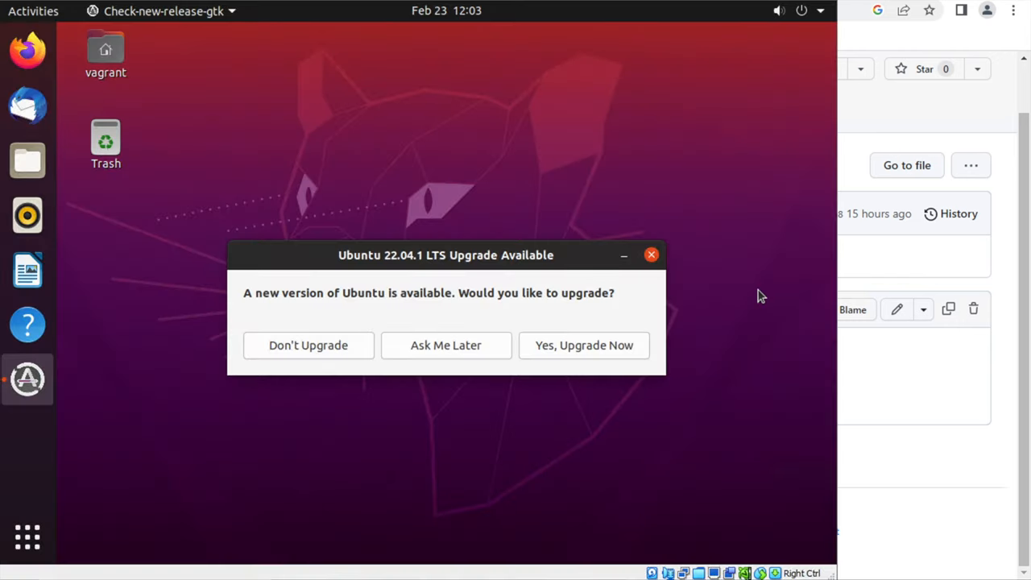
{"action": "mouse_move", "coordinate": [754, 353]}
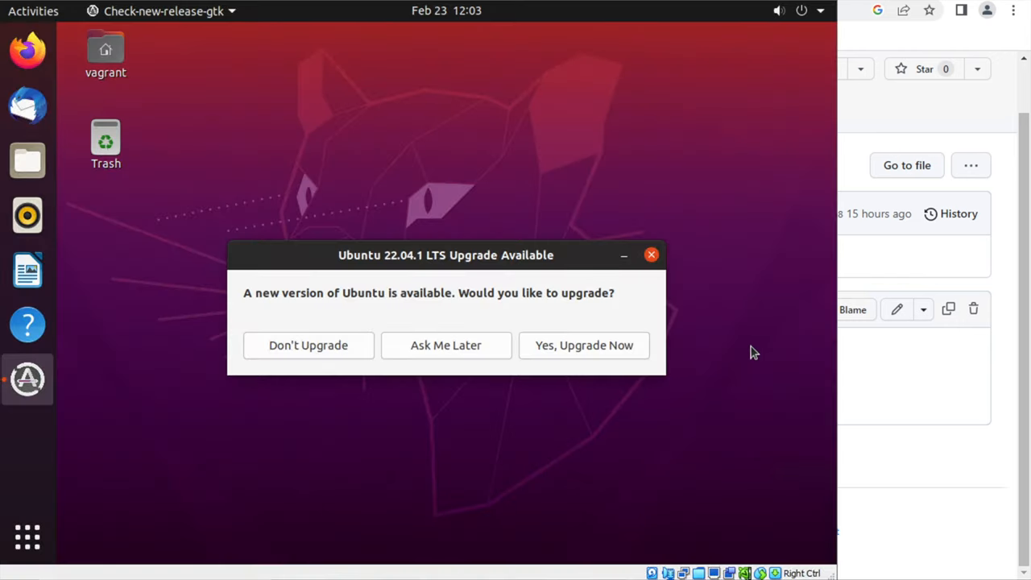
{"action": "mouse_move", "coordinate": [506, 428]}
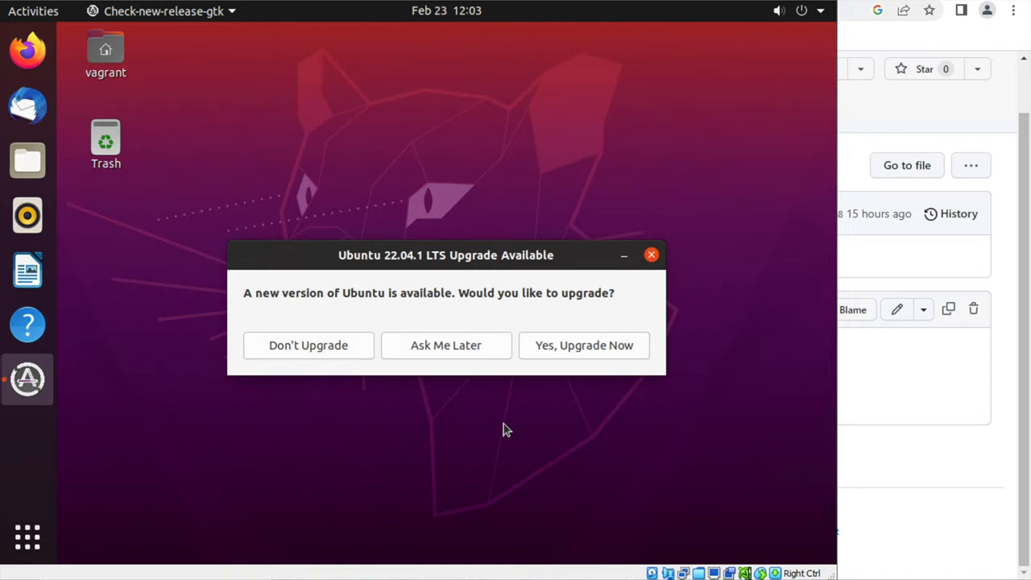
Decline the Ubuntu 22.04.1 upgrade offer and acknowledge the notice.
{"action": "left_click", "coordinate": [308, 345]}
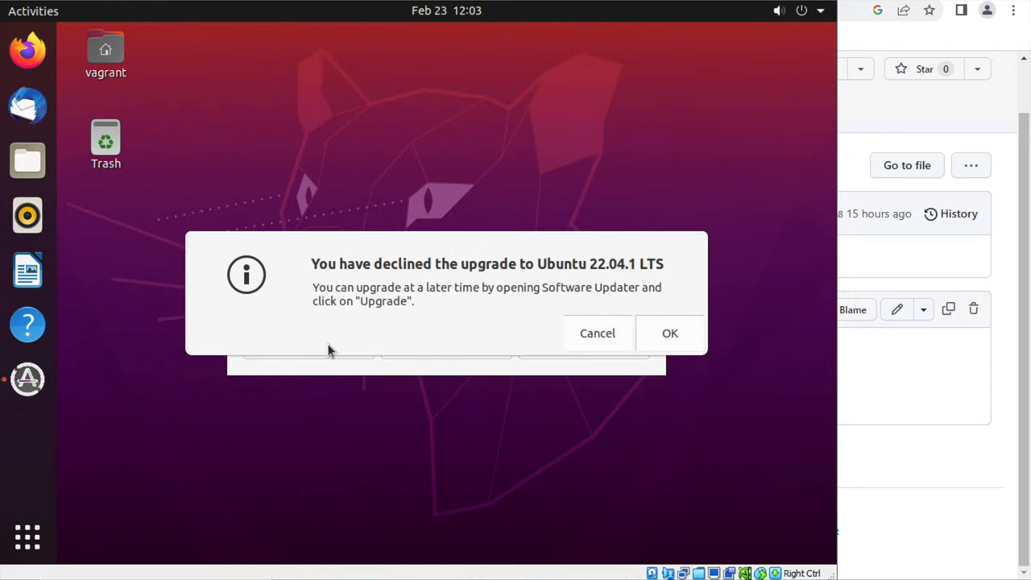
{"action": "left_click", "coordinate": [669, 333]}
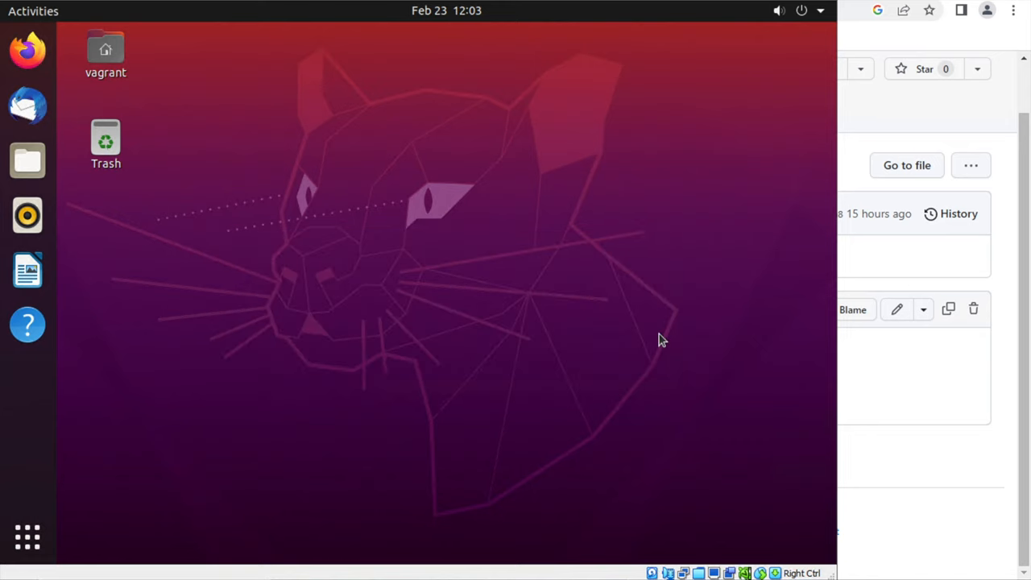
{"action": "mouse_move", "coordinate": [27, 536]}
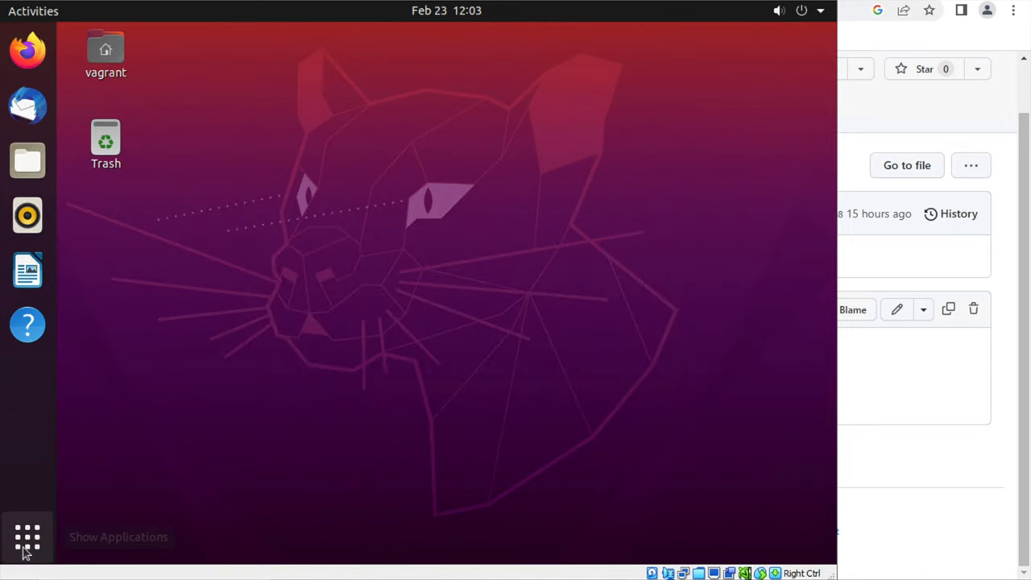
Search the applications for 'terminal' and launch a Terminal at the vagrant prompt.
{"action": "left_click", "coordinate": [27, 537]}
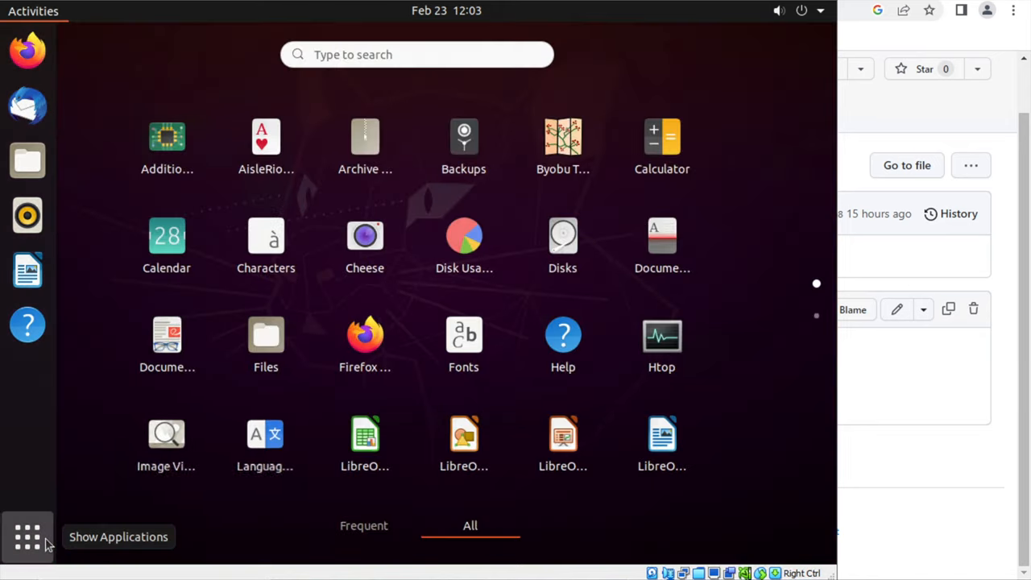
{"action": "left_click", "coordinate": [417, 54]}
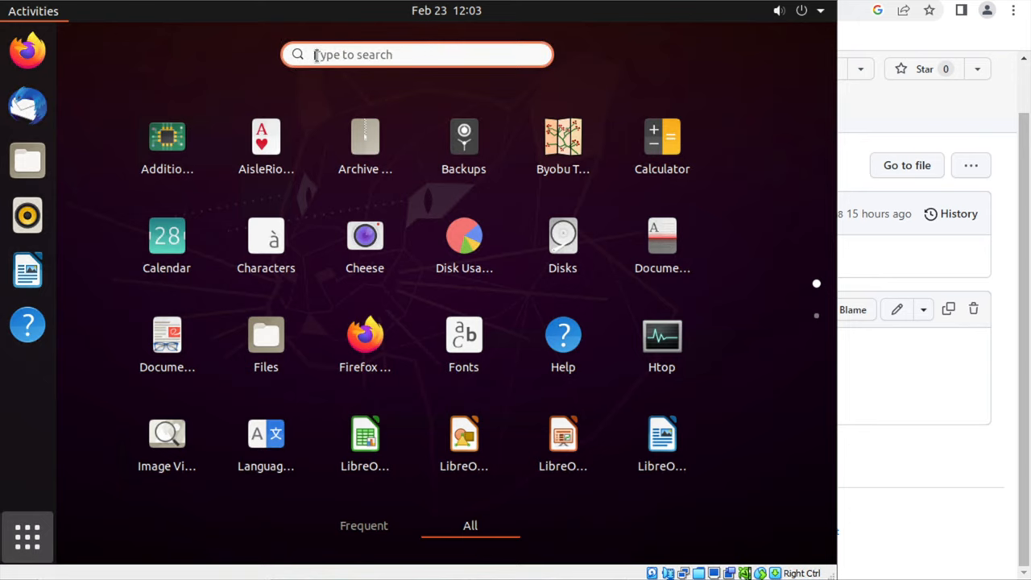
{"action": "type", "text": "terminl"}
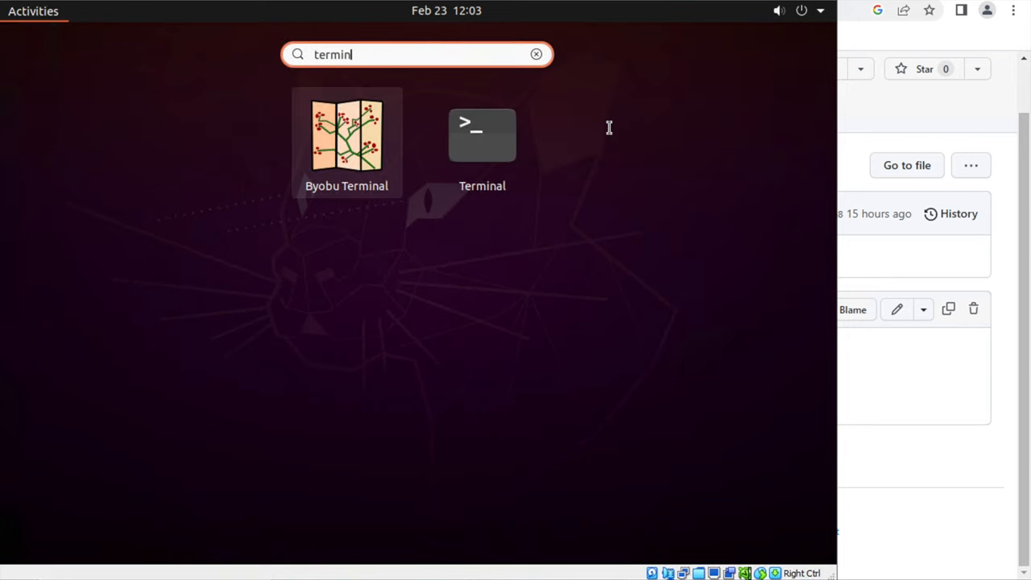
{"action": "left_click", "coordinate": [481, 135]}
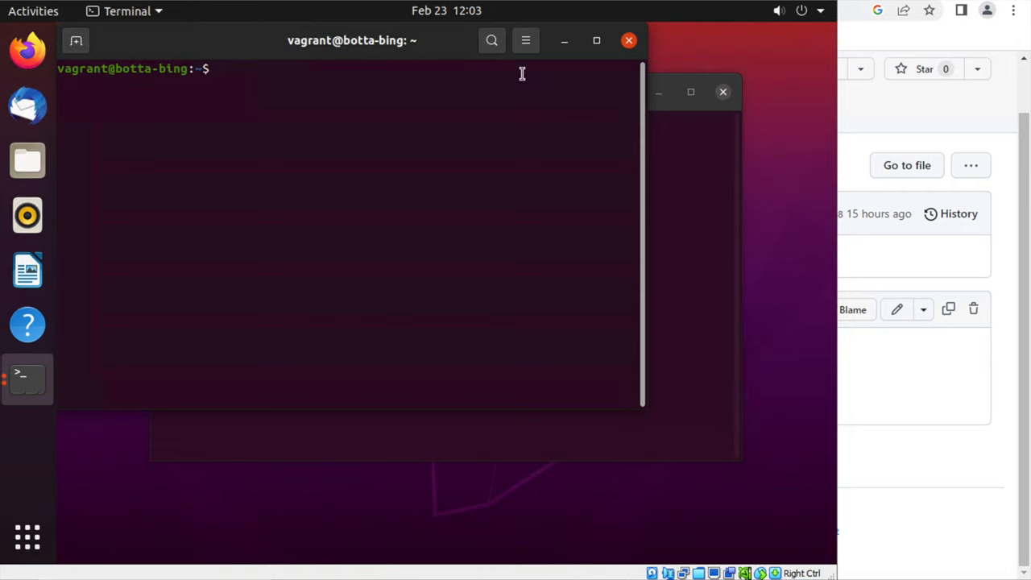
{"action": "mouse_move", "coordinate": [27, 378]}
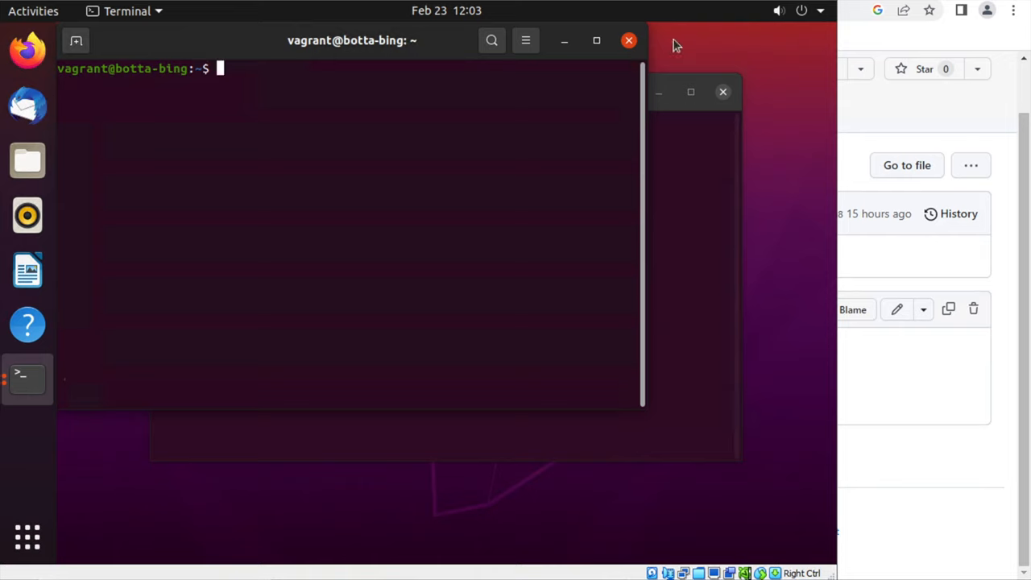
{"action": "mouse_move", "coordinate": [673, 44]}
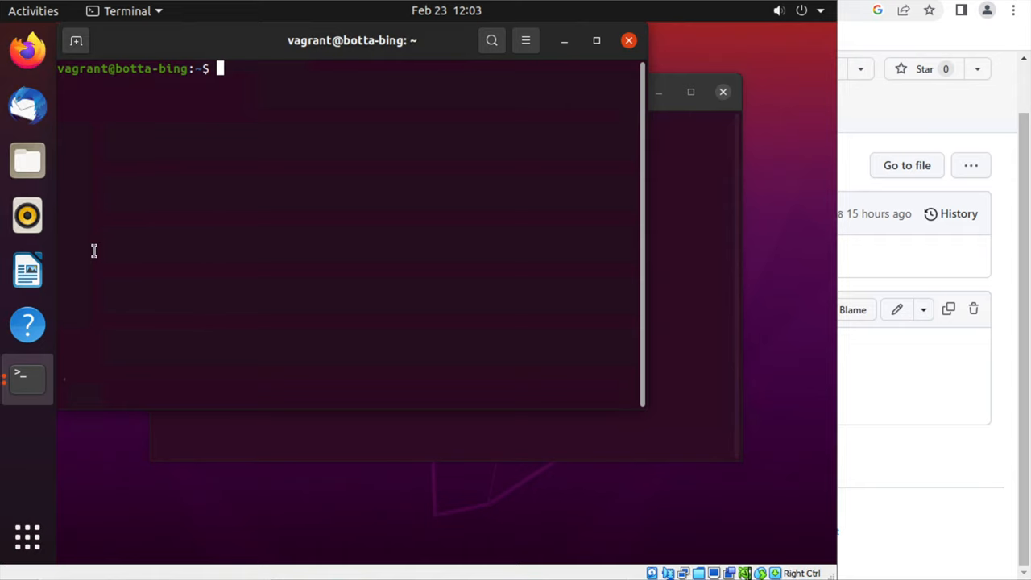
{"action": "mouse_move", "coordinate": [634, 51]}
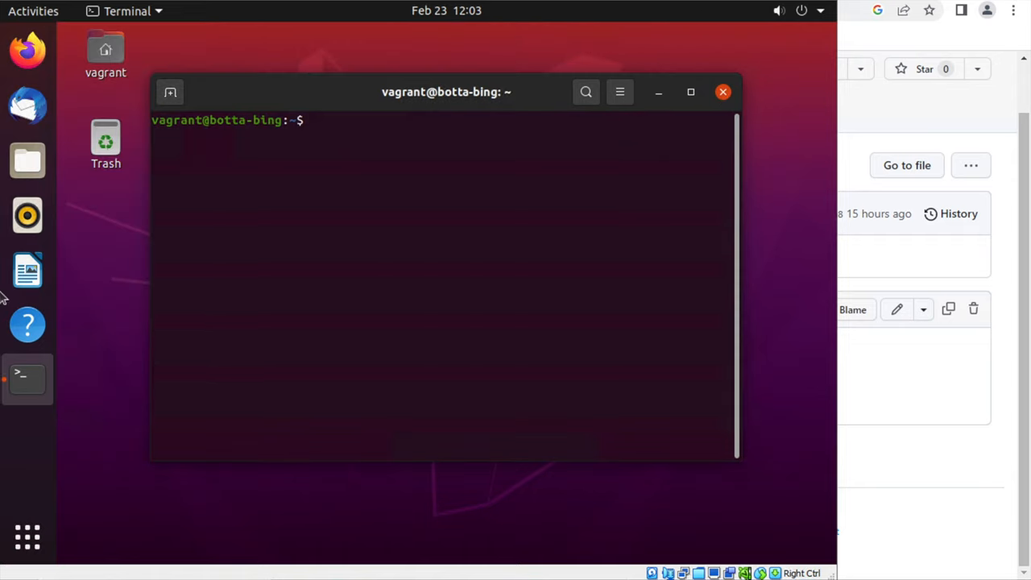
{"action": "mouse_move", "coordinate": [6, 419]}
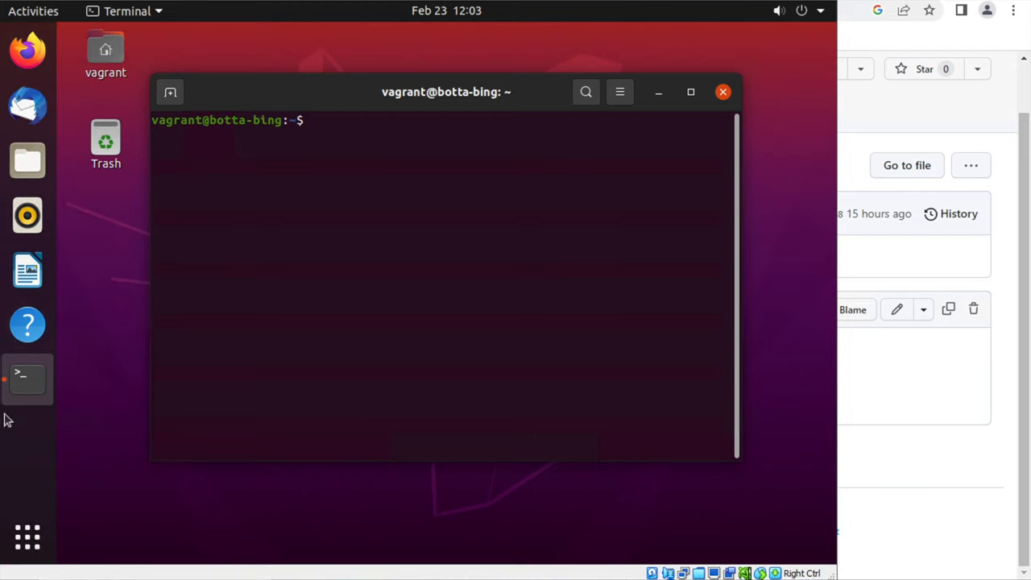
{"action": "mouse_move", "coordinate": [28, 378]}
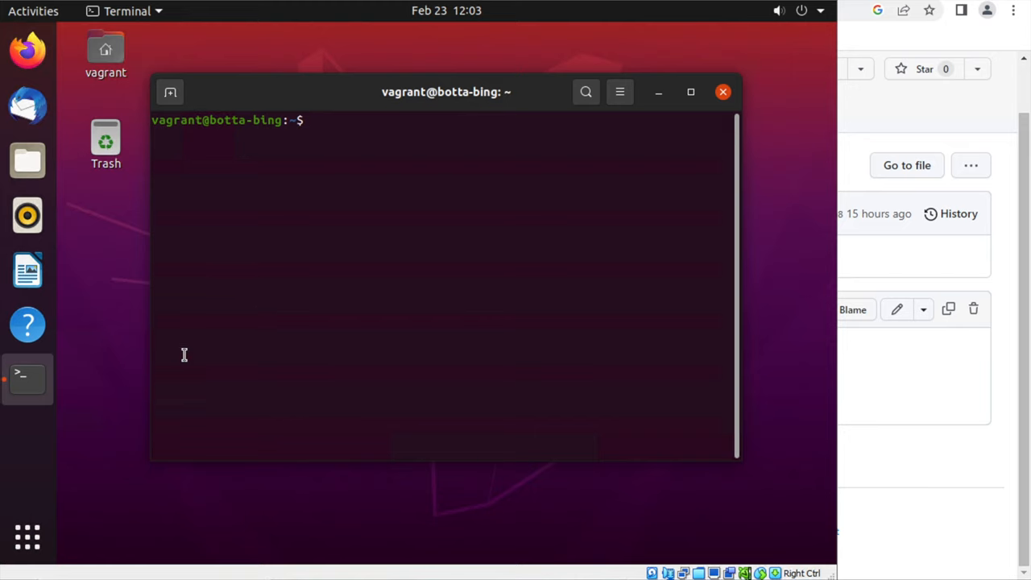
{"action": "mouse_move", "coordinate": [435, 195]}
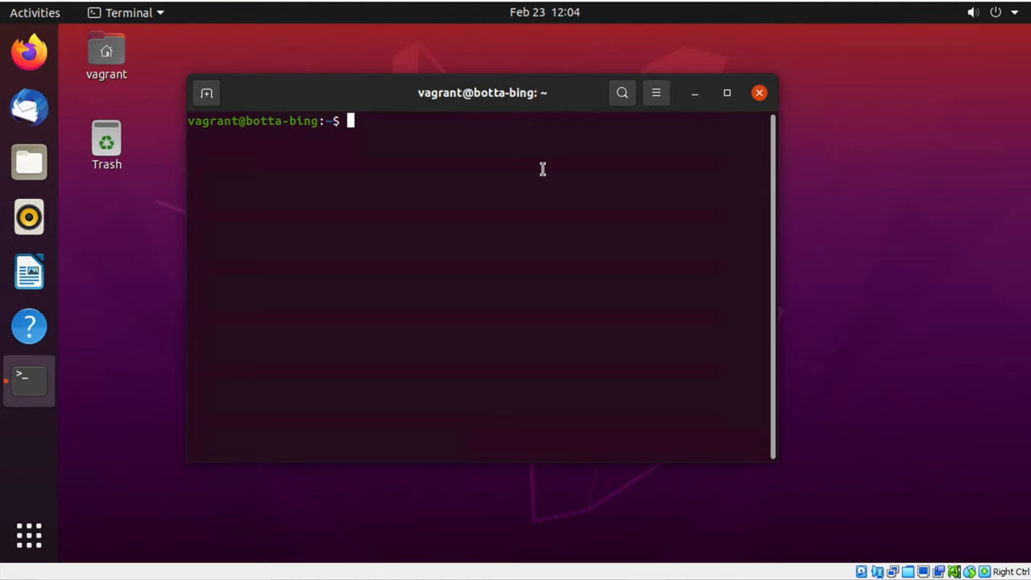
{"action": "mouse_move", "coordinate": [438, 276]}
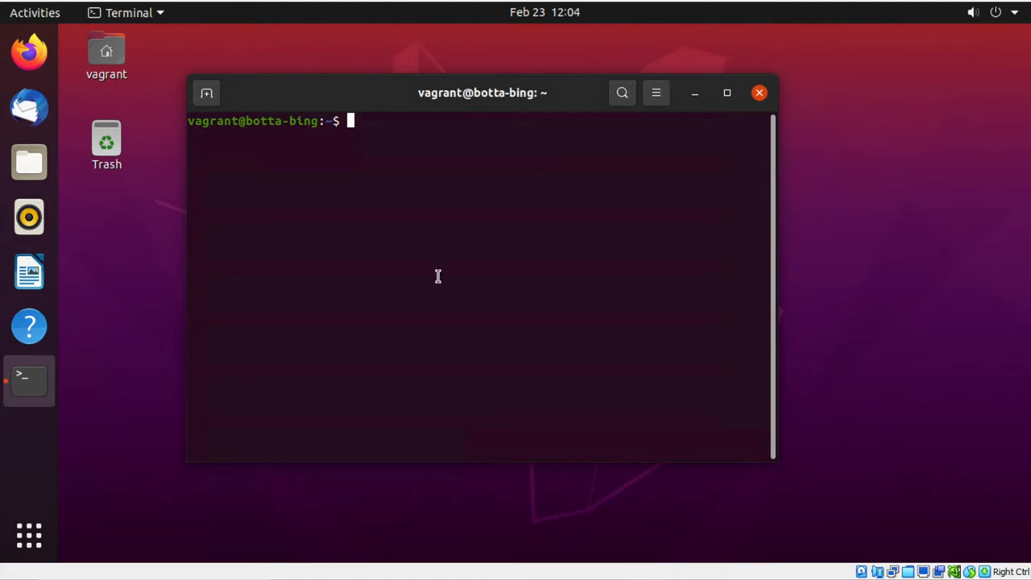
Run 'gcloud init' and answer Y to log in, bringing up Google's sign-in page.
{"action": "type", "text": "glou"}
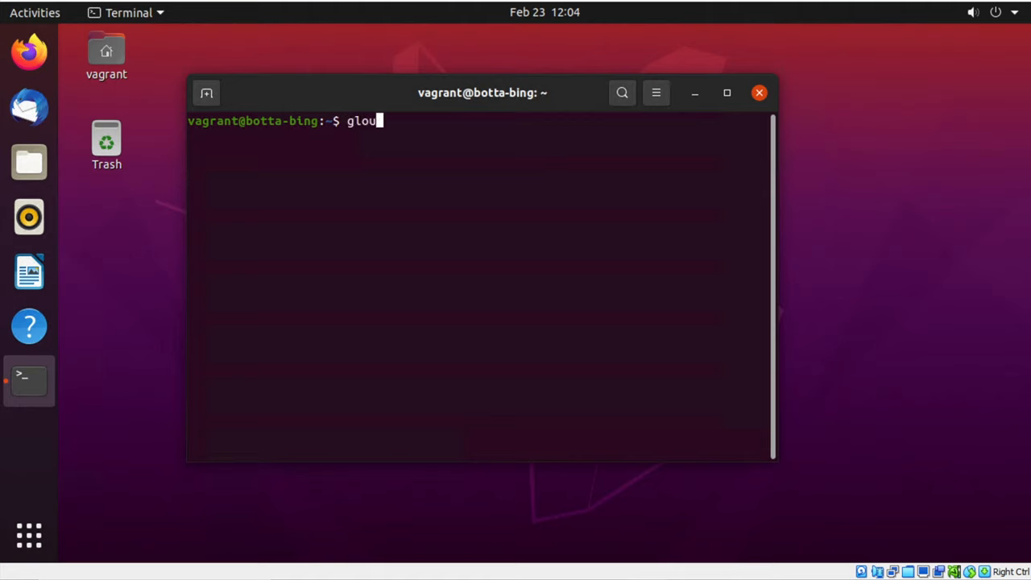
{"action": "key", "text": "BackSpace"}
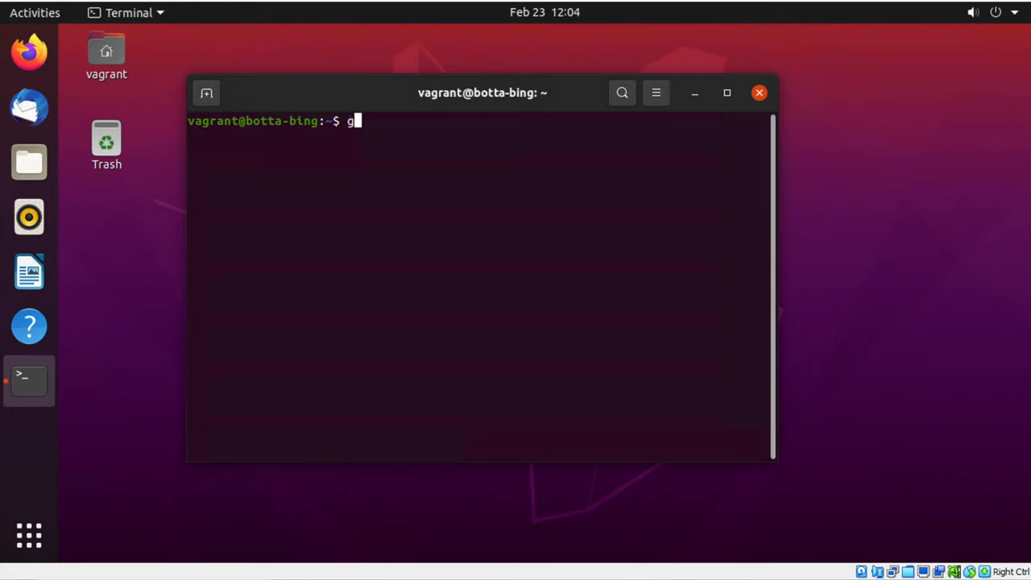
{"action": "type", "text": "cloud init"}
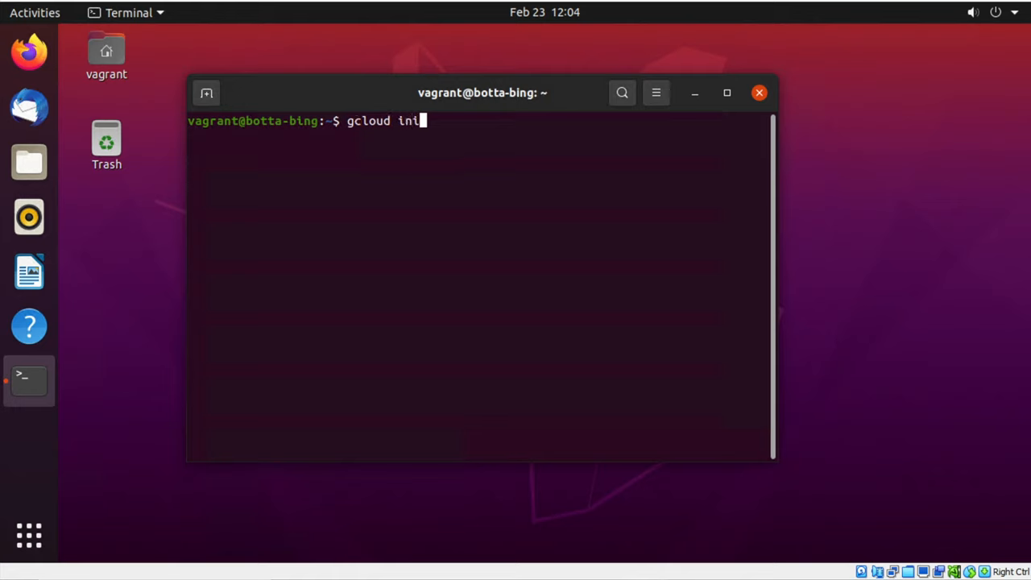
{"action": "type", "text": "t"}
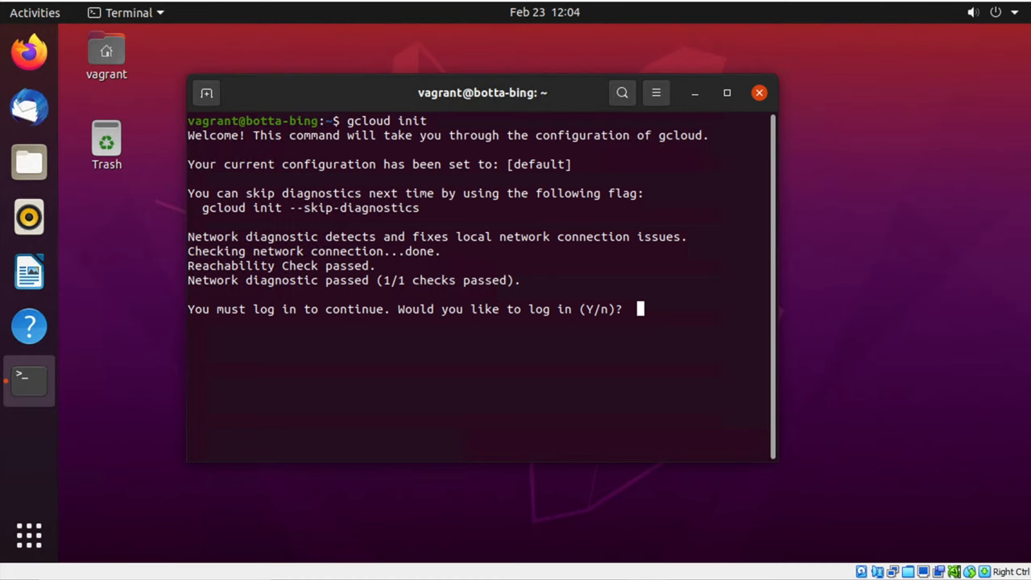
{"action": "type", "text": "Y"}
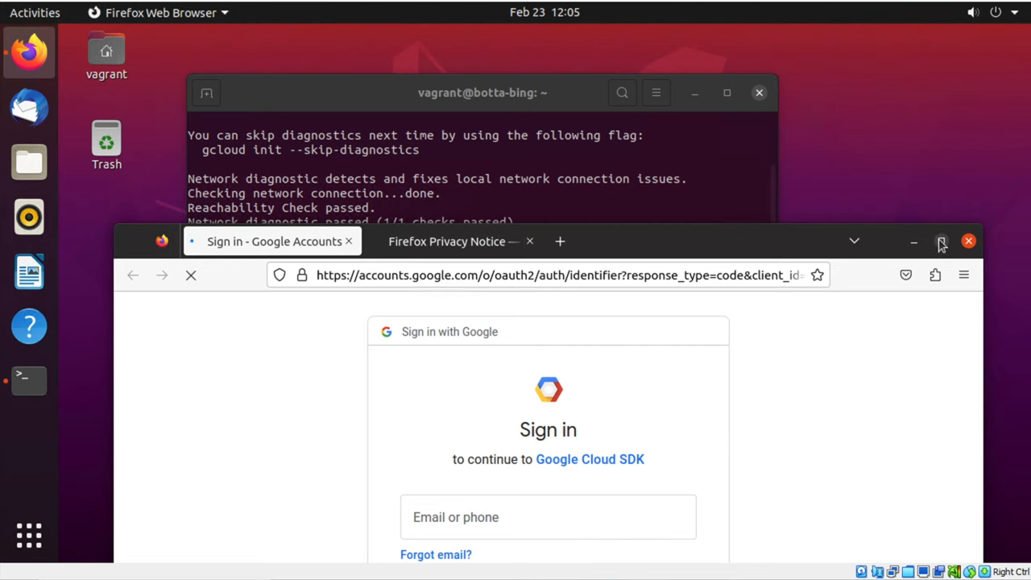
Enter the account's email address and proceed to the password step.
{"action": "left_click", "coordinate": [941, 241]}
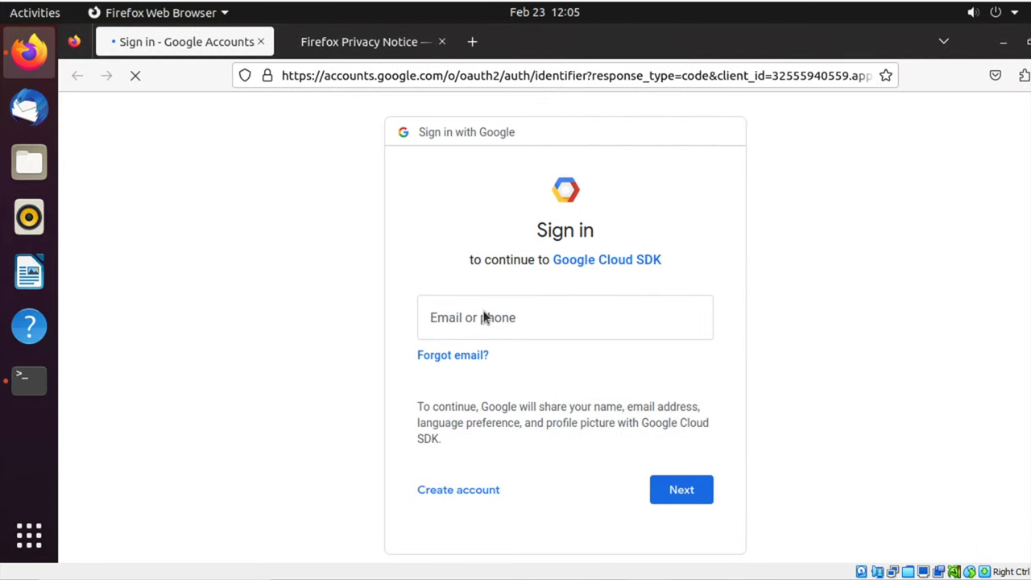
{"action": "left_click", "coordinate": [543, 316]}
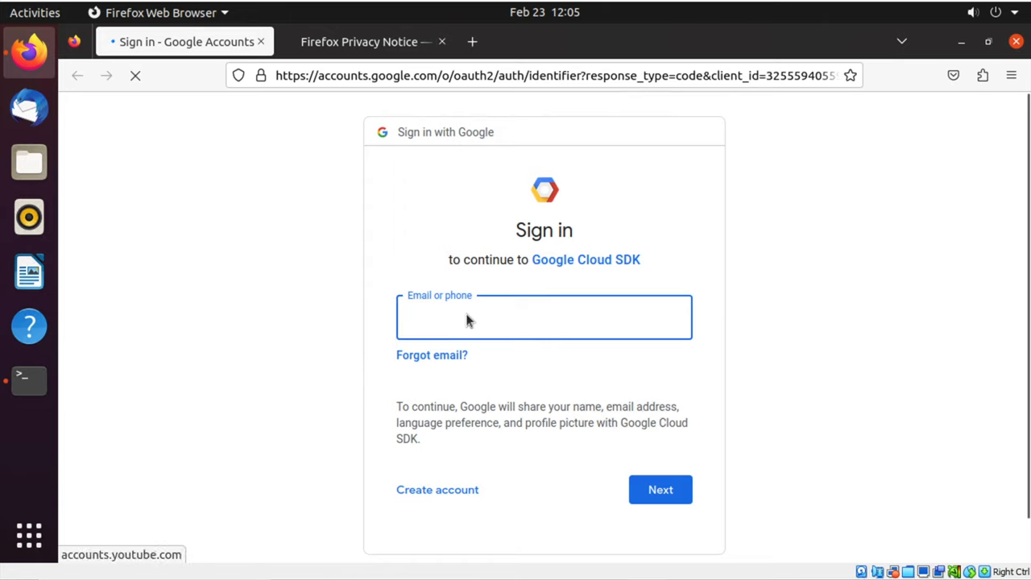
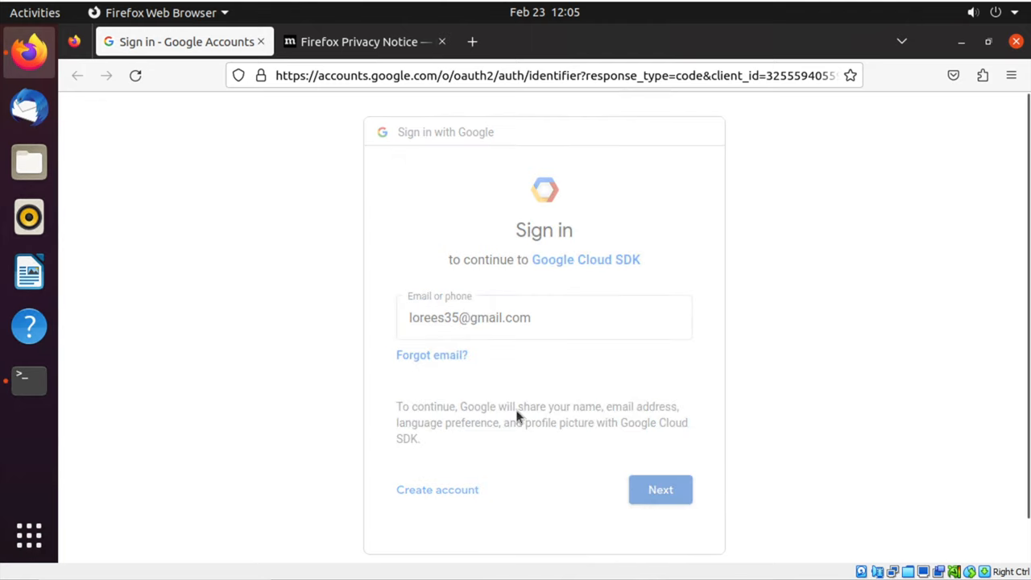
{"action": "mouse_move", "coordinate": [527, 412]}
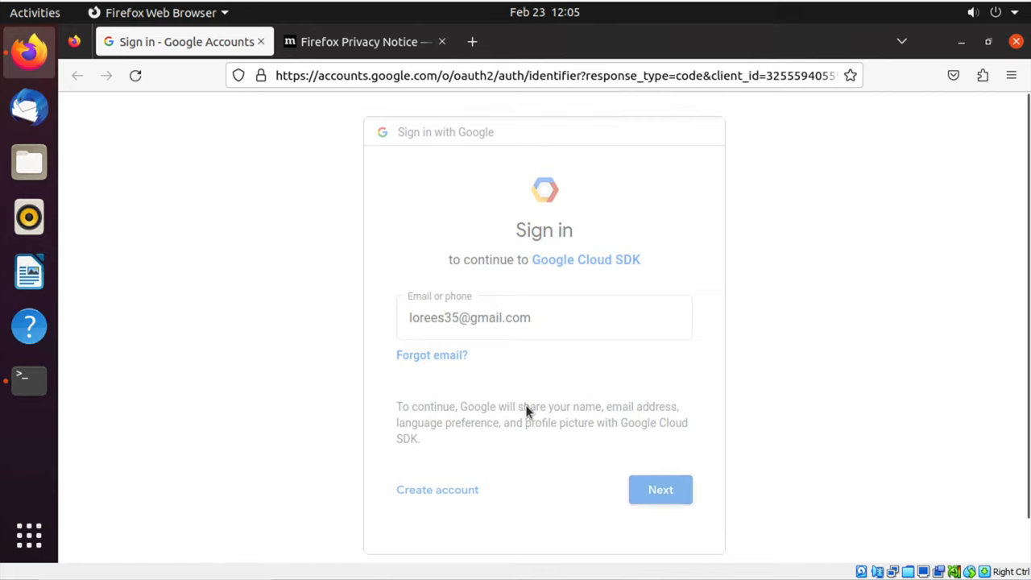
{"action": "left_click", "coordinate": [659, 489]}
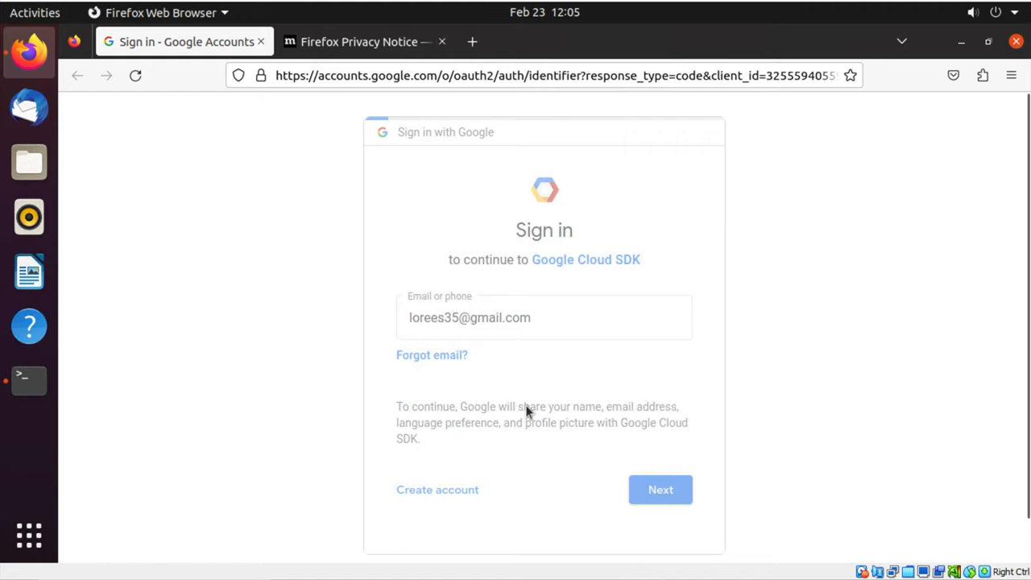
{"action": "left_click", "coordinate": [660, 489]}
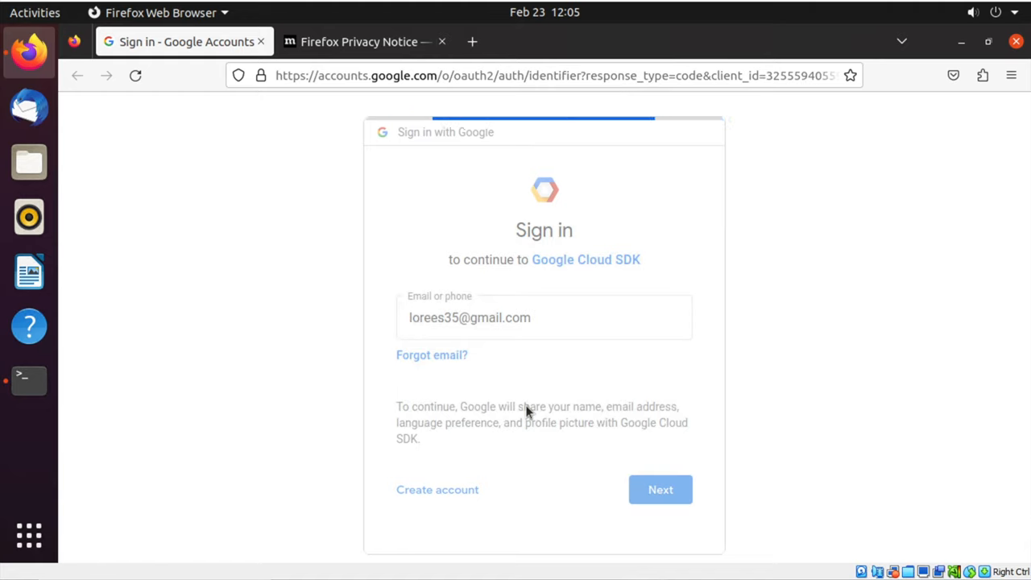
{"action": "left_click", "coordinate": [659, 488]}
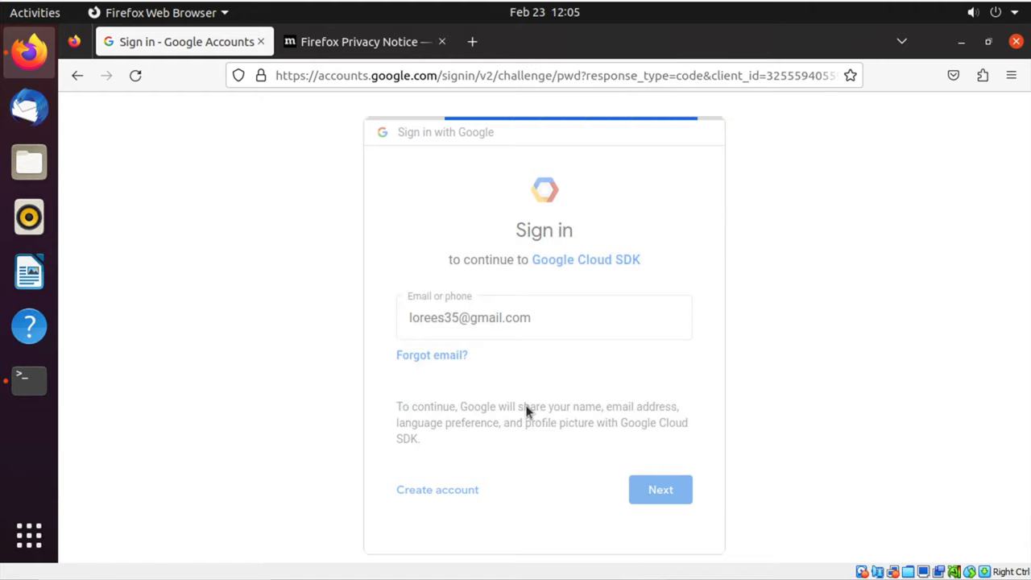
{"action": "left_click", "coordinate": [660, 488]}
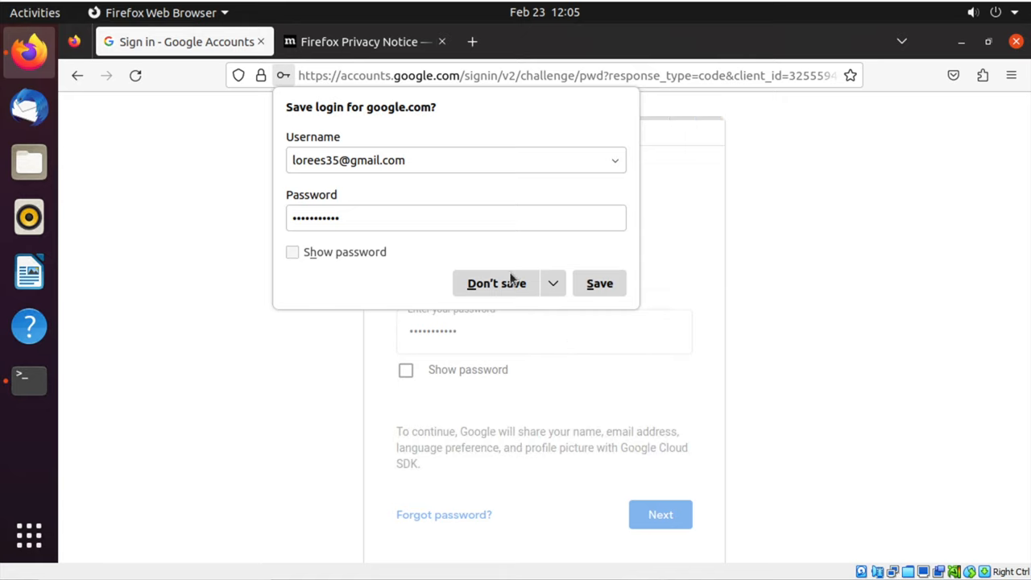
Decline saving the login in Firefox and submit the password to reach 2-Step Verification.
{"action": "left_click", "coordinate": [496, 282]}
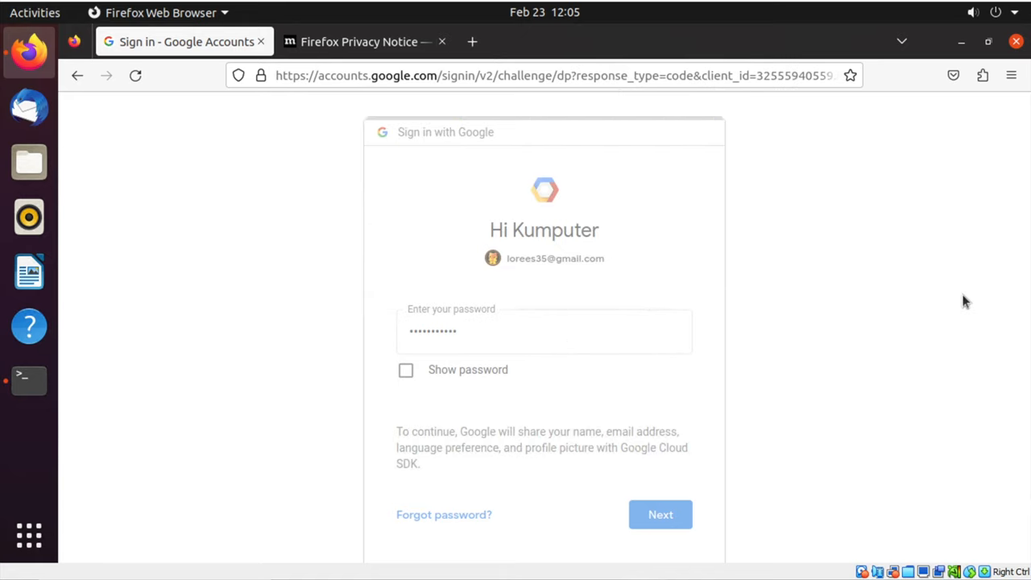
{"action": "left_click", "coordinate": [660, 514]}
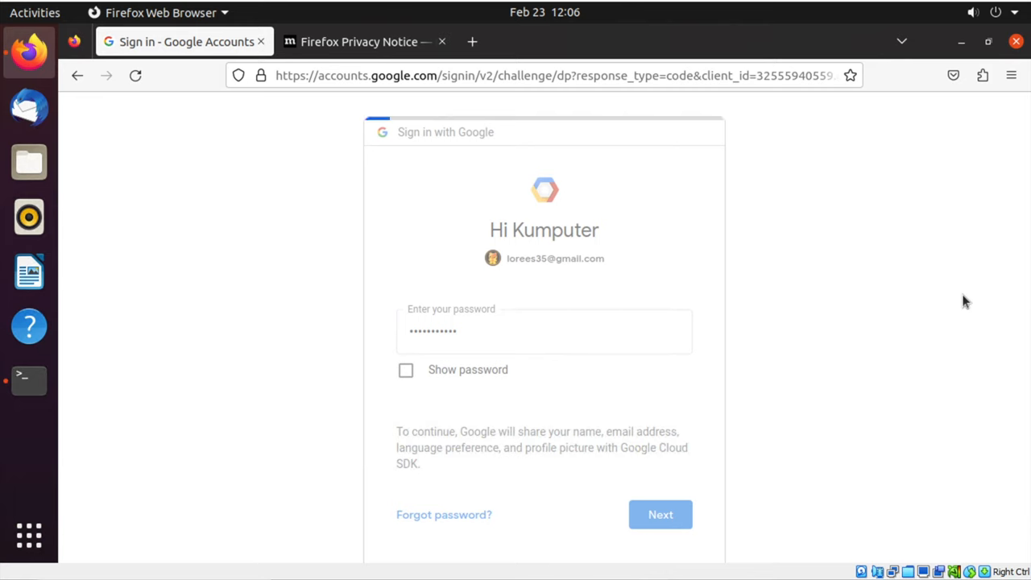
{"action": "left_click", "coordinate": [660, 514]}
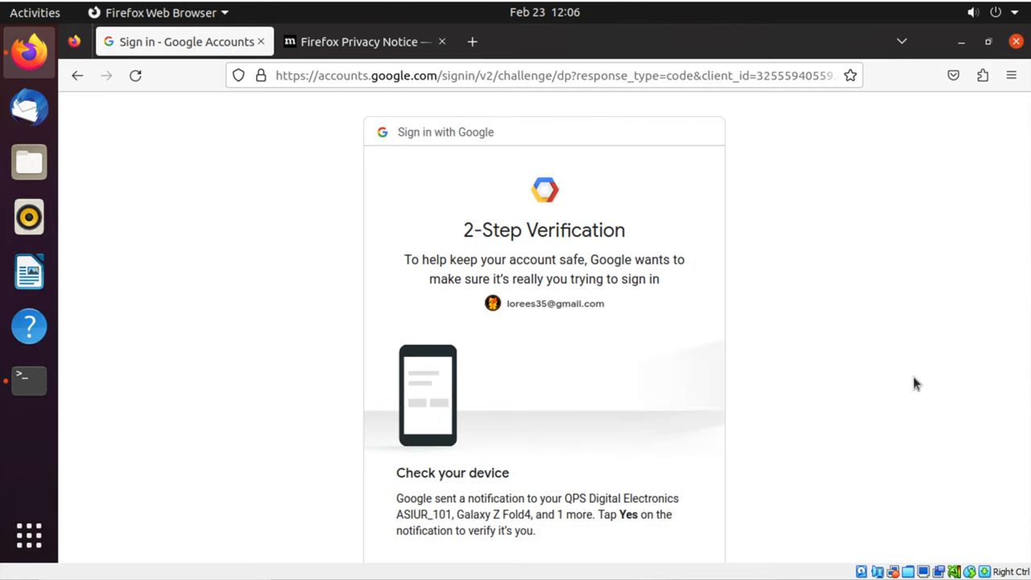
Allow Google Cloud SDK access on the consent page, completing the gcloud sign-in.
{"action": "scroll", "scroll_direction": "down", "scroll_amount": 3}
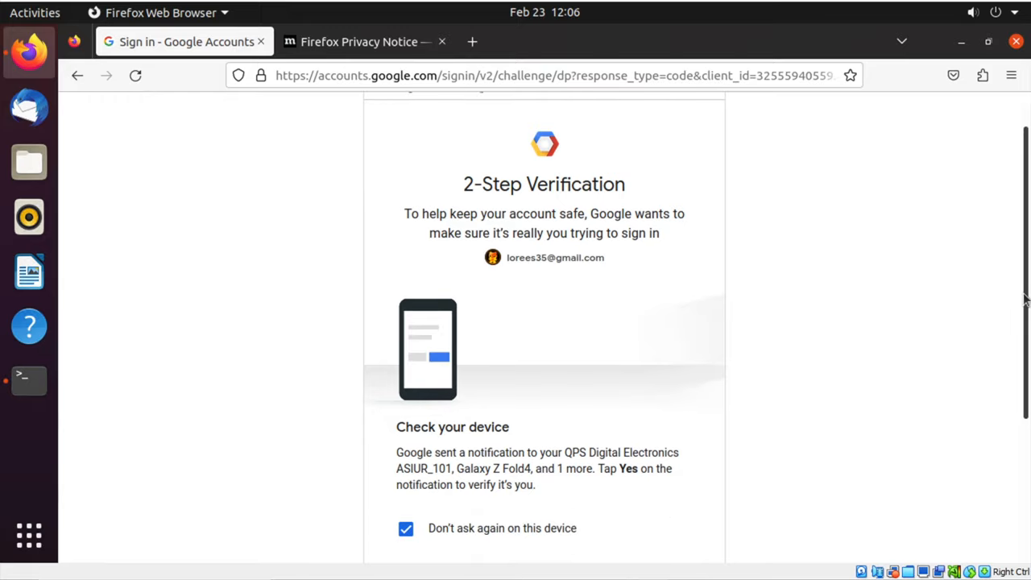
{"action": "scroll", "scroll_direction": "down", "scroll_amount": 3}
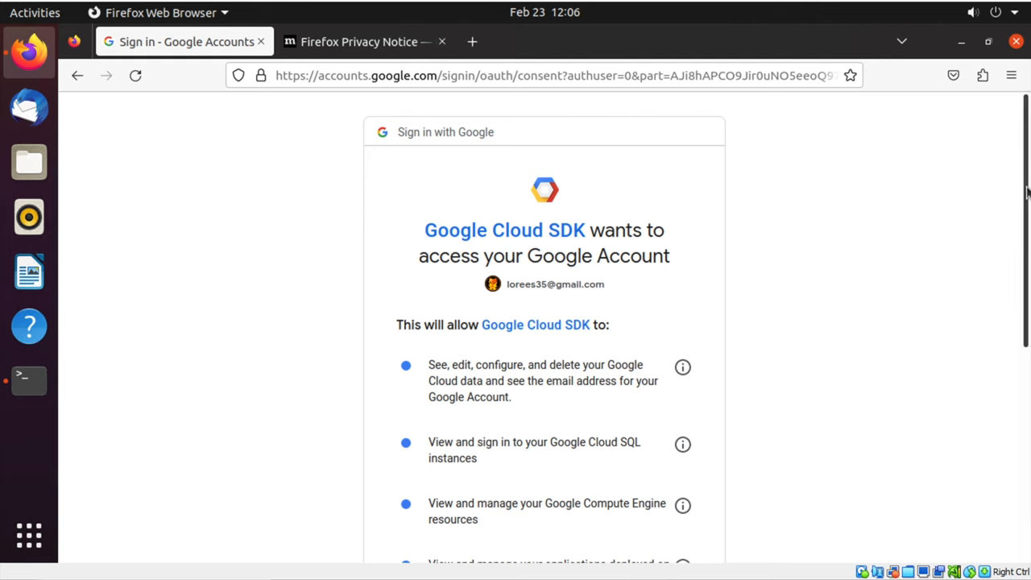
{"action": "scroll", "scroll_direction": "down", "scroll_amount": 3}
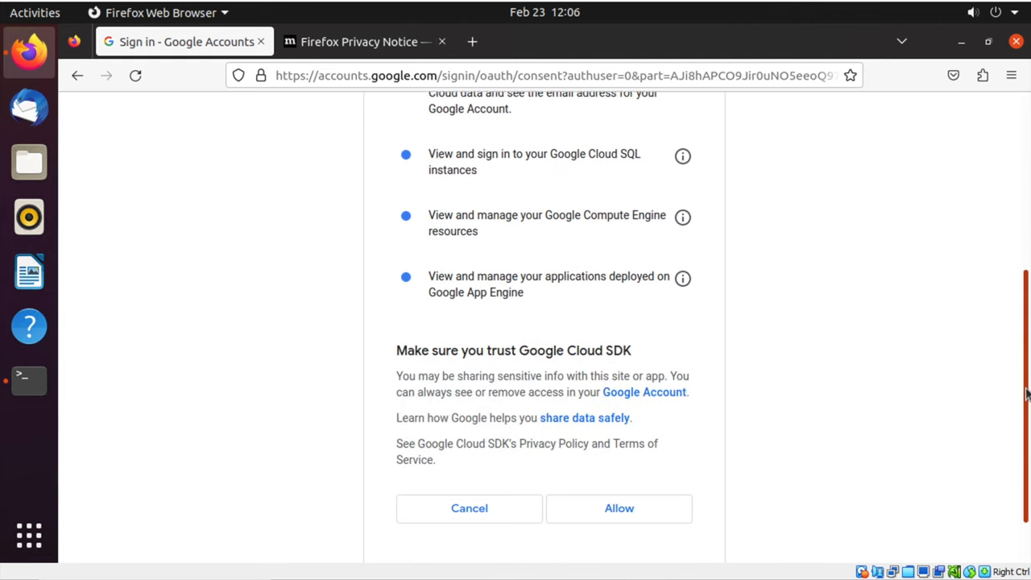
{"action": "scroll", "scroll_direction": "down", "scroll_amount": 3}
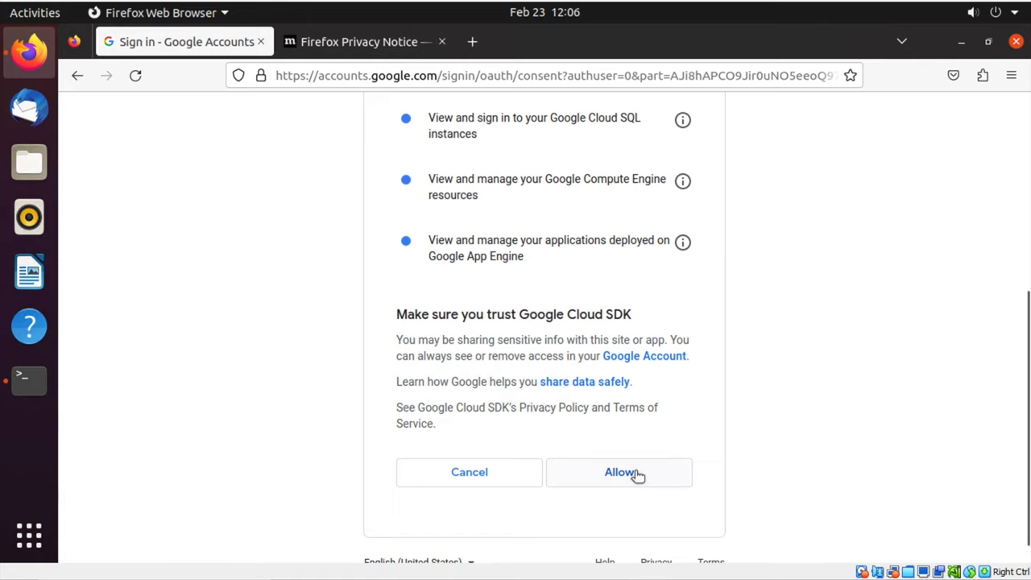
{"action": "left_click", "coordinate": [618, 472]}
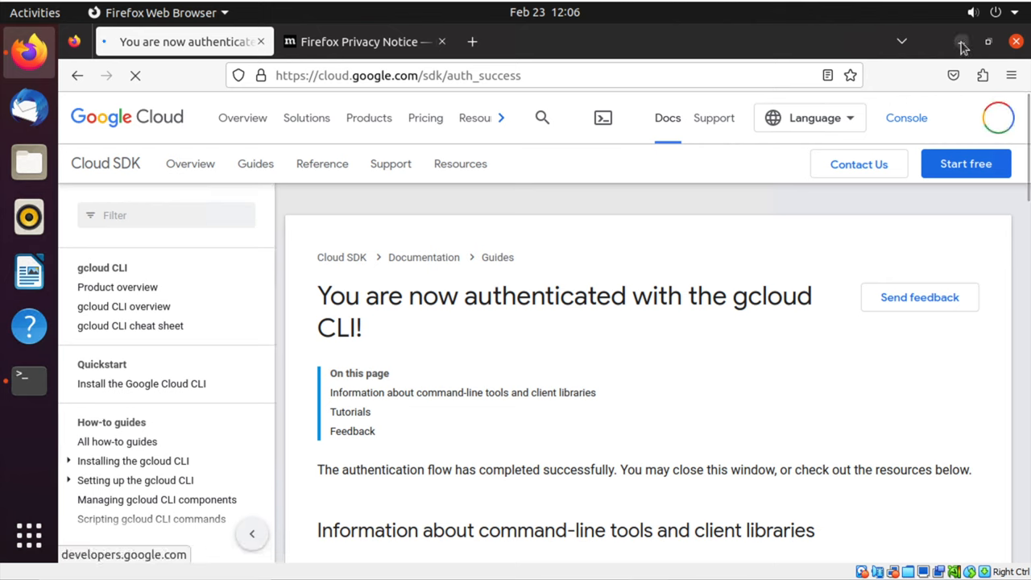
{"action": "mouse_move", "coordinate": [962, 42]}
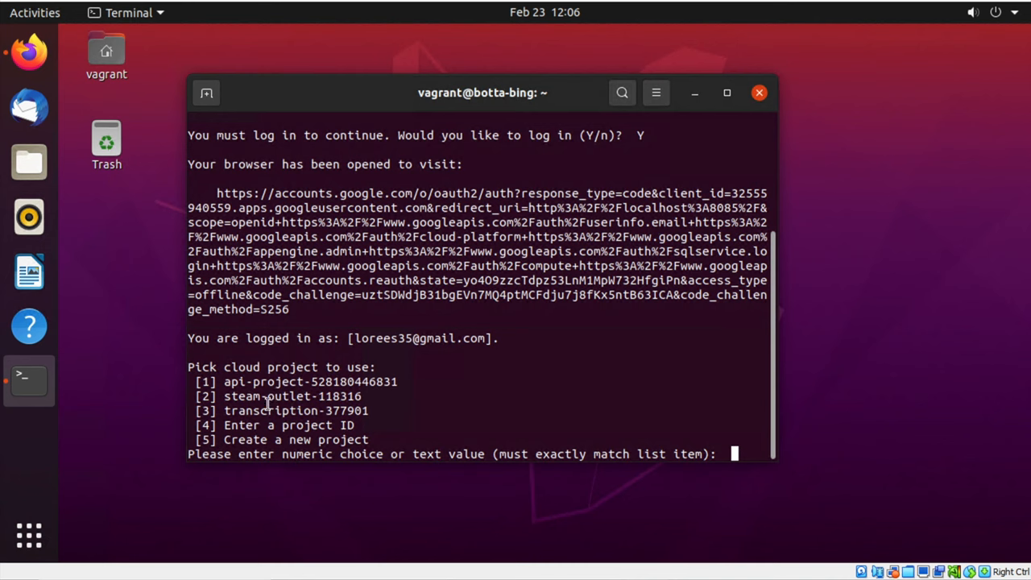
{"action": "mouse_move", "coordinate": [348, 409]}
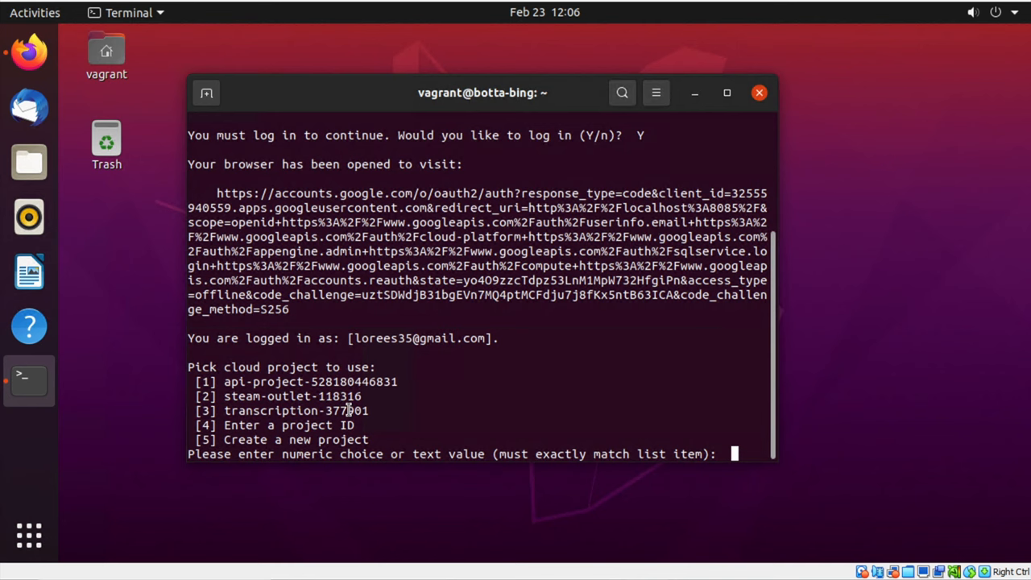
{"action": "mouse_move", "coordinate": [389, 410]}
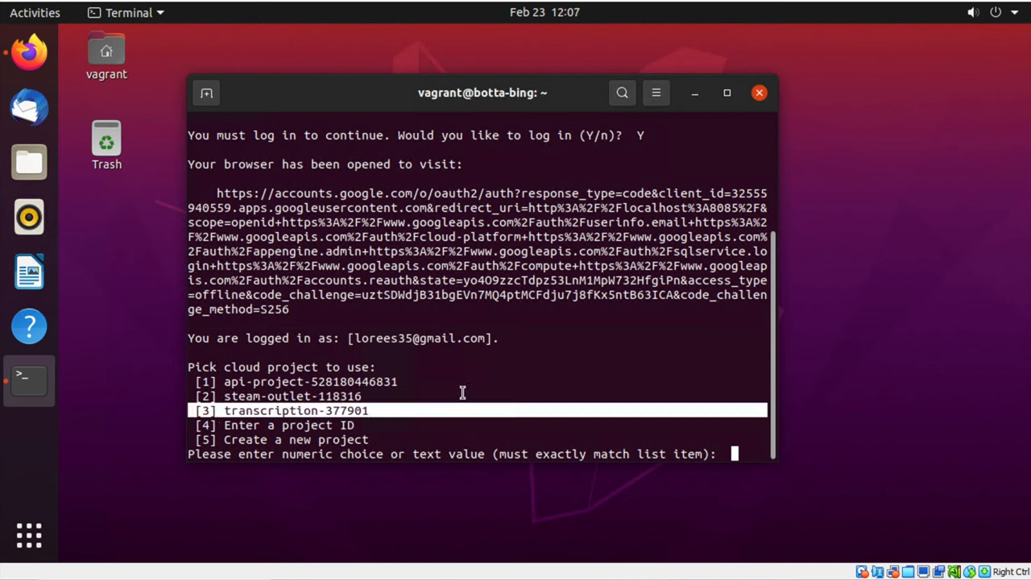
Choose option 3 at the cloud-project prompt, making transcription-377901 the default project.
{"action": "type", "text": "3"}
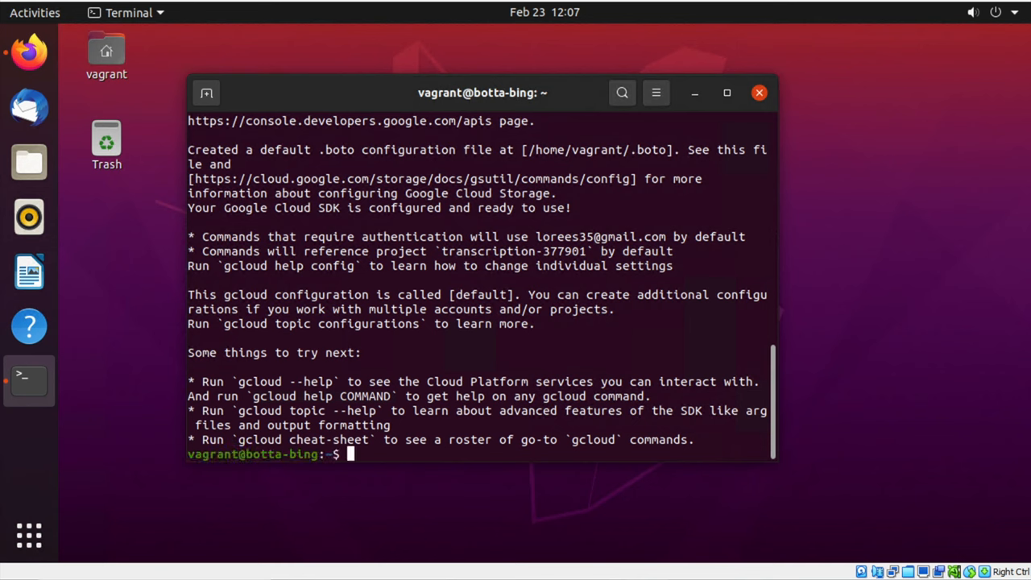
{"action": "mouse_move", "coordinate": [886, 475]}
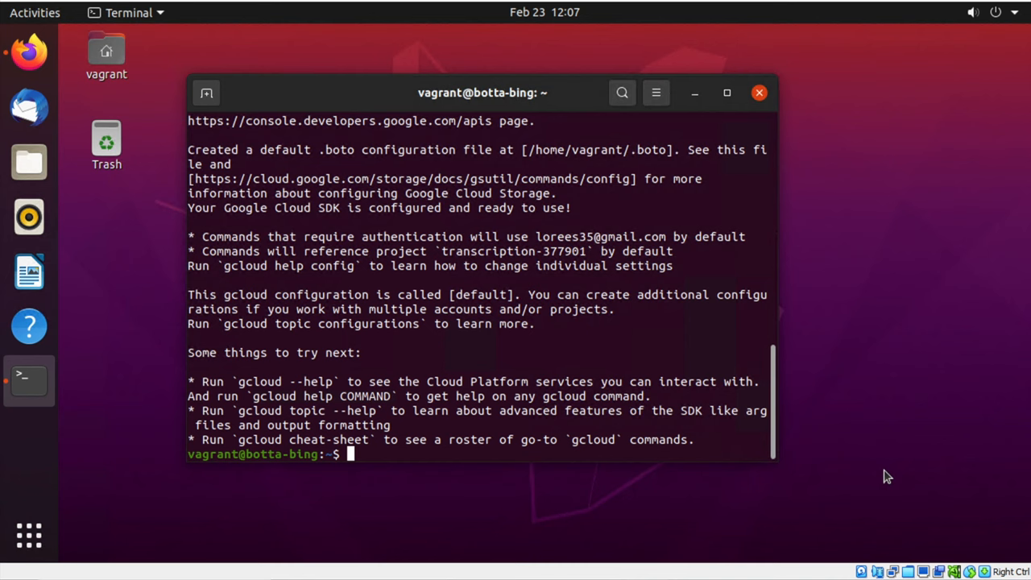
{"action": "mouse_move", "coordinate": [592, 545]}
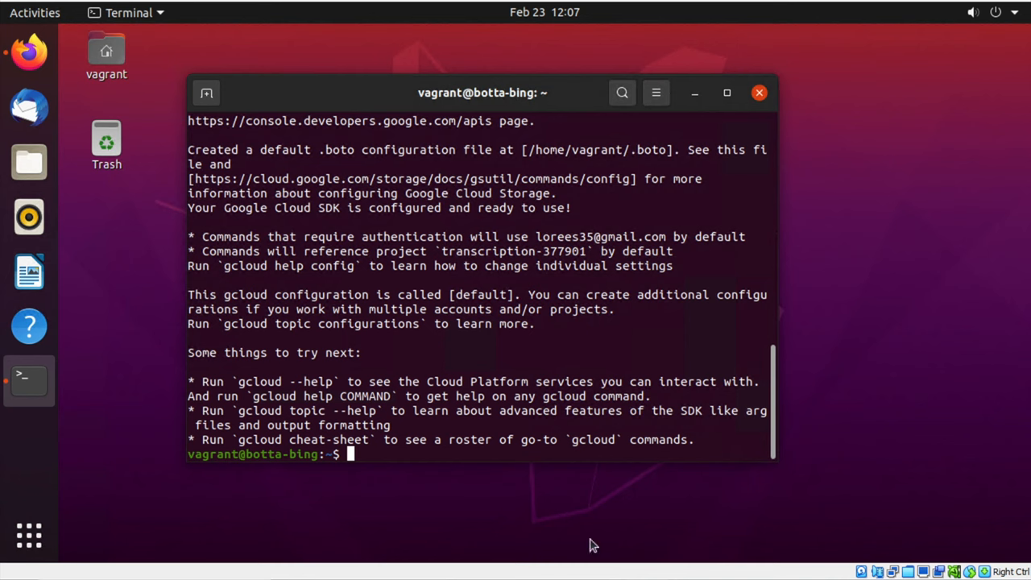
{"action": "mouse_move", "coordinate": [892, 363]}
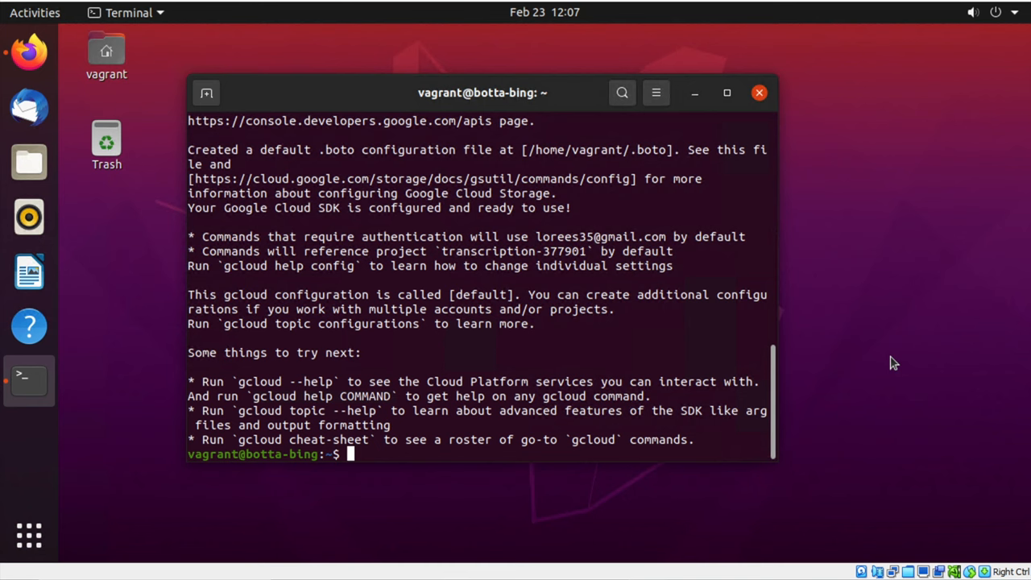